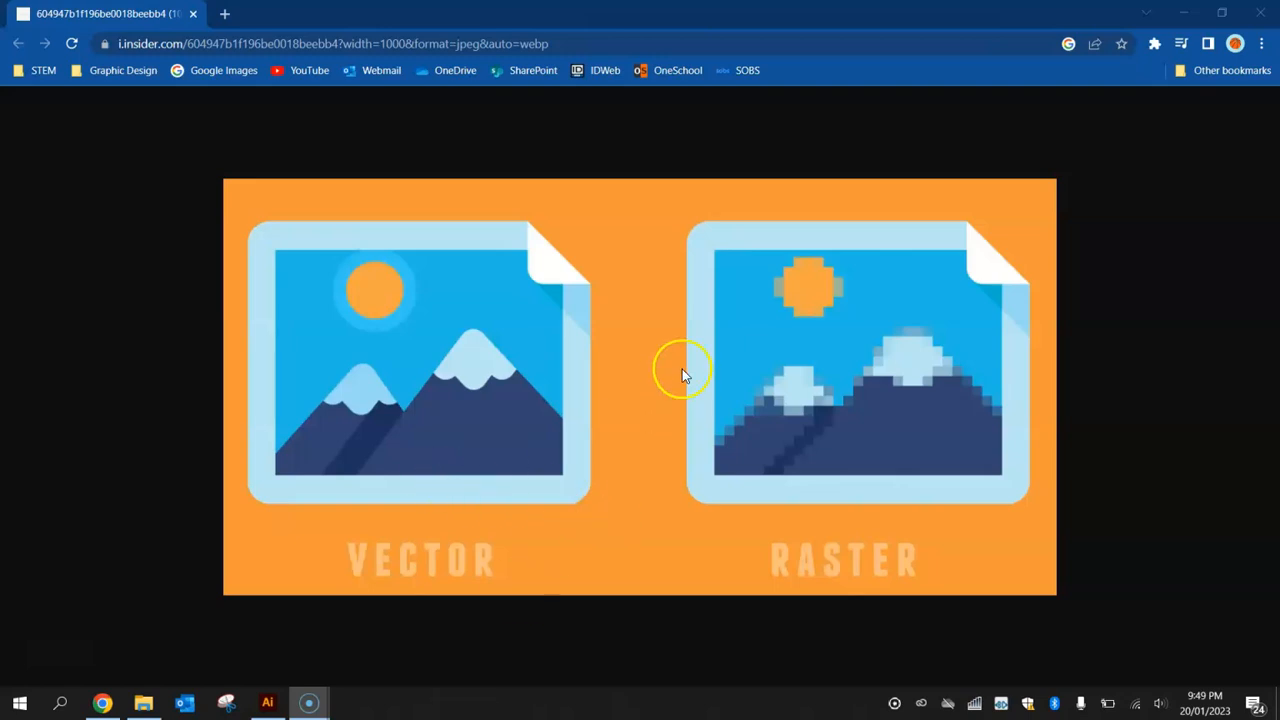
pyautogui.moveTo(730, 465)
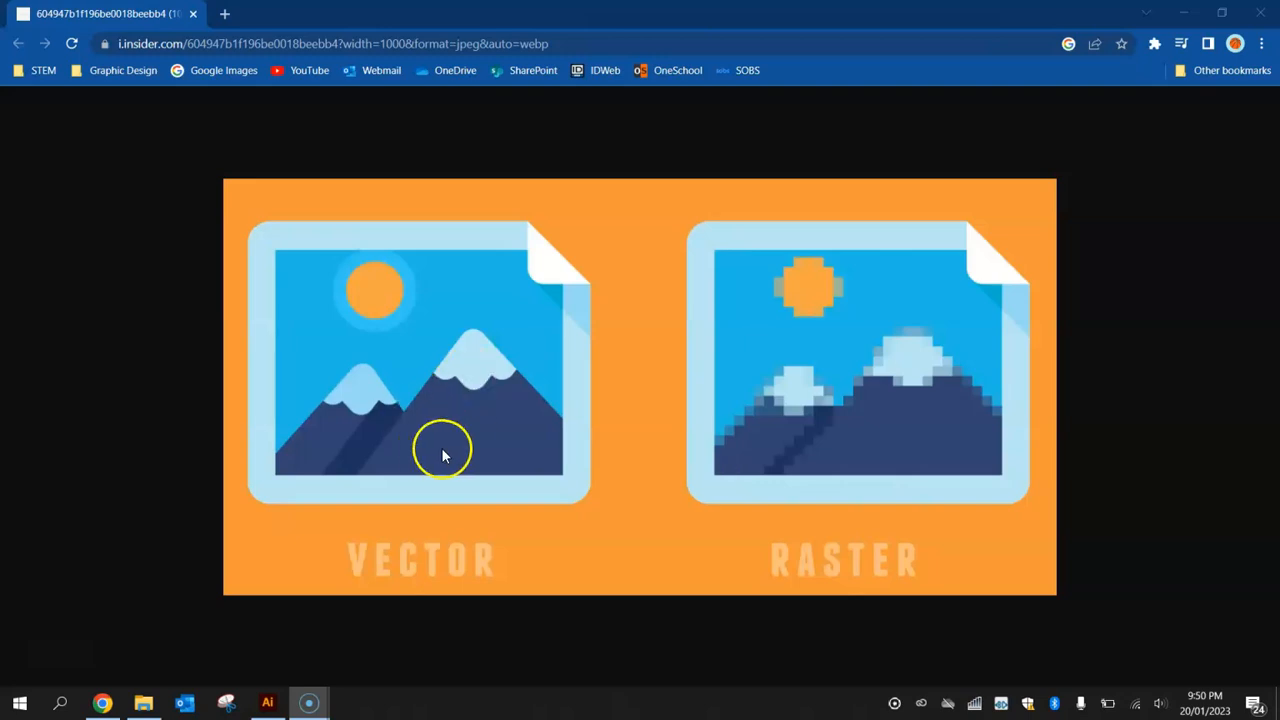
pyautogui.moveTo(562, 568)
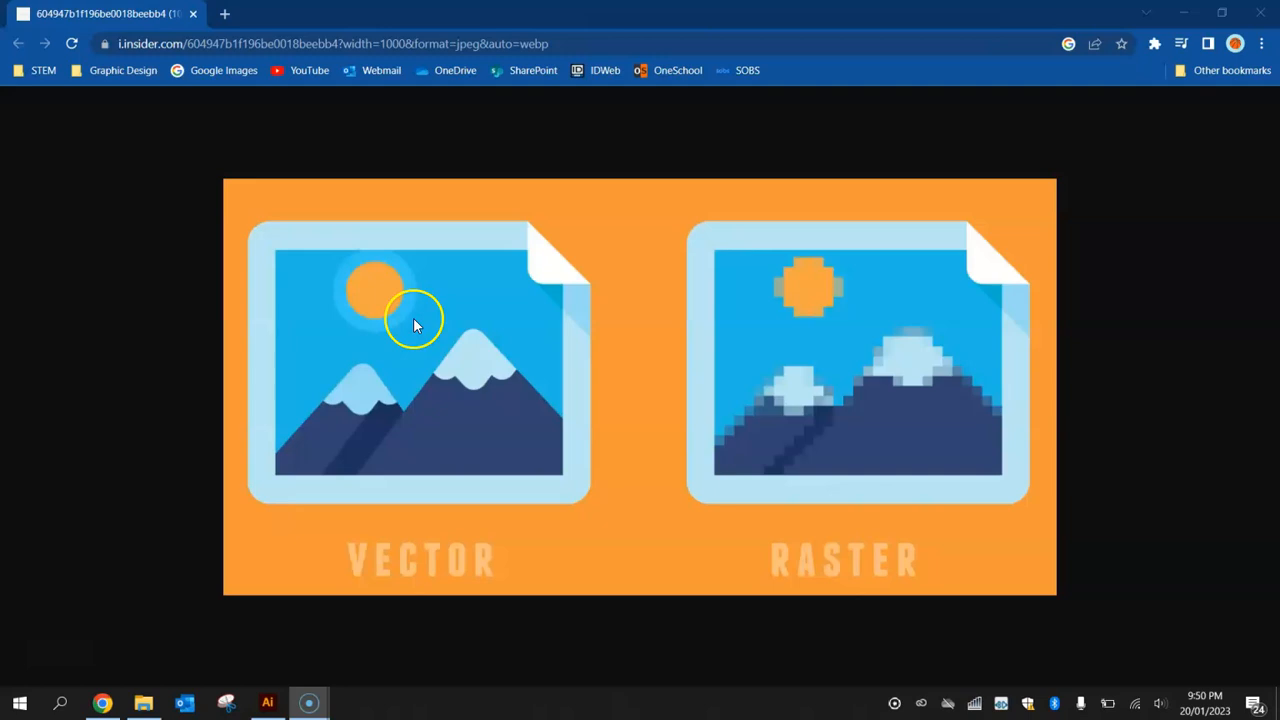
pyautogui.moveTo(490, 370)
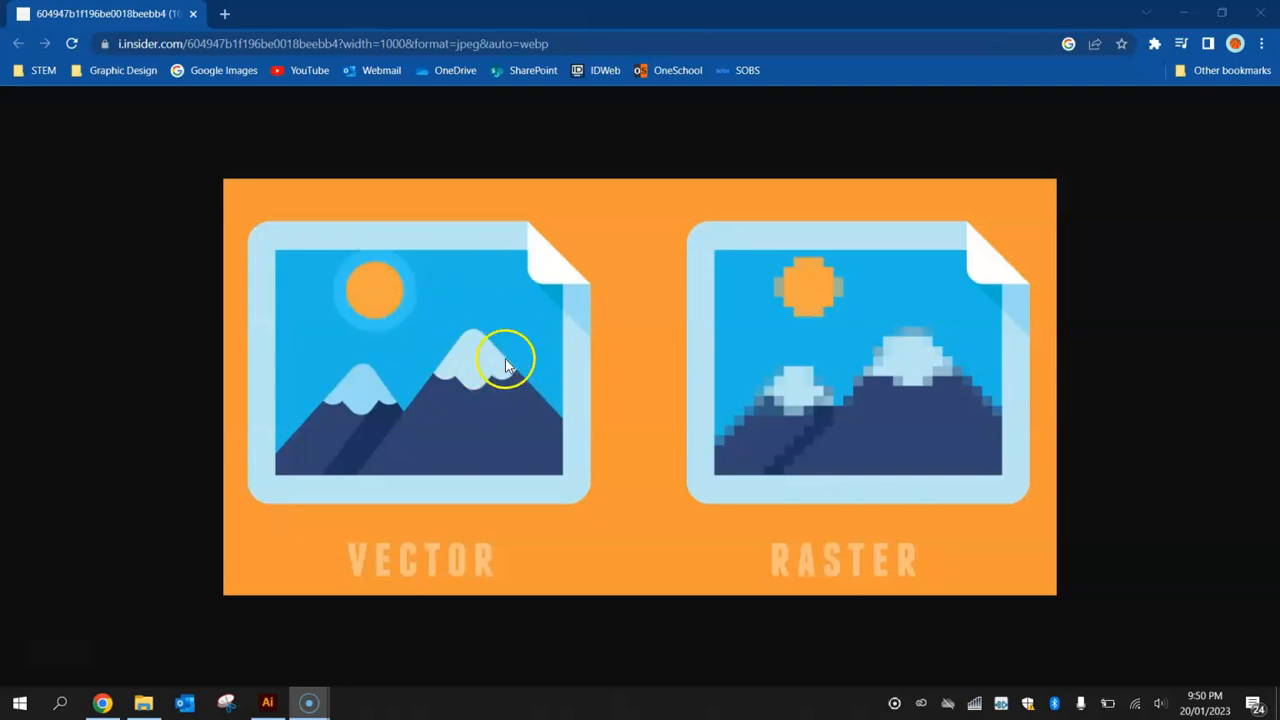
pyautogui.moveTo(900, 375)
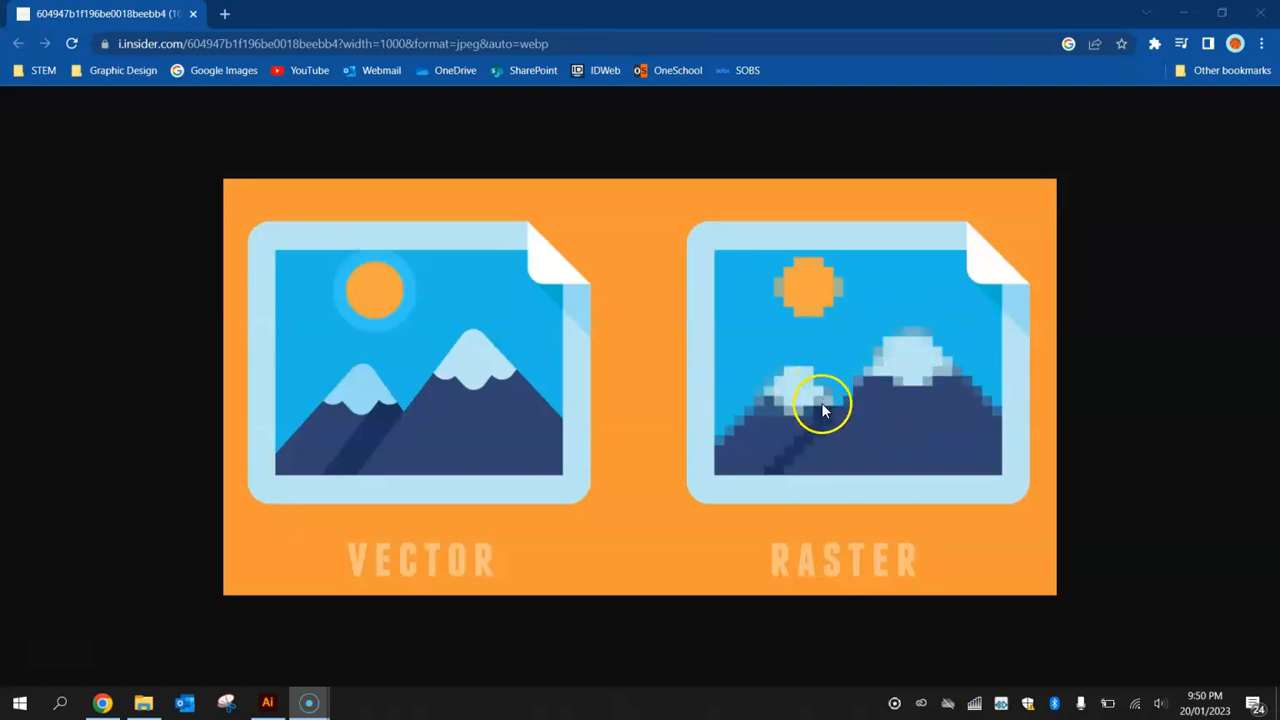
pyautogui.moveTo(862, 395)
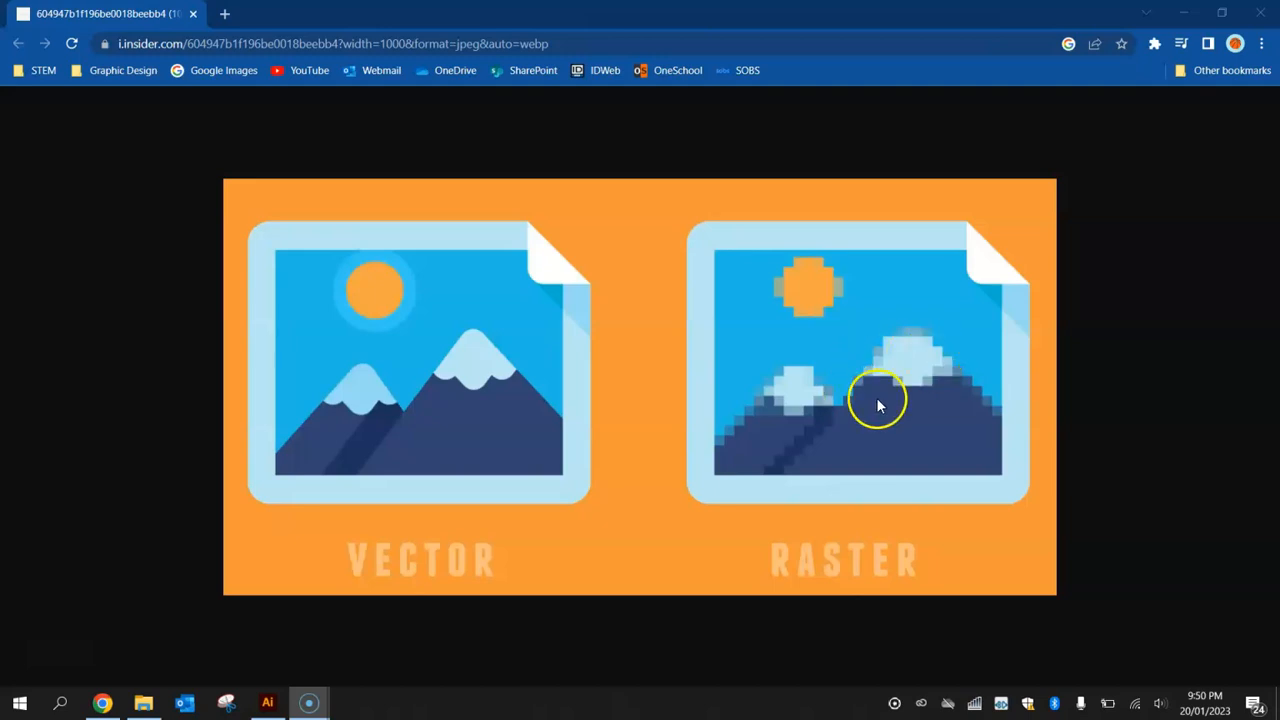
pyautogui.moveTo(895, 405)
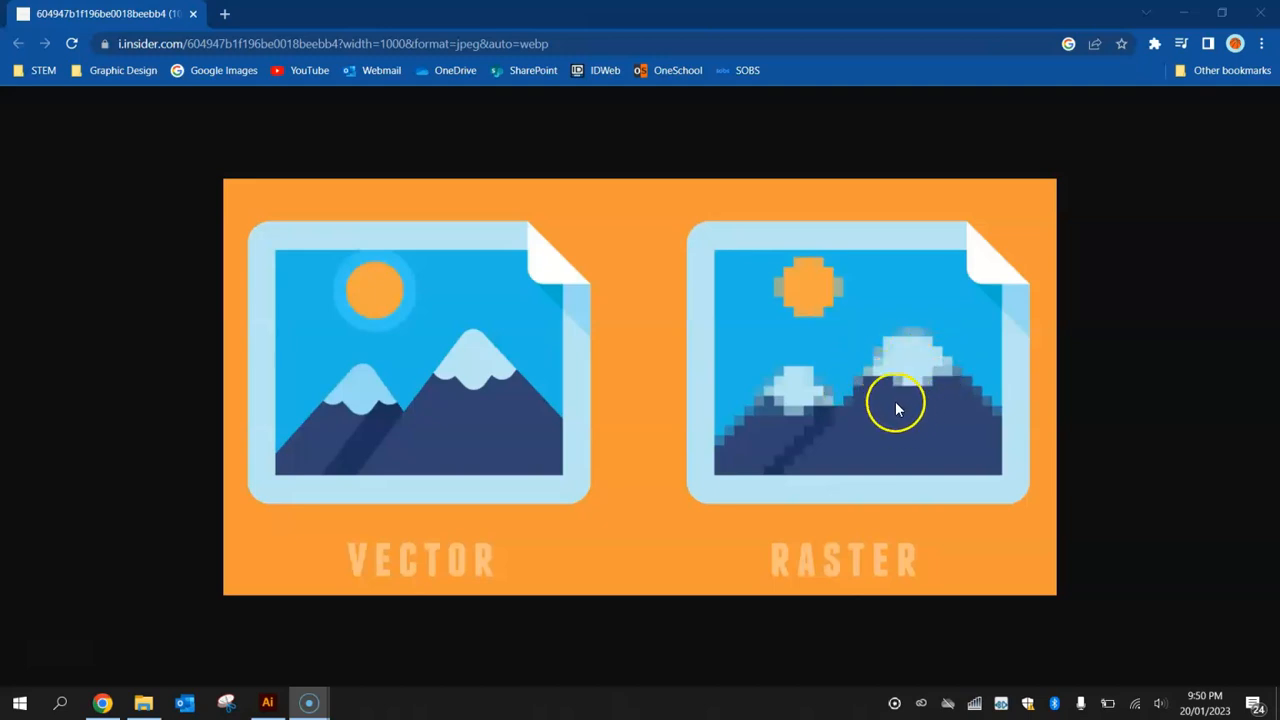
pyautogui.moveTo(890, 353)
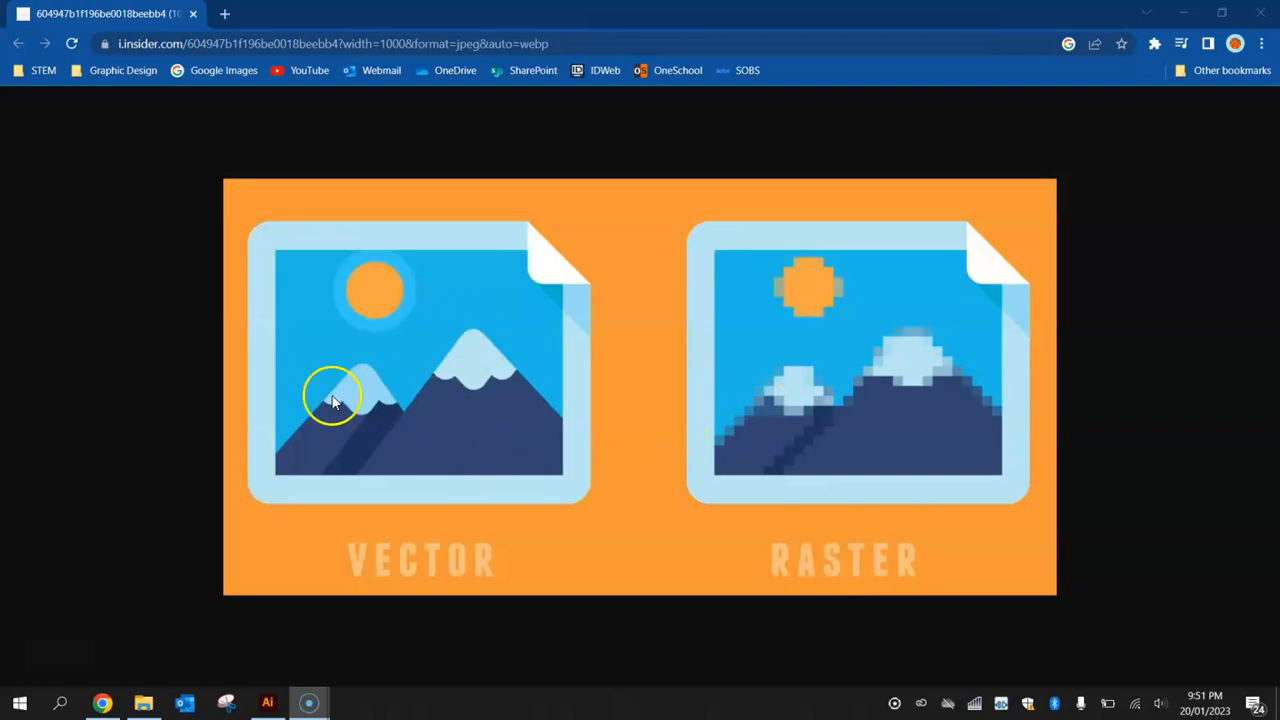
pyautogui.moveTo(432, 400)
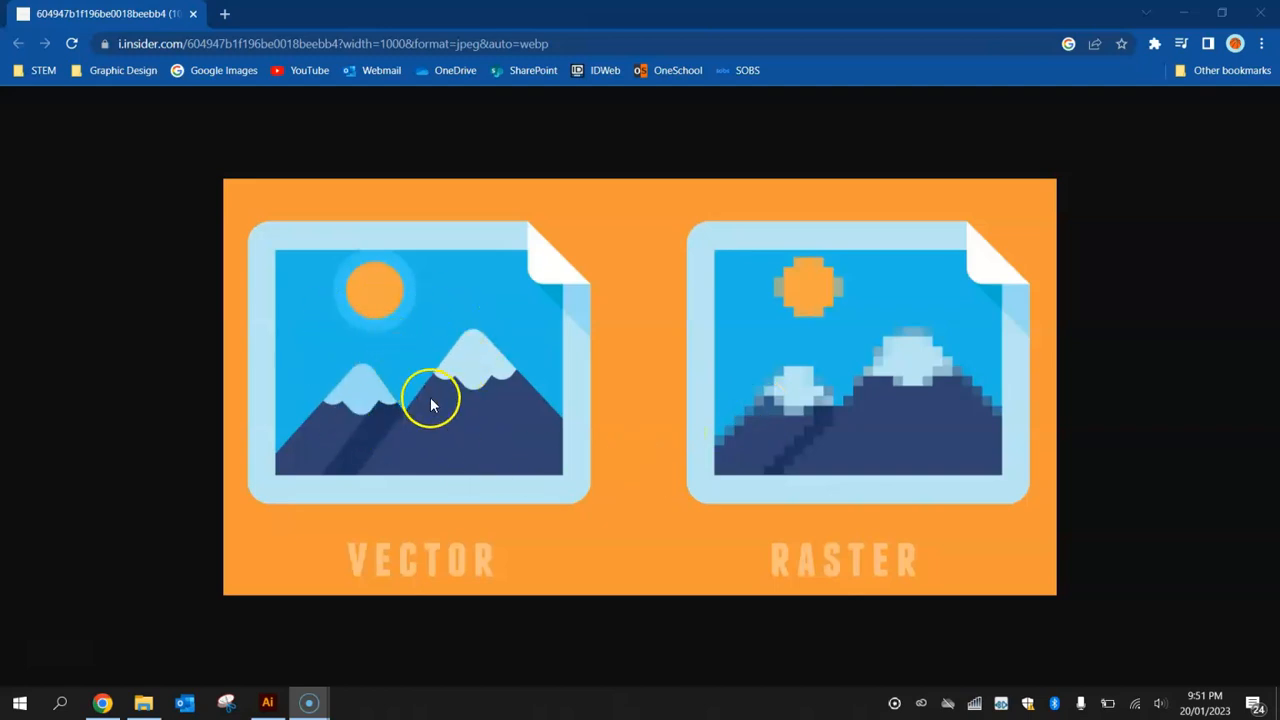
pyautogui.moveTo(200, 378)
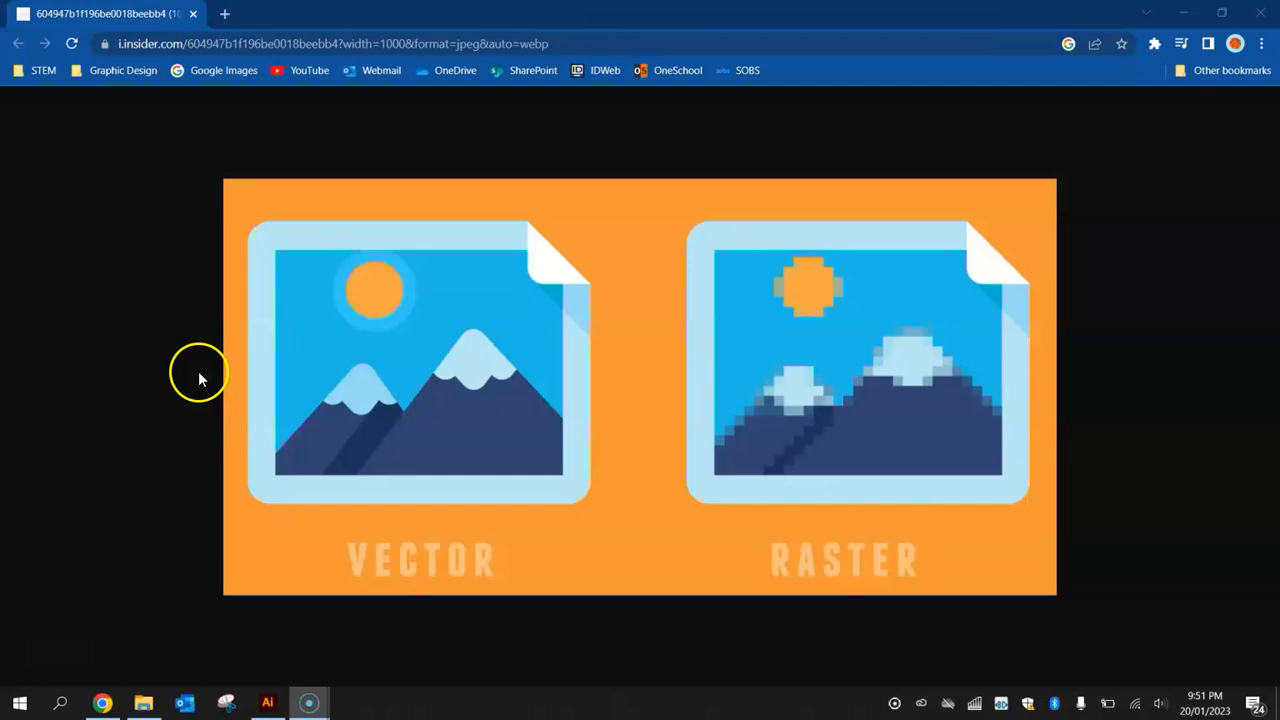
pyautogui.moveTo(458, 372)
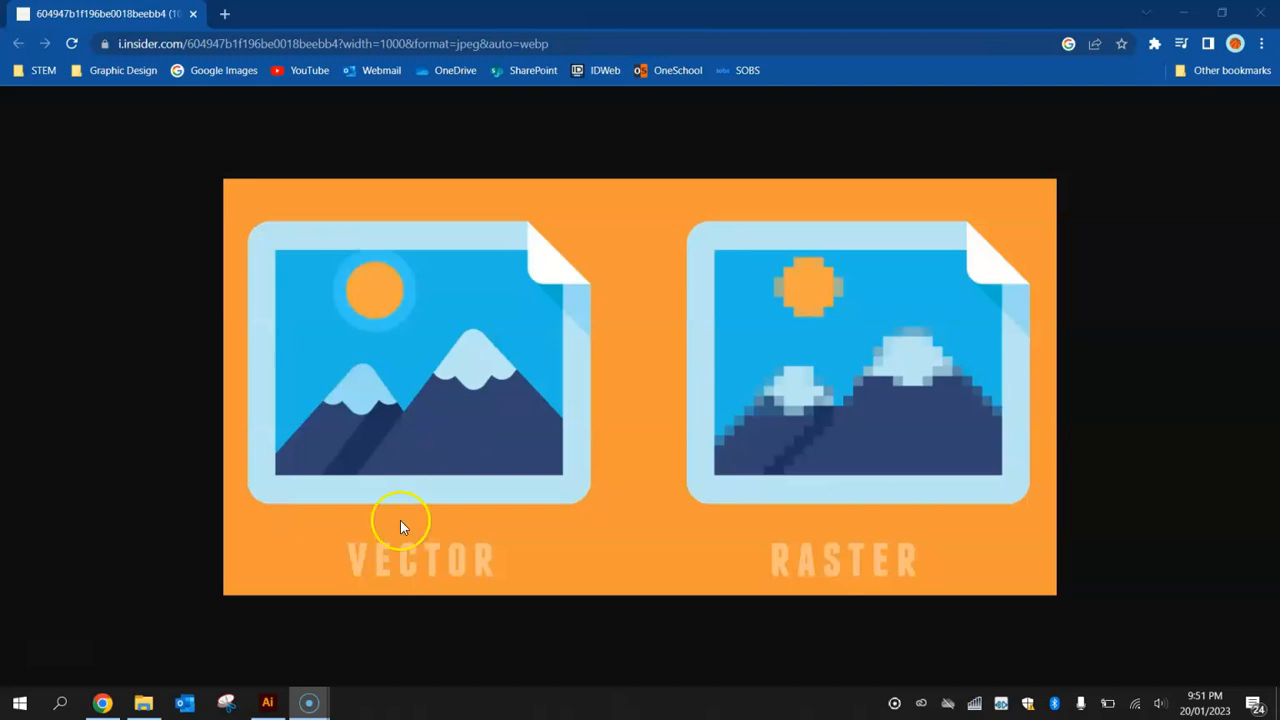
# Bring up the finished Example Clouds.ai drawing from the taskbar.
pyautogui.click(267, 703)
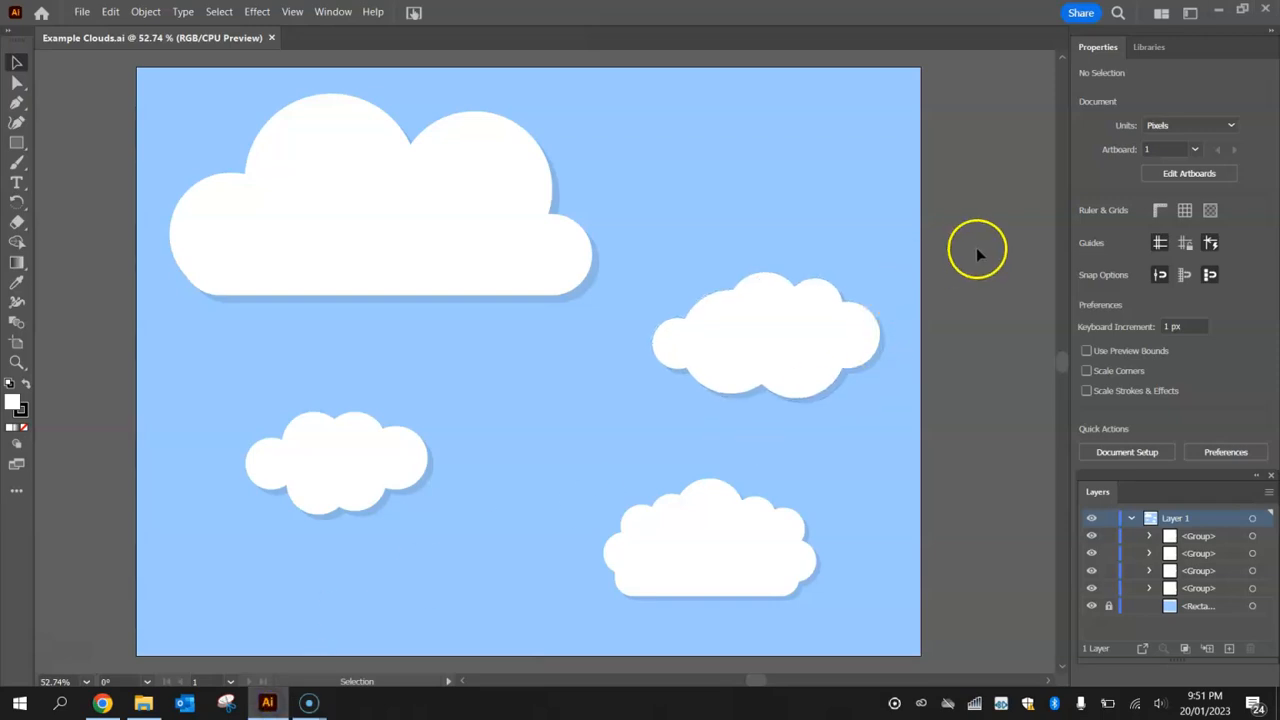
pyautogui.moveTo(1014, 258)
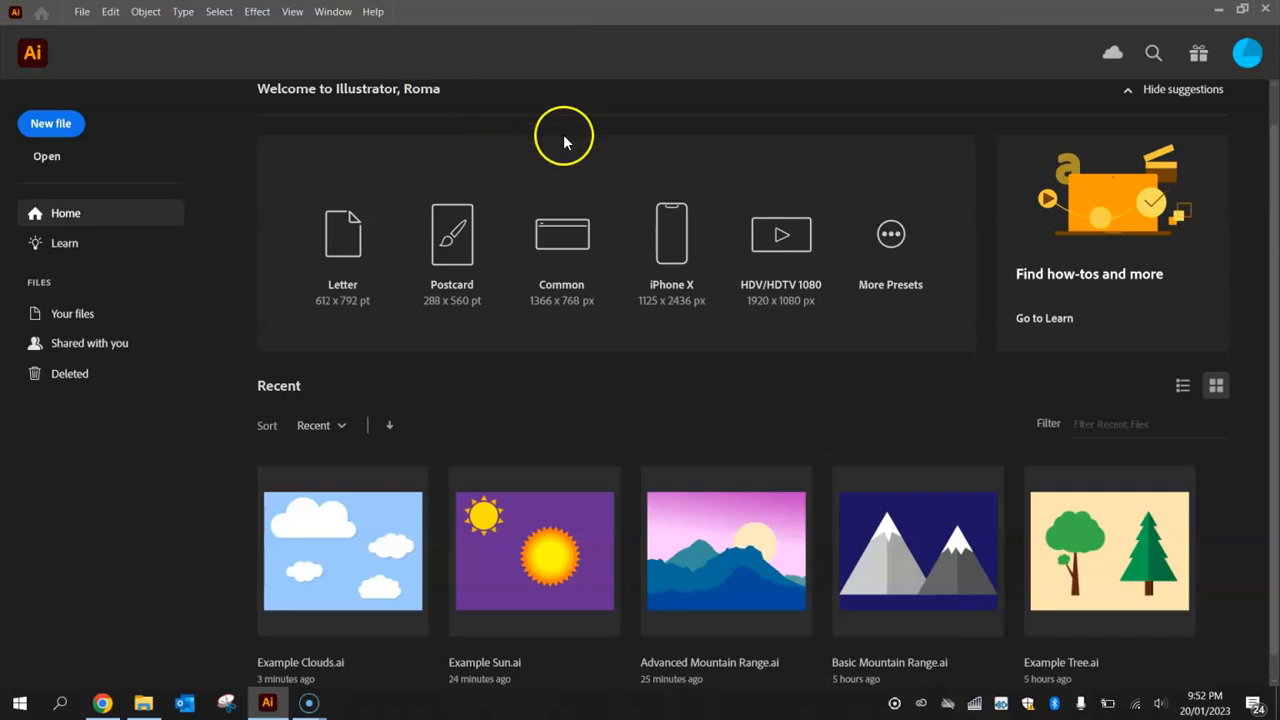
pyautogui.moveTo(51, 123)
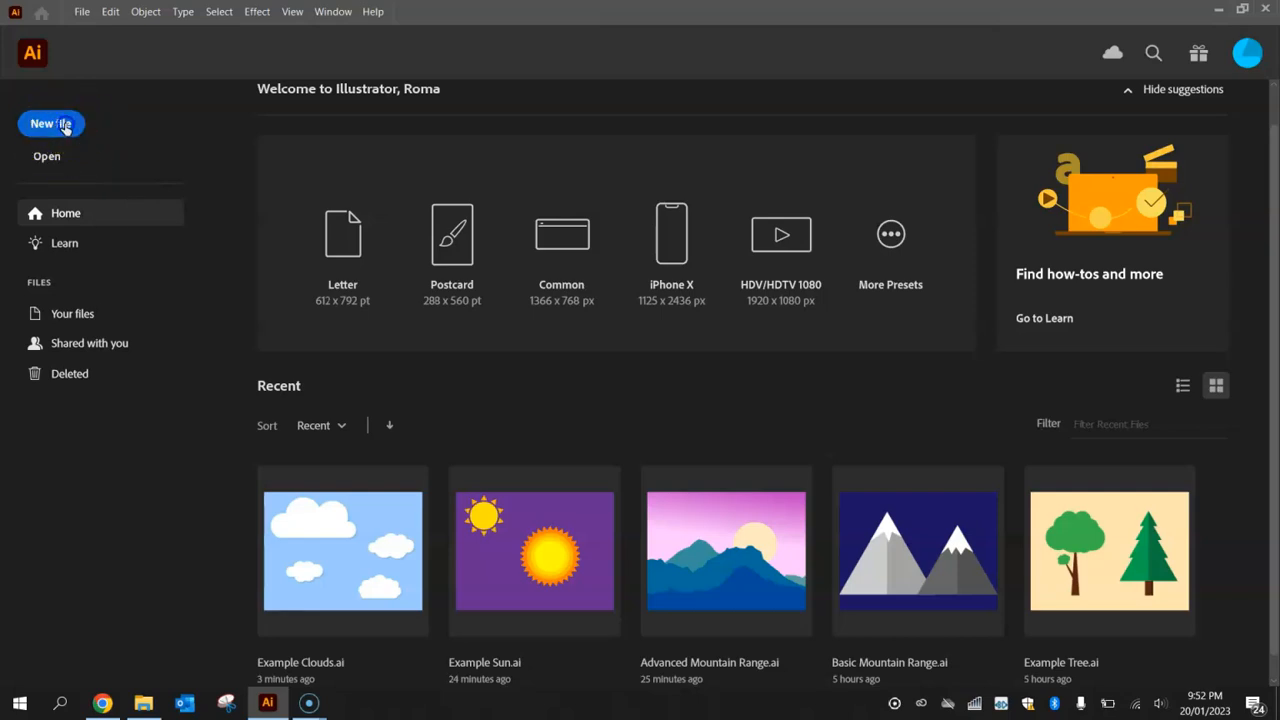
# Create a blank 1024 × 768 px document from the Web Minimum preset.
pyautogui.click(51, 123)
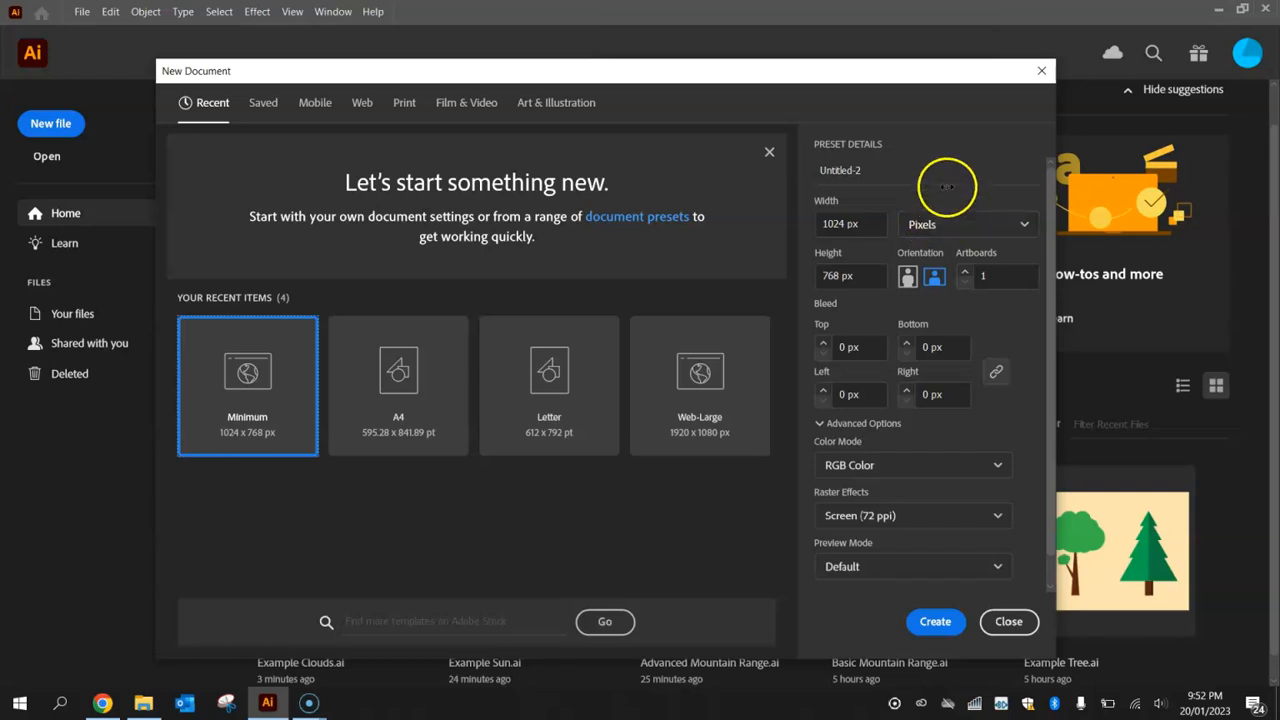
pyautogui.moveTo(605, 120)
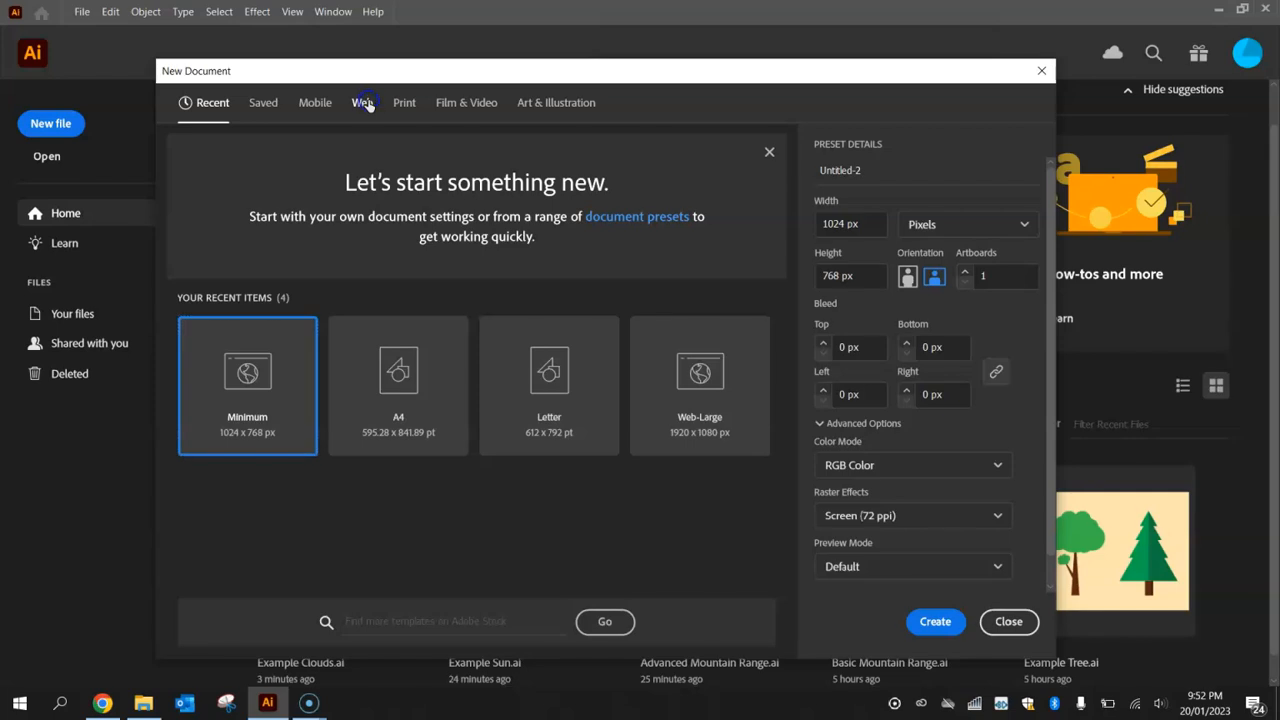
pyautogui.click(362, 102)
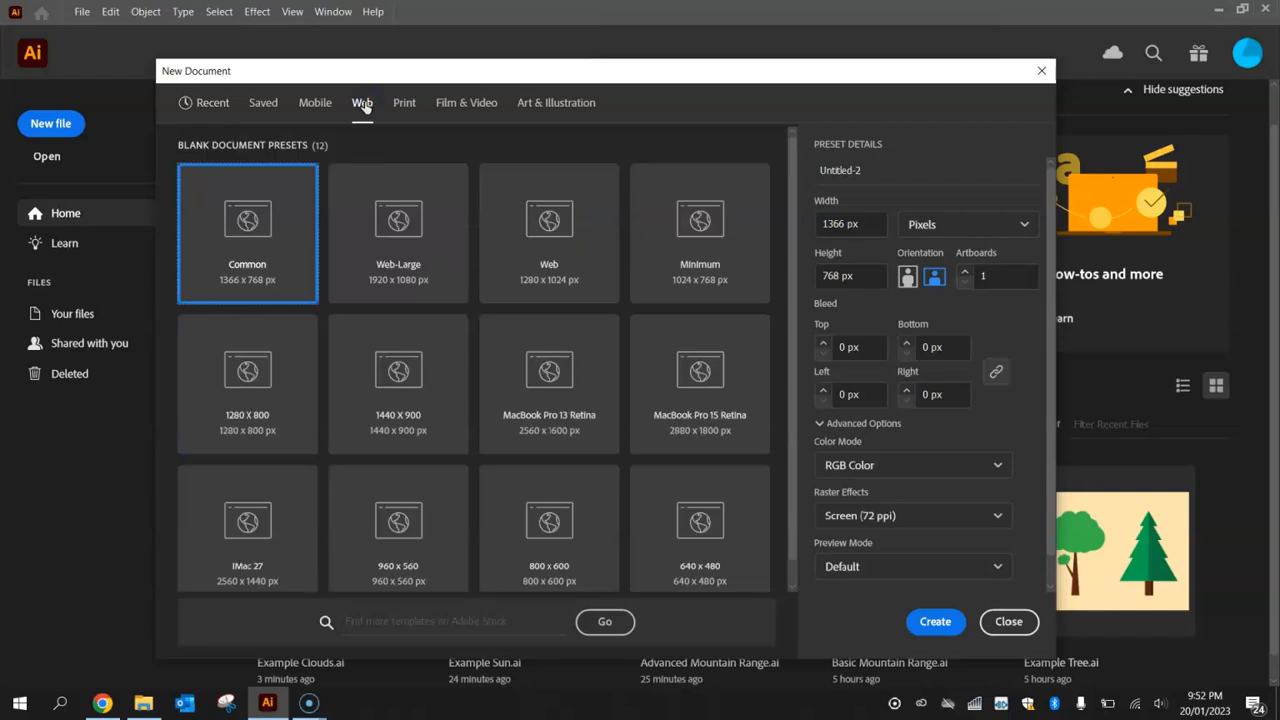
pyautogui.click(699, 233)
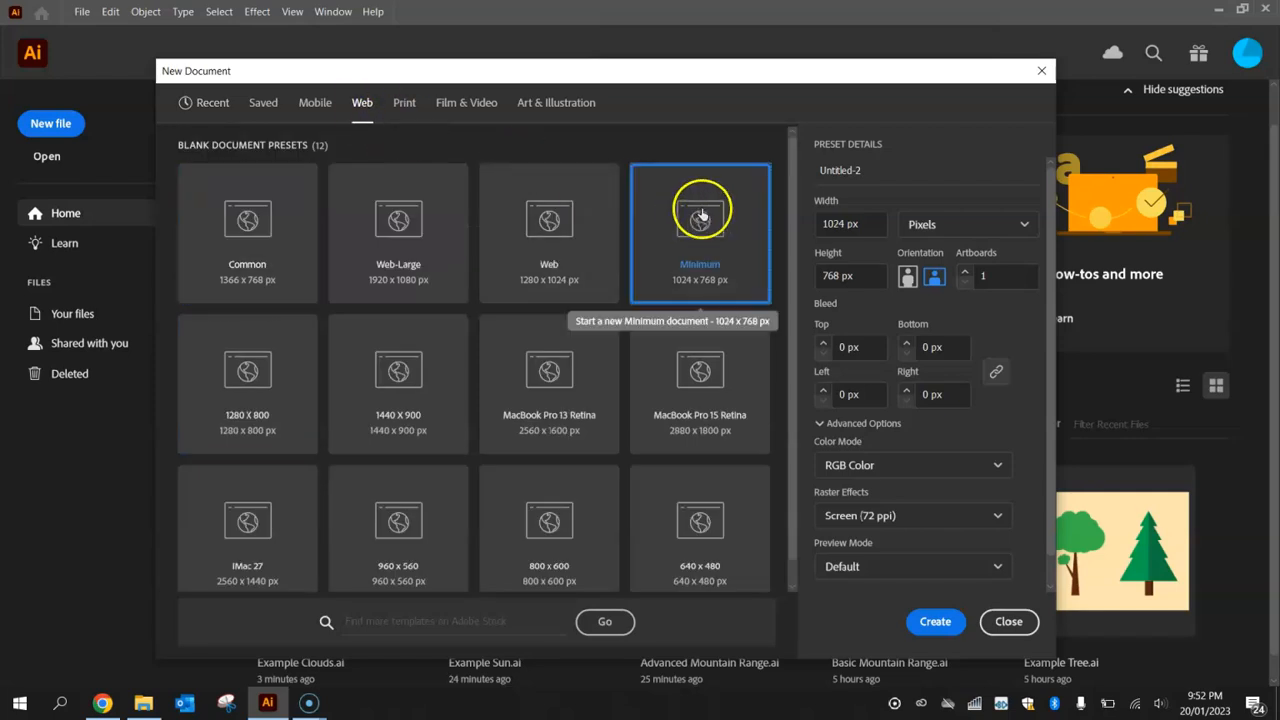
pyautogui.moveTo(695, 285)
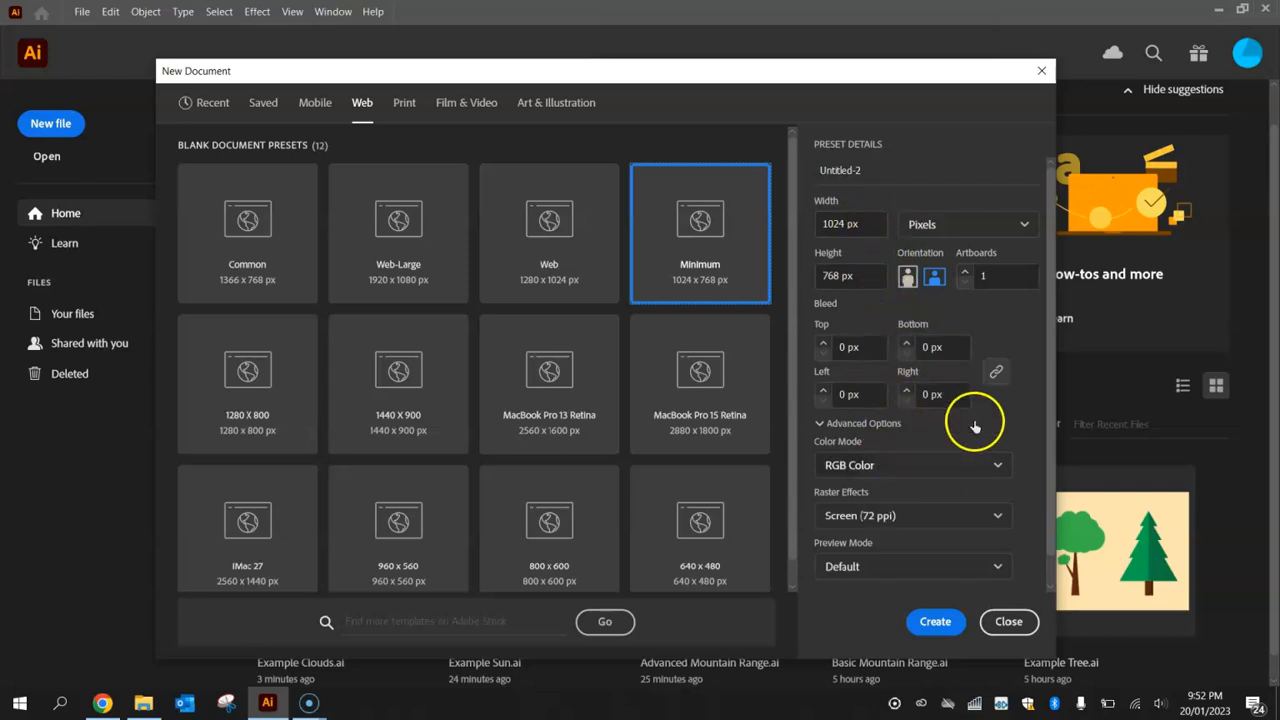
pyautogui.moveTo(935, 621)
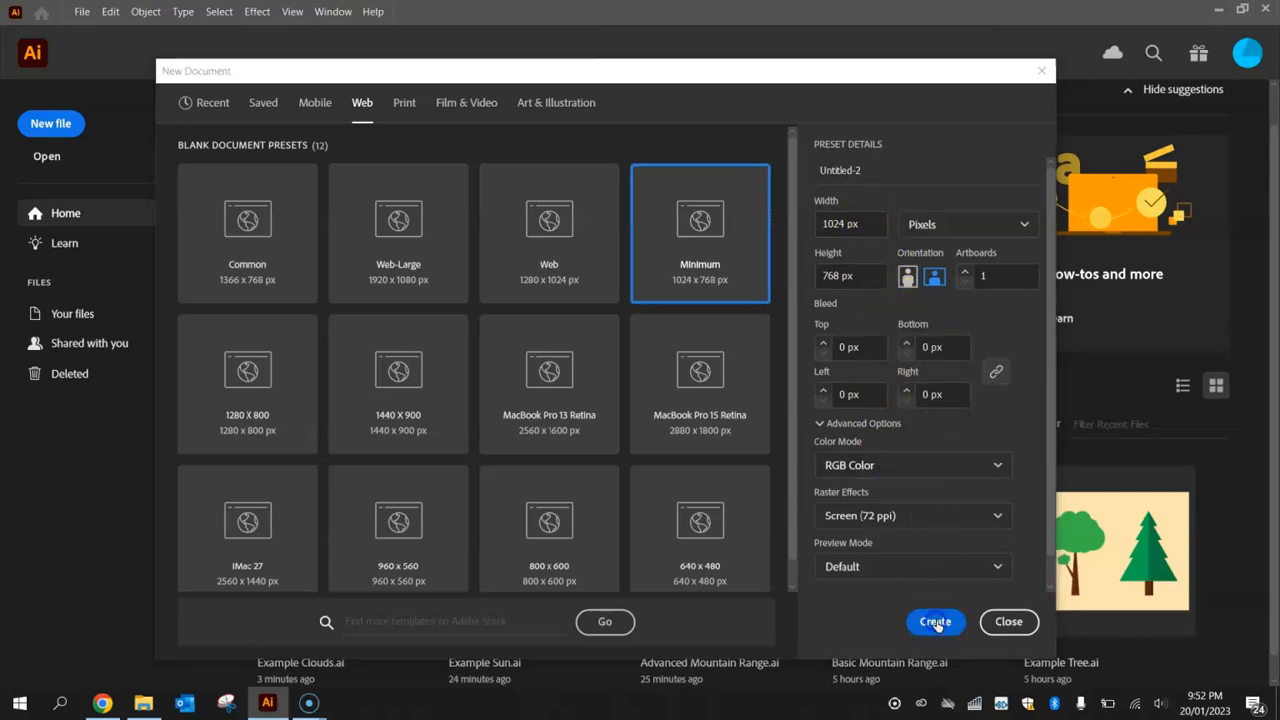
pyautogui.click(935, 621)
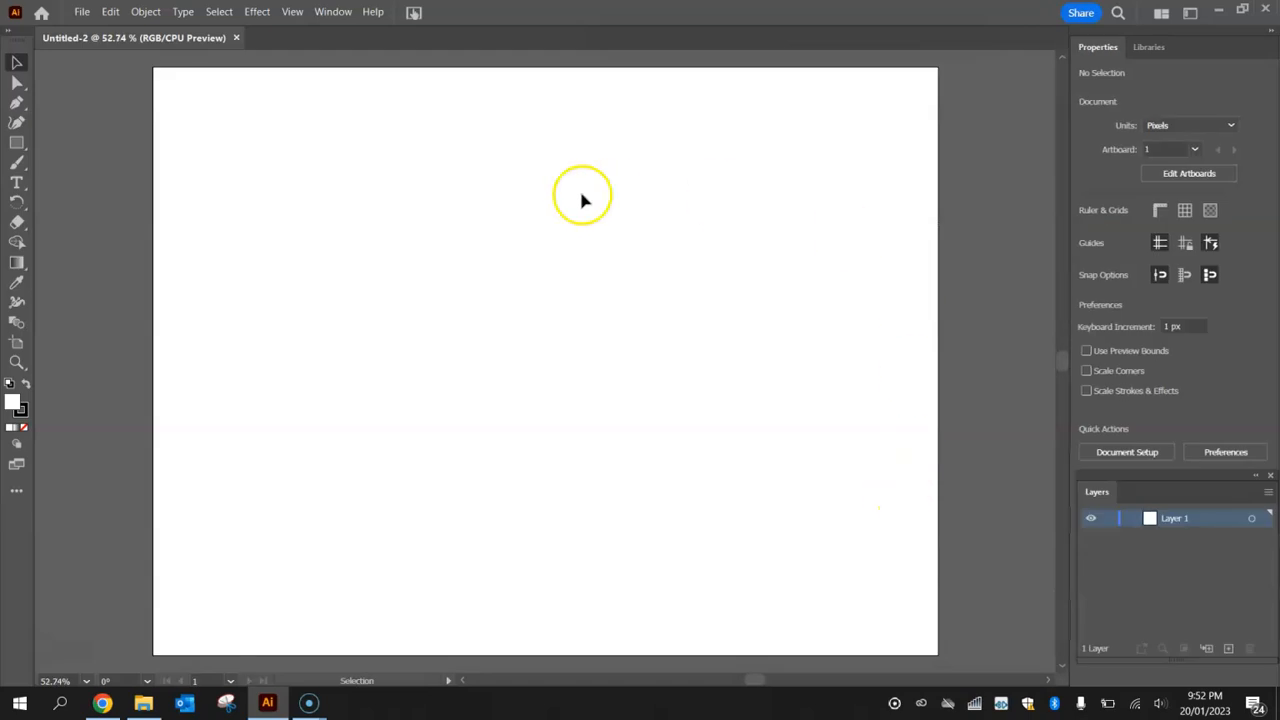
pyautogui.moveTo(628, 475)
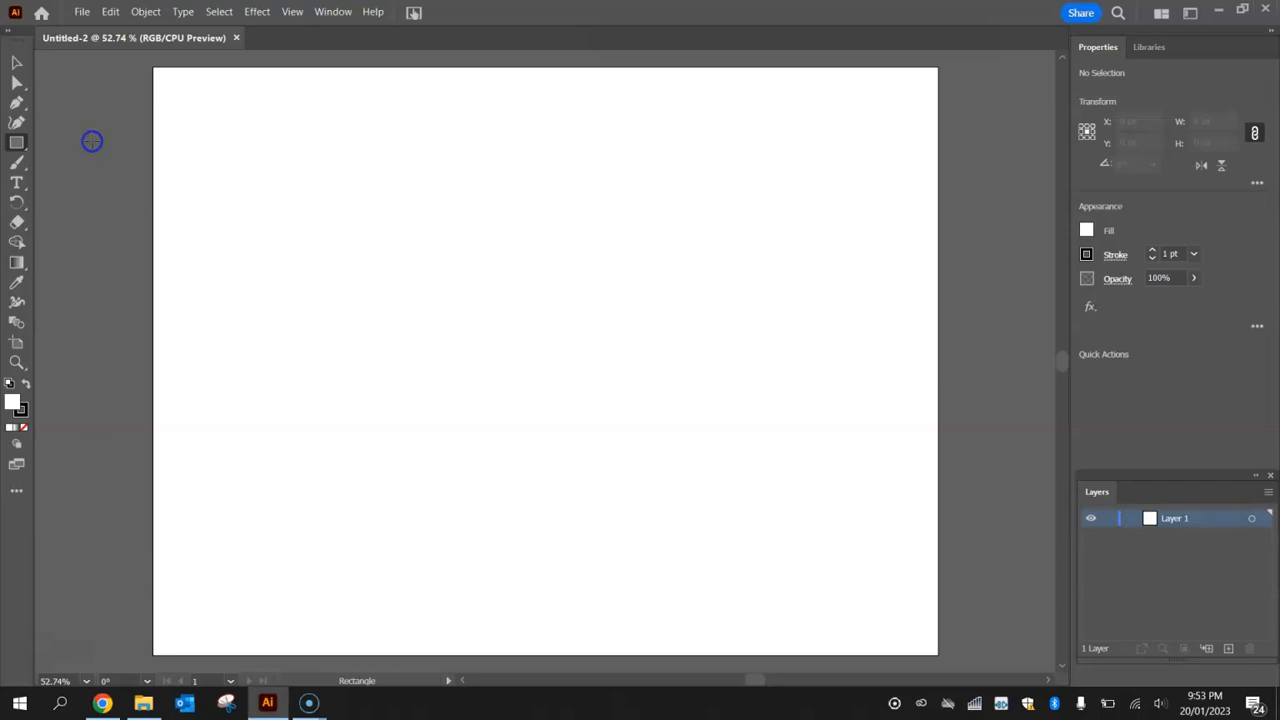
pyautogui.moveTo(16, 142)
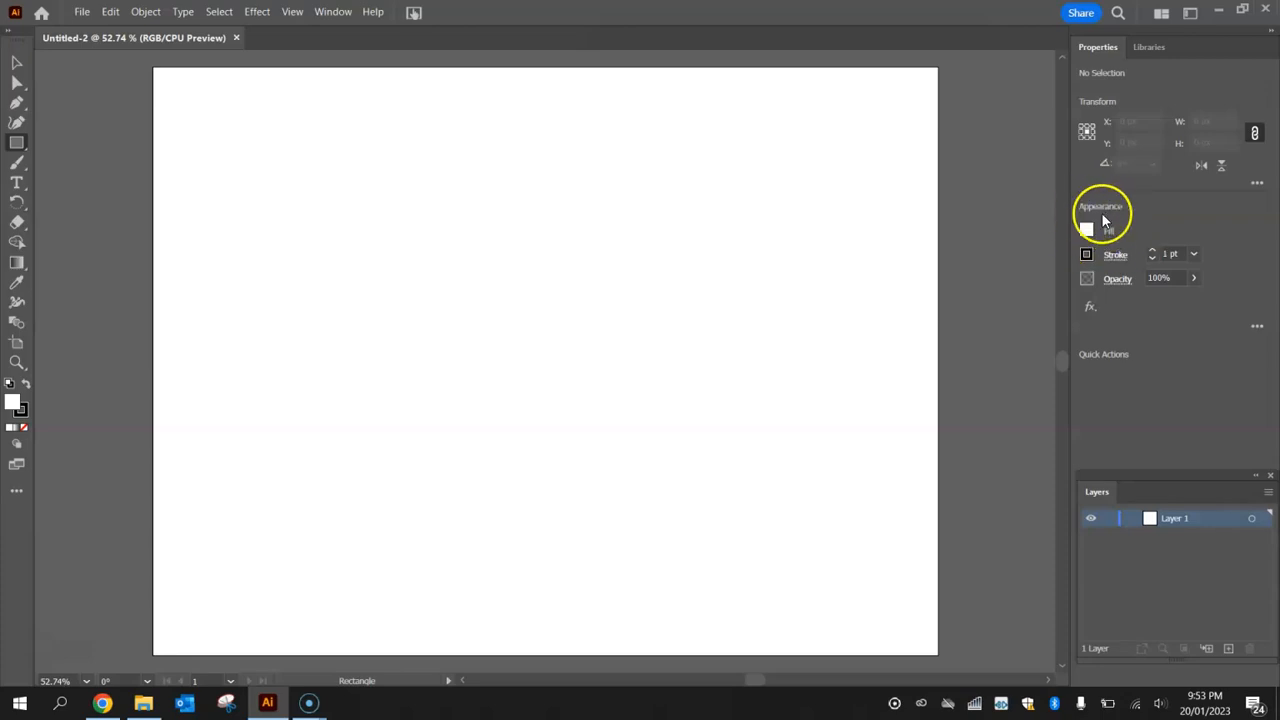
# Set the drawing fill to the cyan swatch and bring up the stroke colour choices.
pyautogui.click(333, 11)
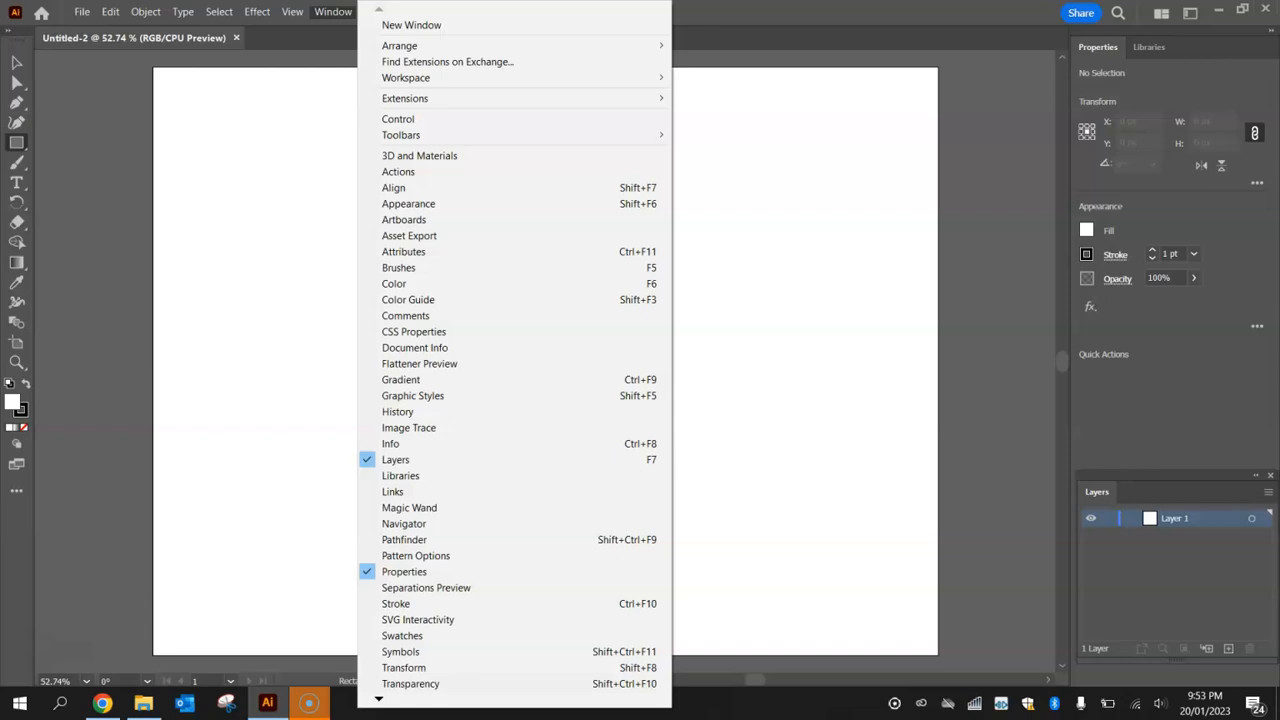
pyautogui.moveTo(485, 203)
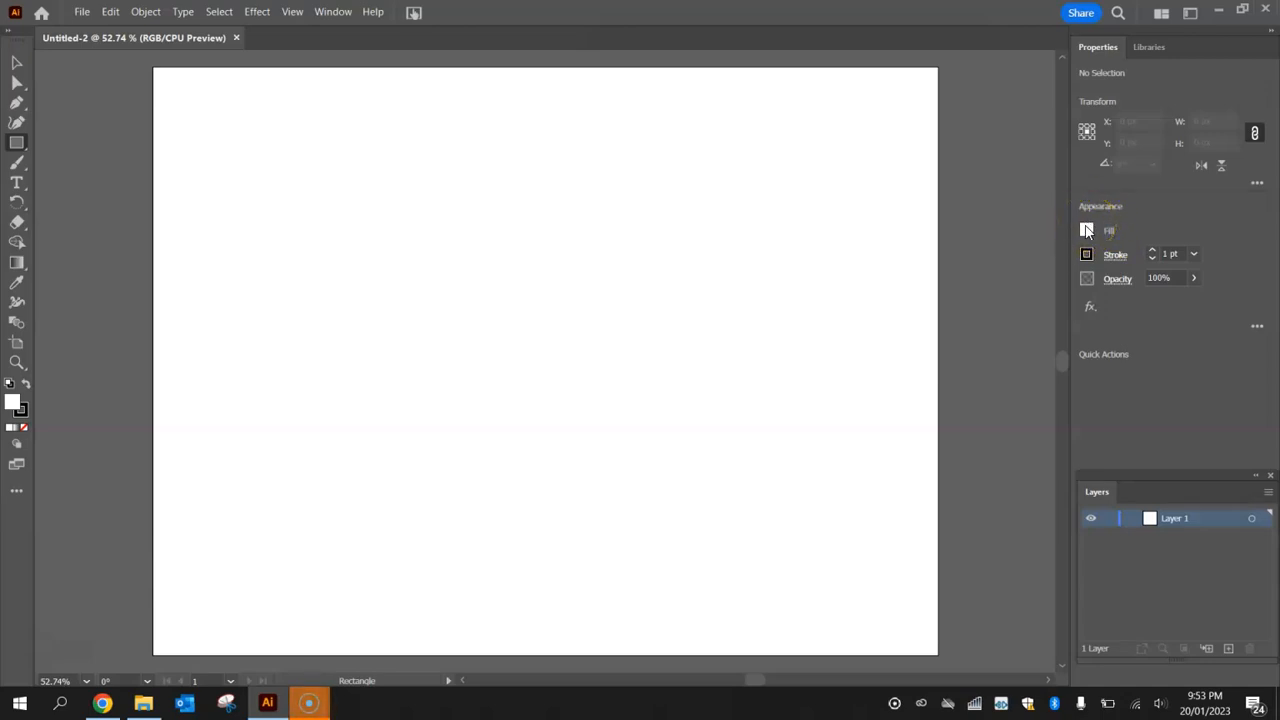
pyautogui.click(1086, 230)
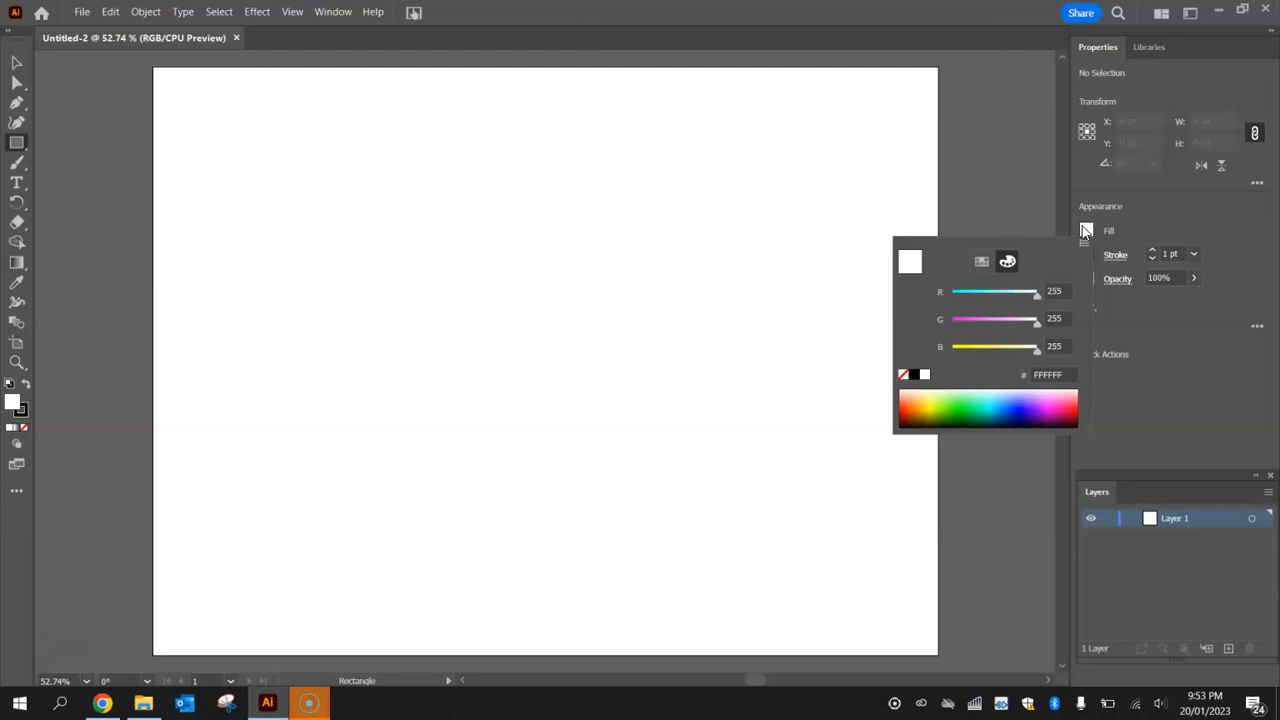
pyautogui.click(981, 261)
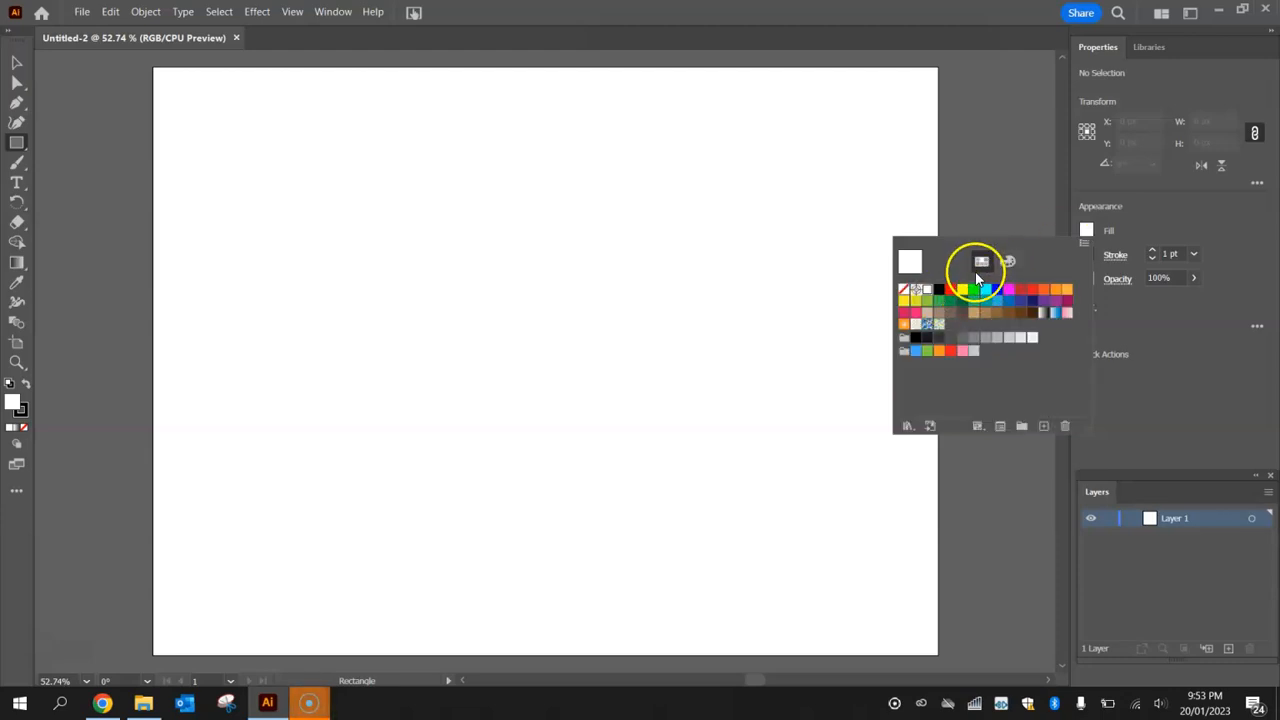
pyautogui.click(983, 289)
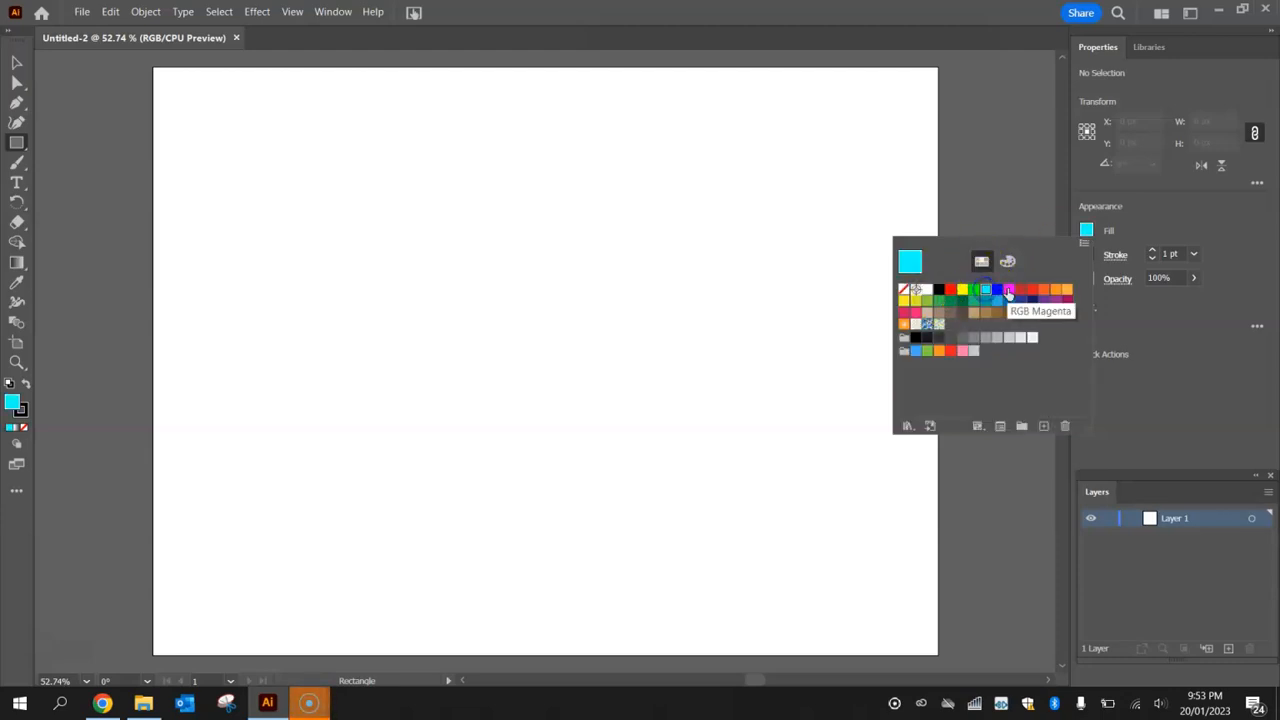
pyautogui.click(974, 313)
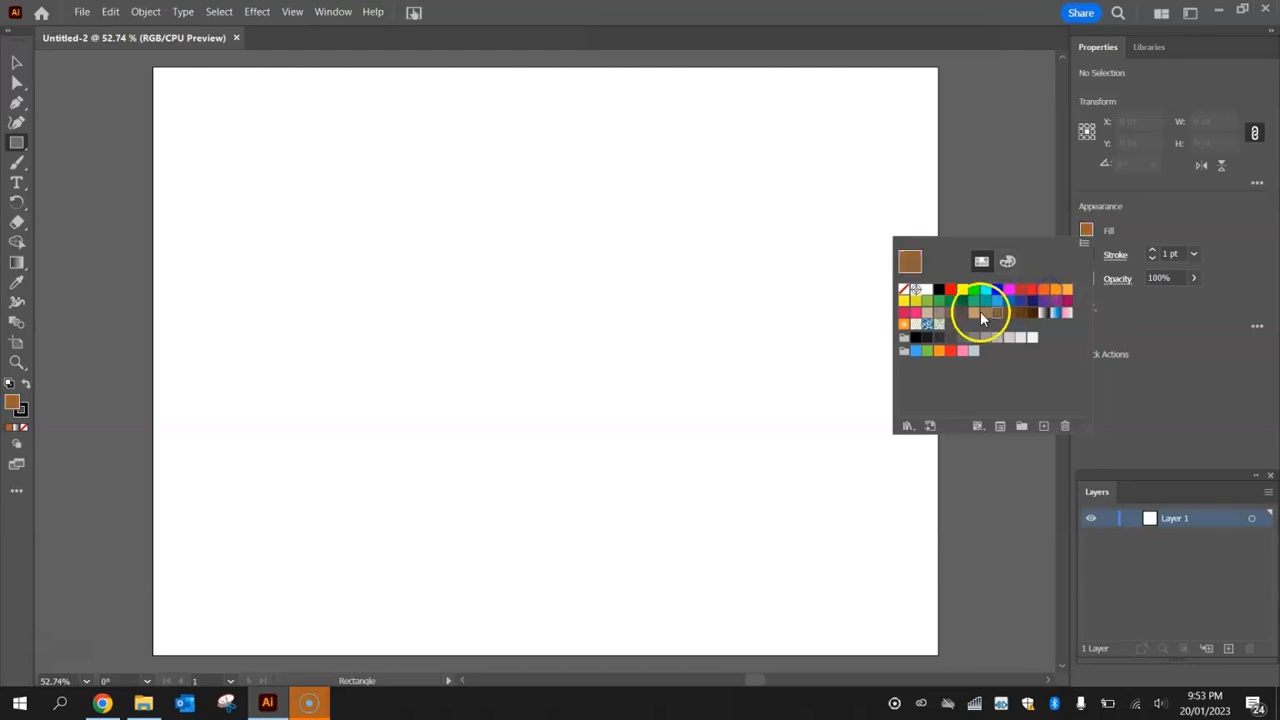
pyautogui.click(985, 291)
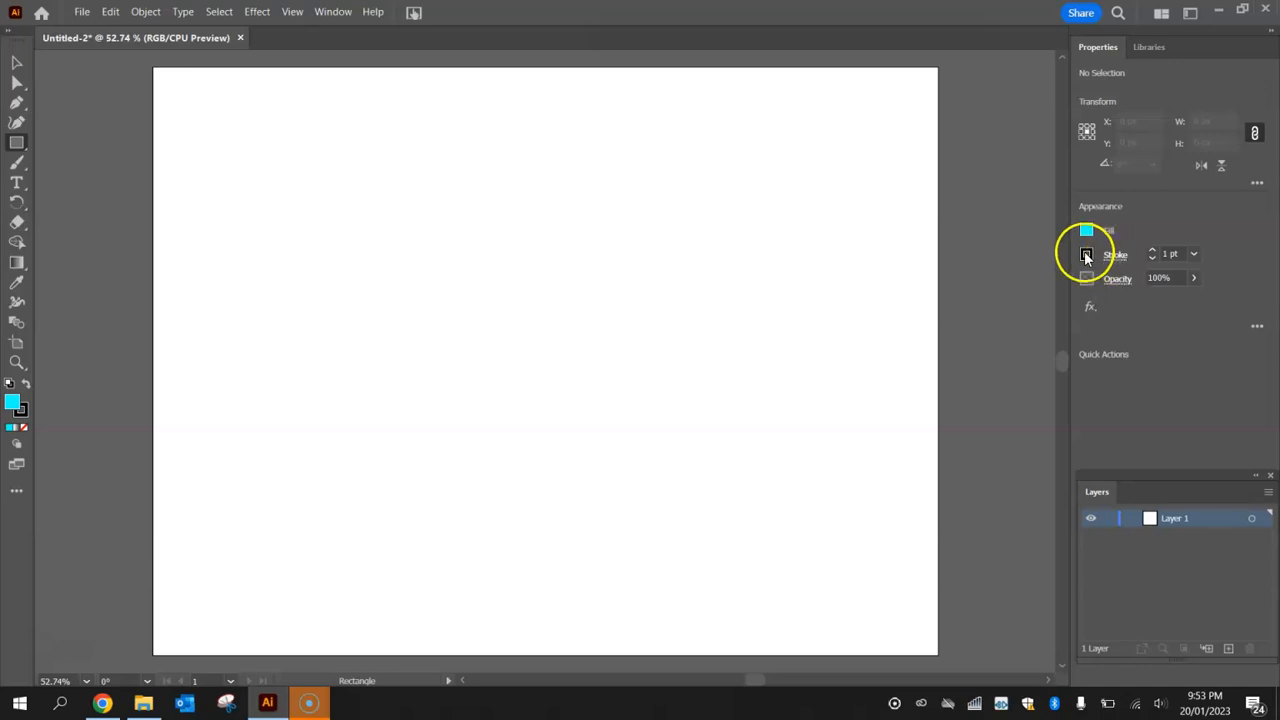
pyautogui.click(1086, 254)
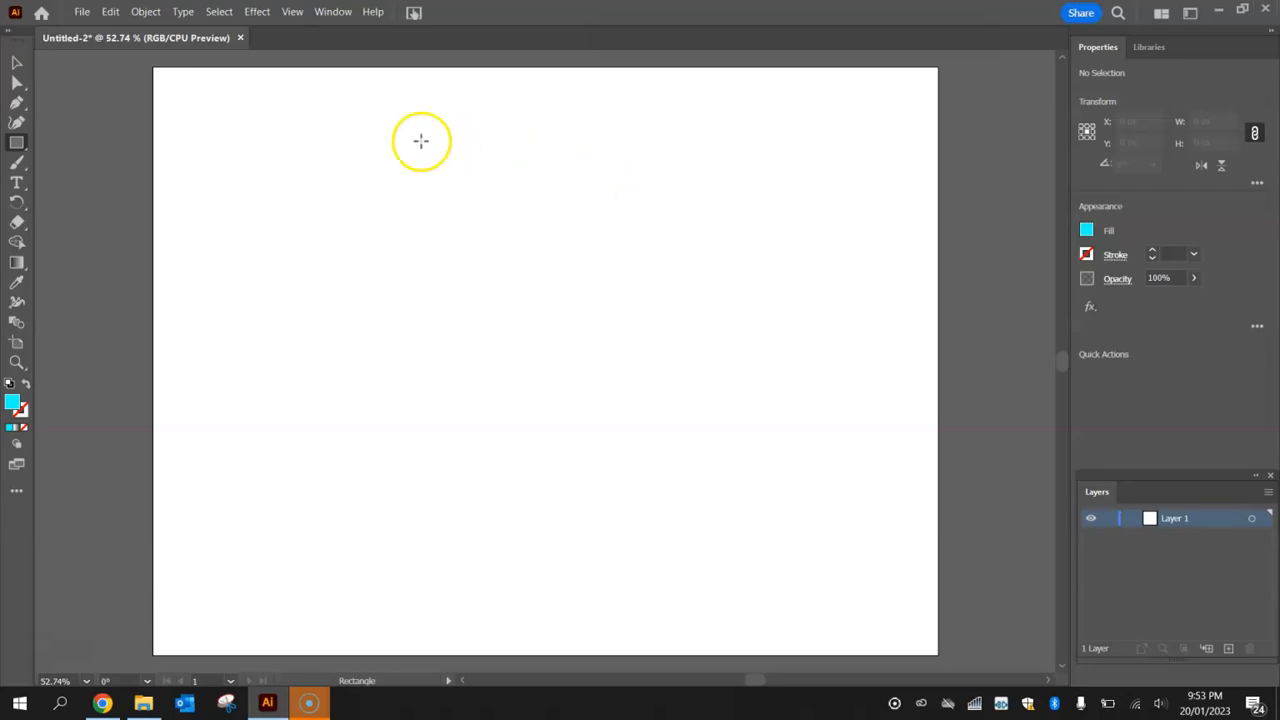
pyautogui.moveTo(140, 68)
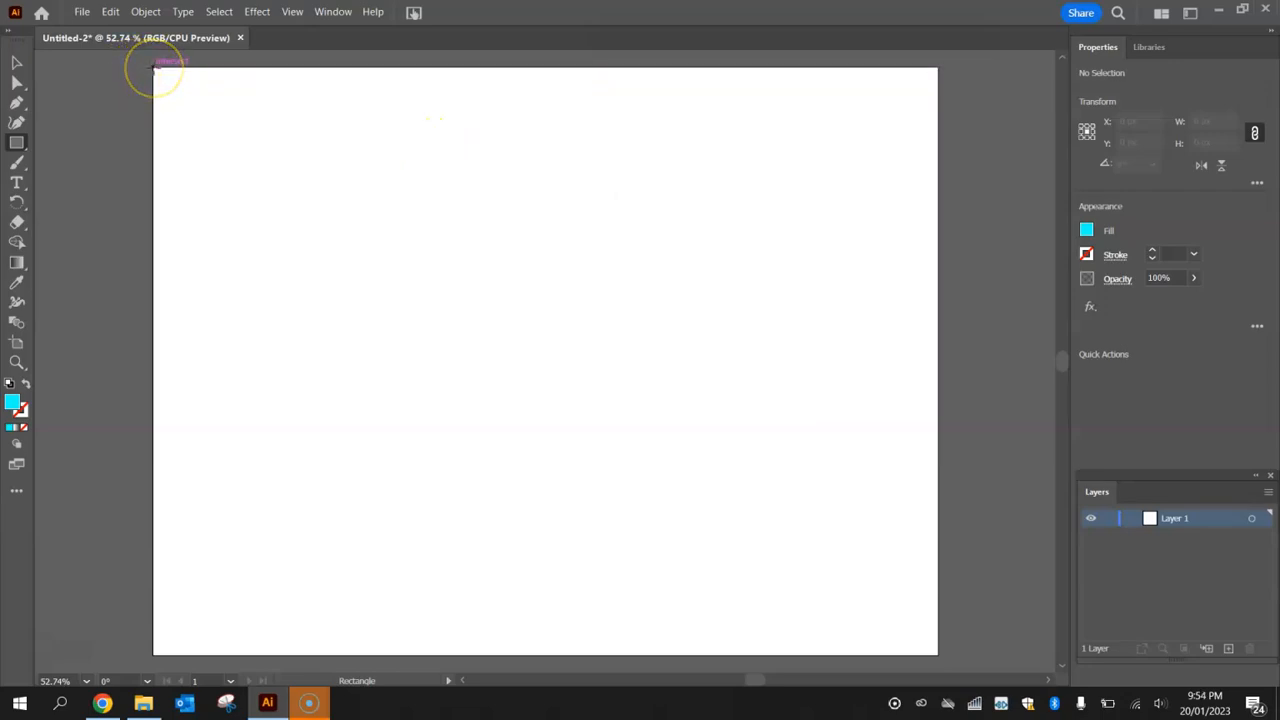
# Draw a cyan rectangle spanning the full 1024 × 768 artboard.
pyautogui.moveTo(155, 65); pyautogui.dragTo(630, 305)
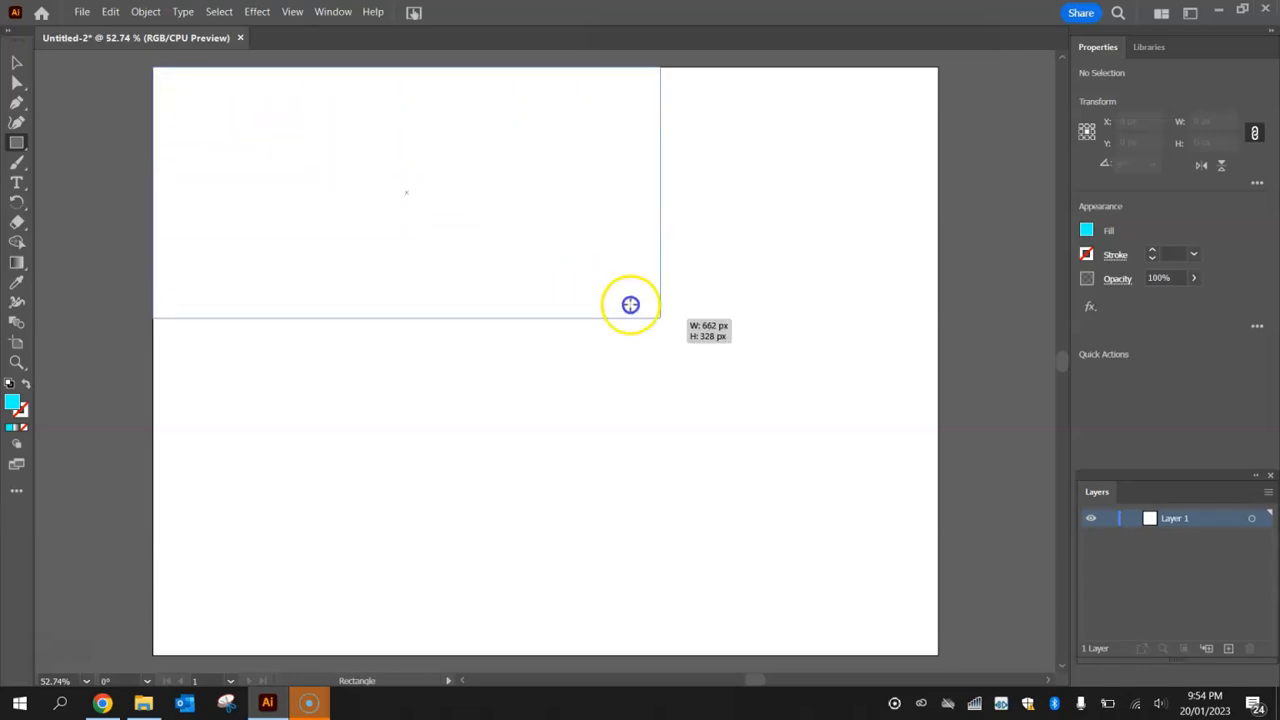
pyautogui.moveTo(630, 305); pyautogui.dragTo(935, 645)
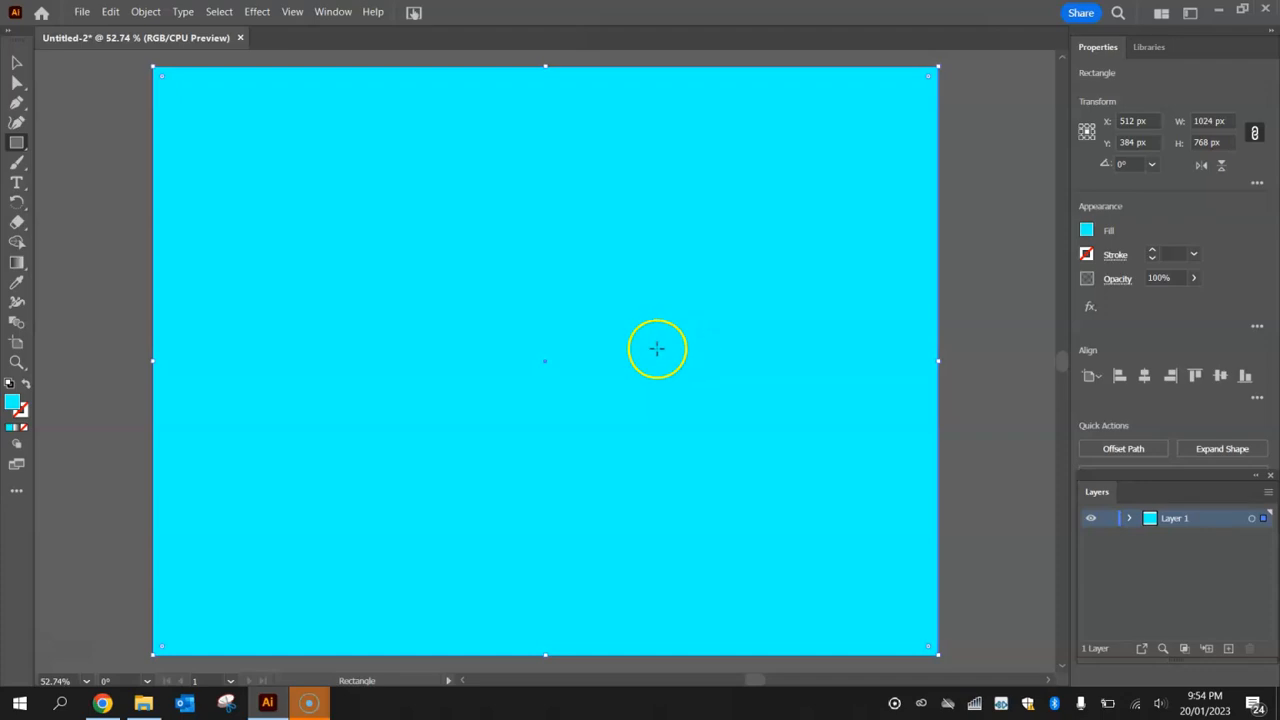
pyautogui.moveTo(680, 331)
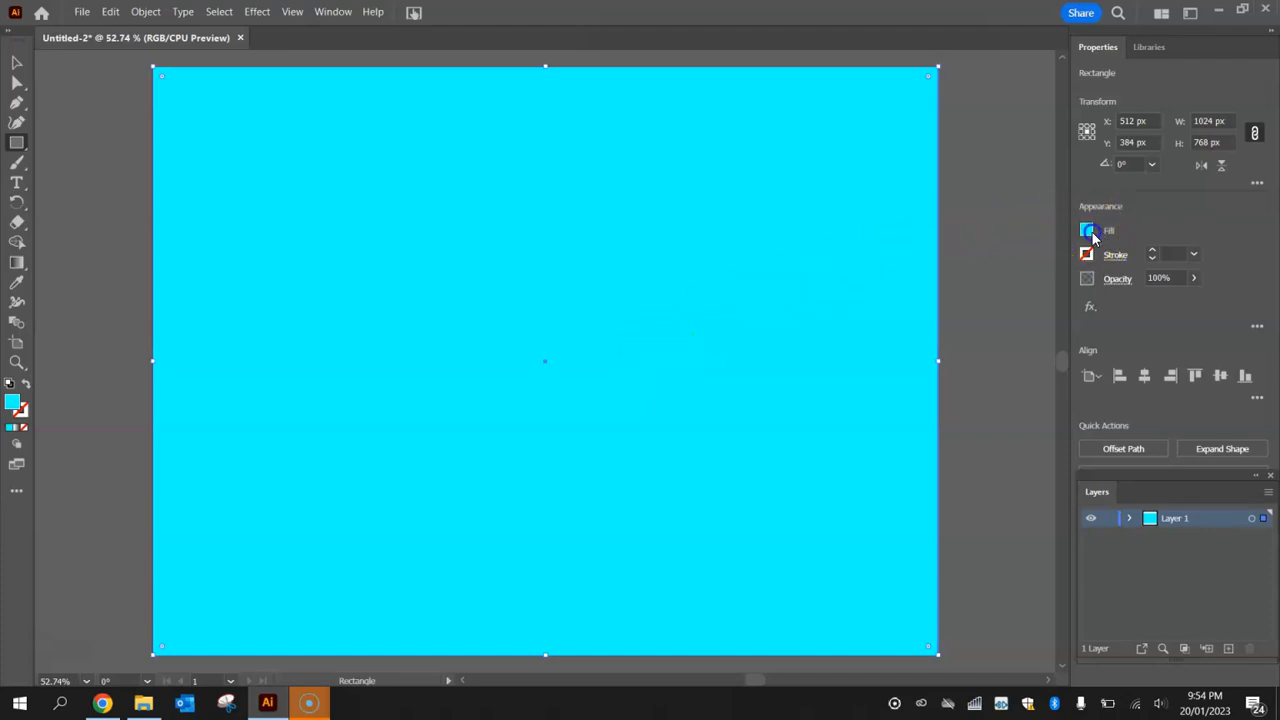
# Mix the background fill to light sky blue, about R112 G221 B255 (#70DDFF).
pyautogui.click(1087, 230)
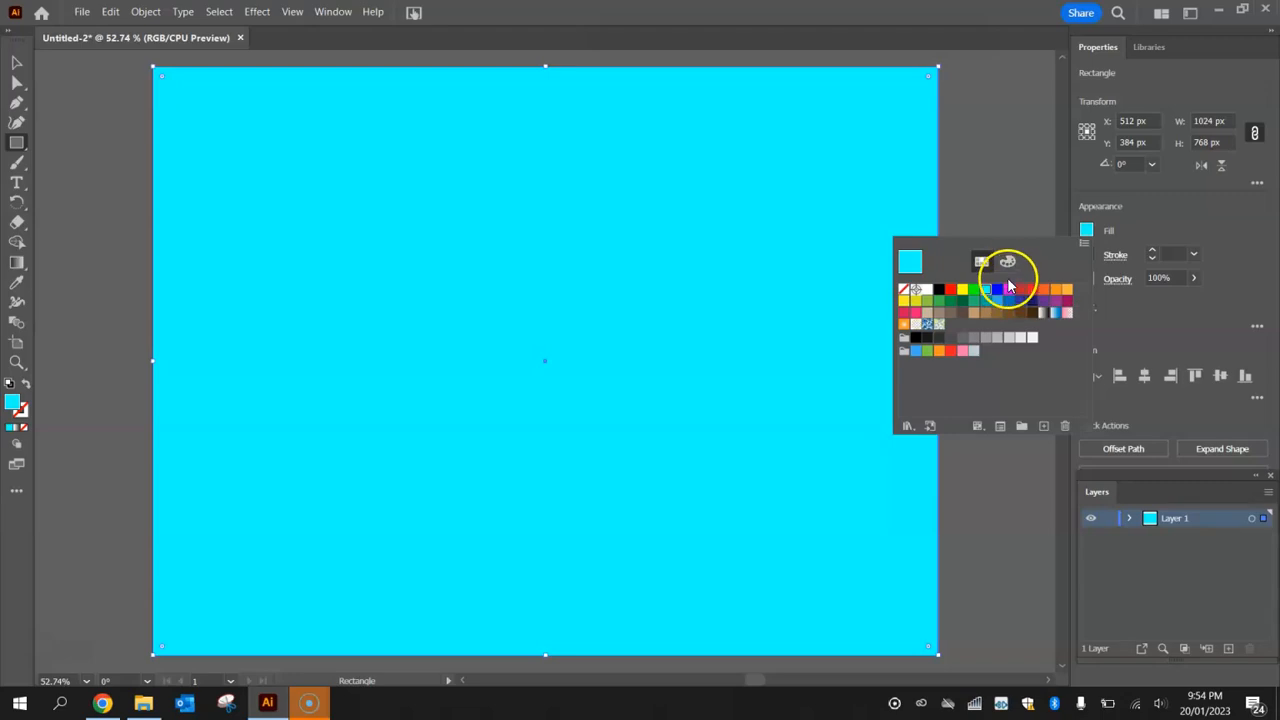
pyautogui.click(1008, 261)
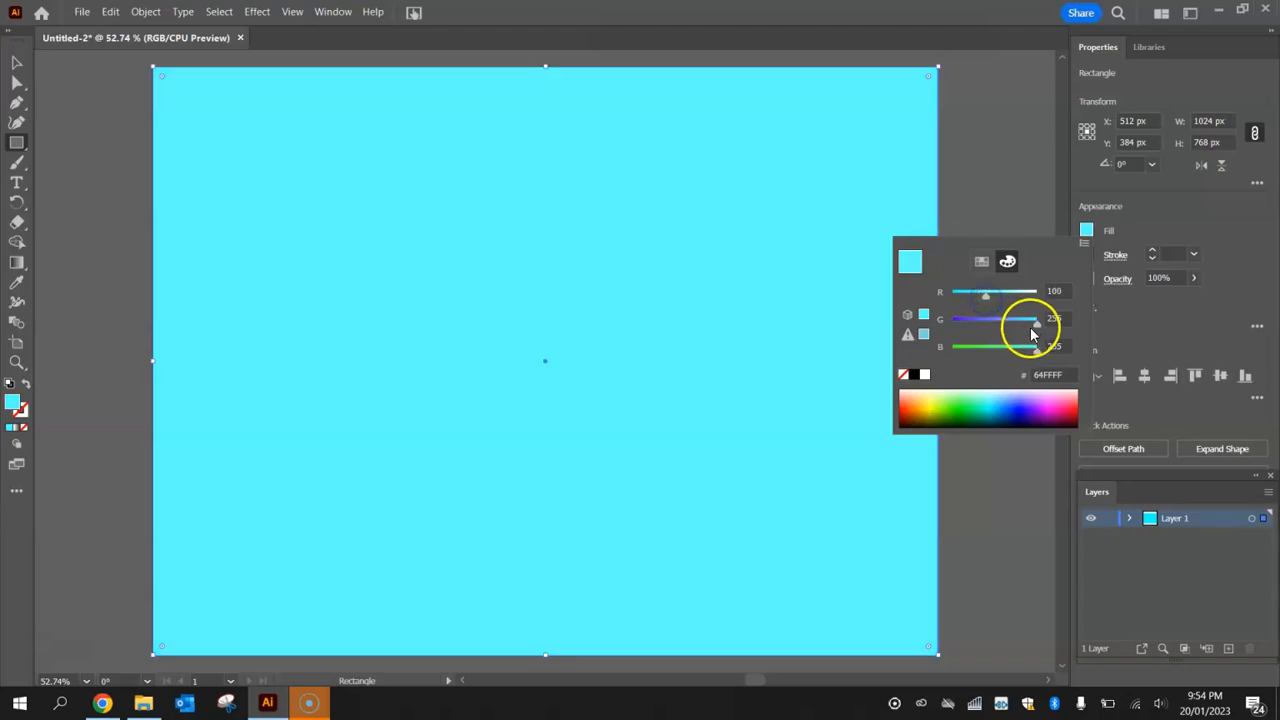
pyautogui.moveTo(1037, 320); pyautogui.dragTo(1017, 320)
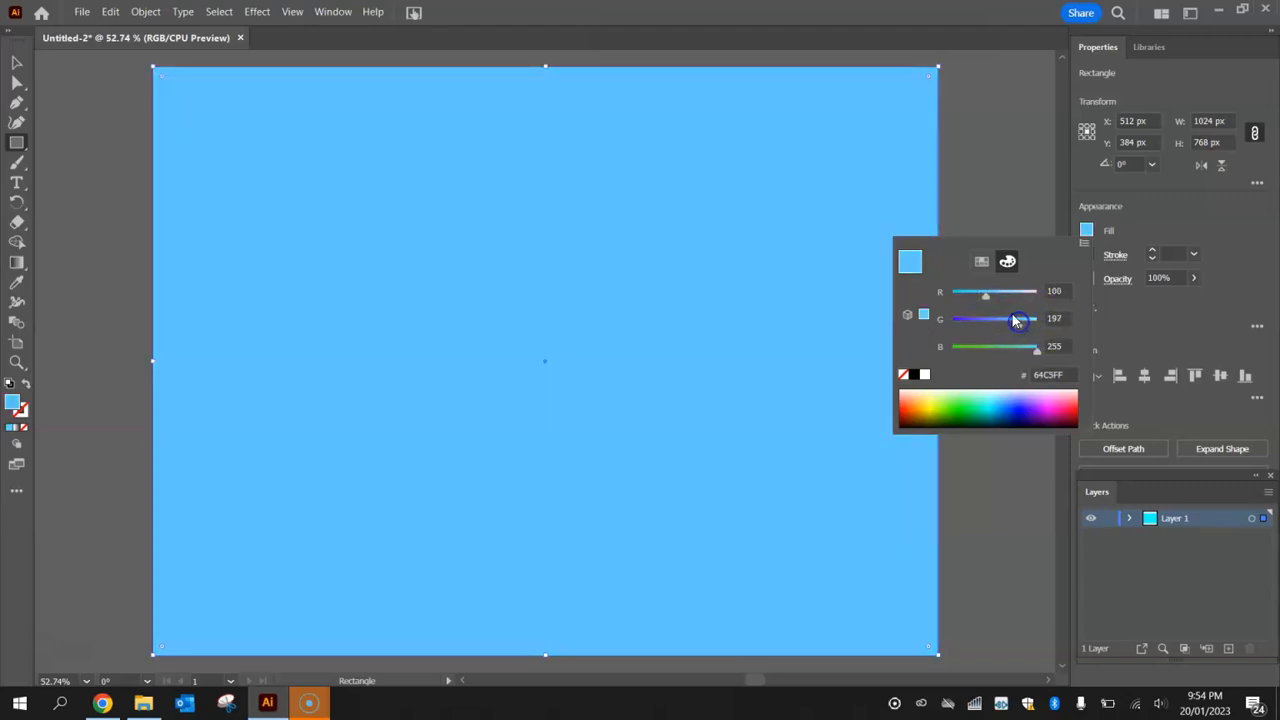
pyautogui.moveTo(1013, 318); pyautogui.dragTo(992, 293)
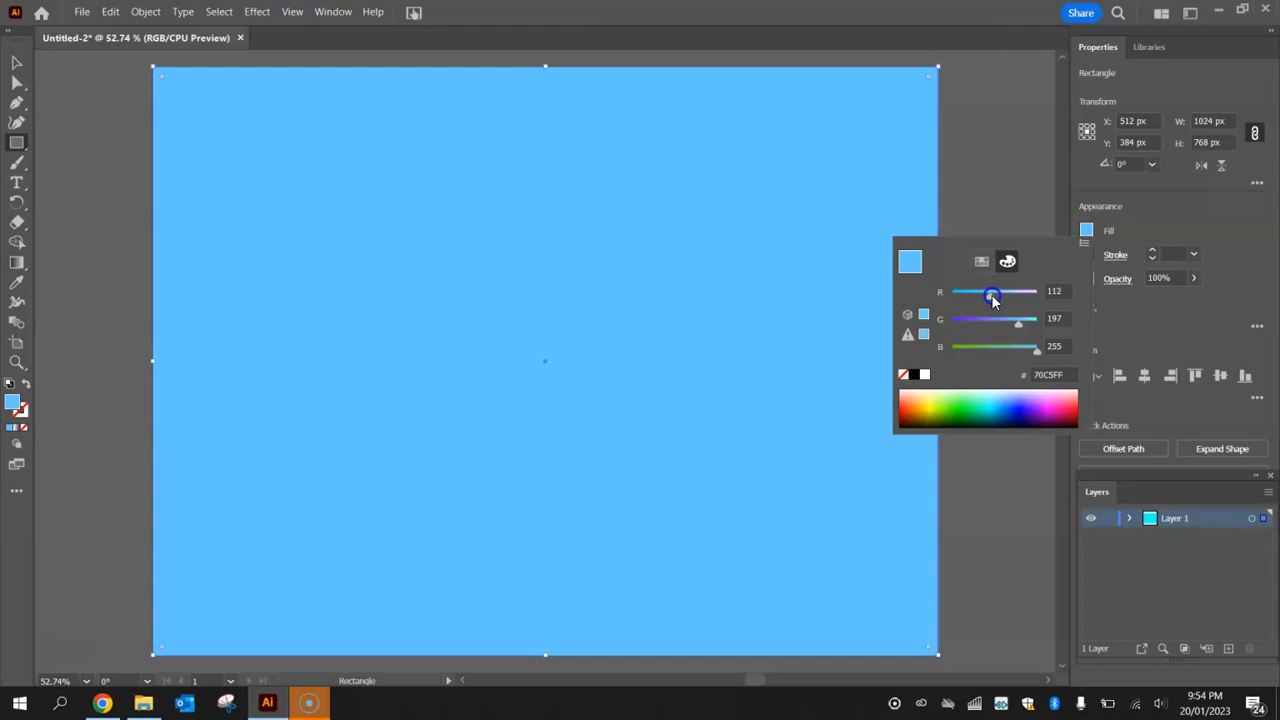
pyautogui.moveTo(1018, 318); pyautogui.dragTo(1025, 318)
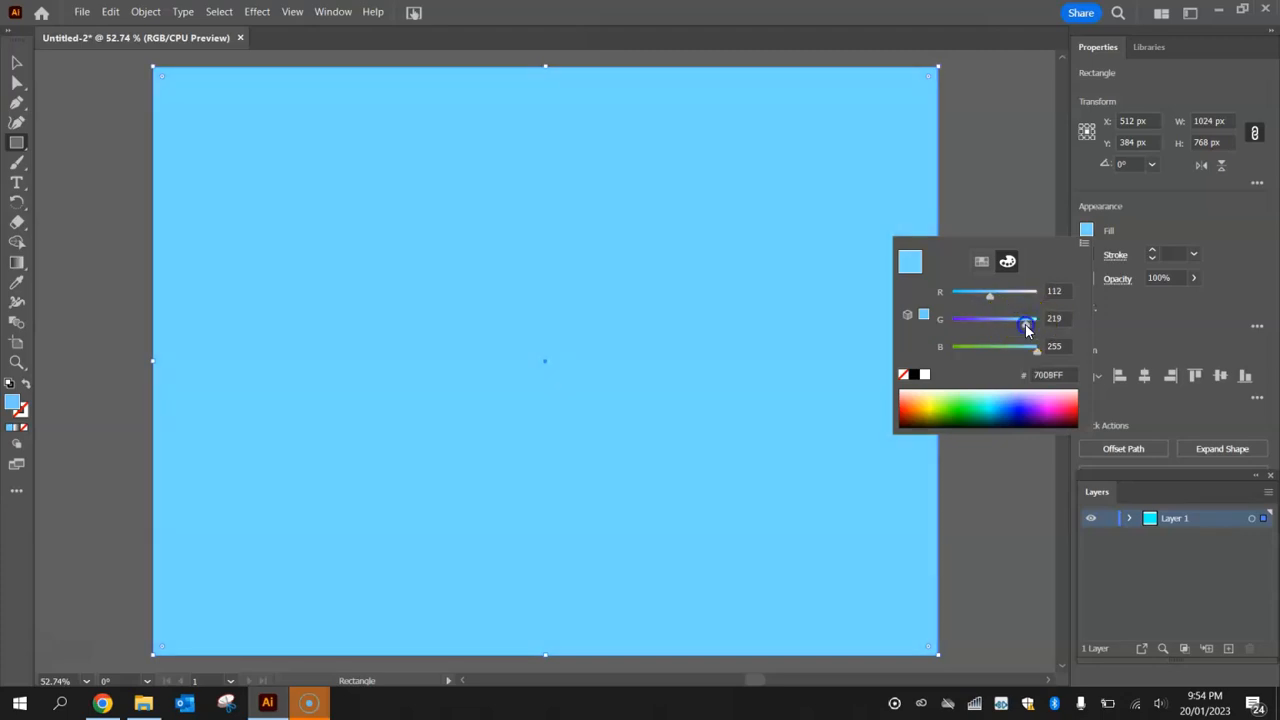
pyautogui.moveTo(1025, 318); pyautogui.dragTo(1027, 318)
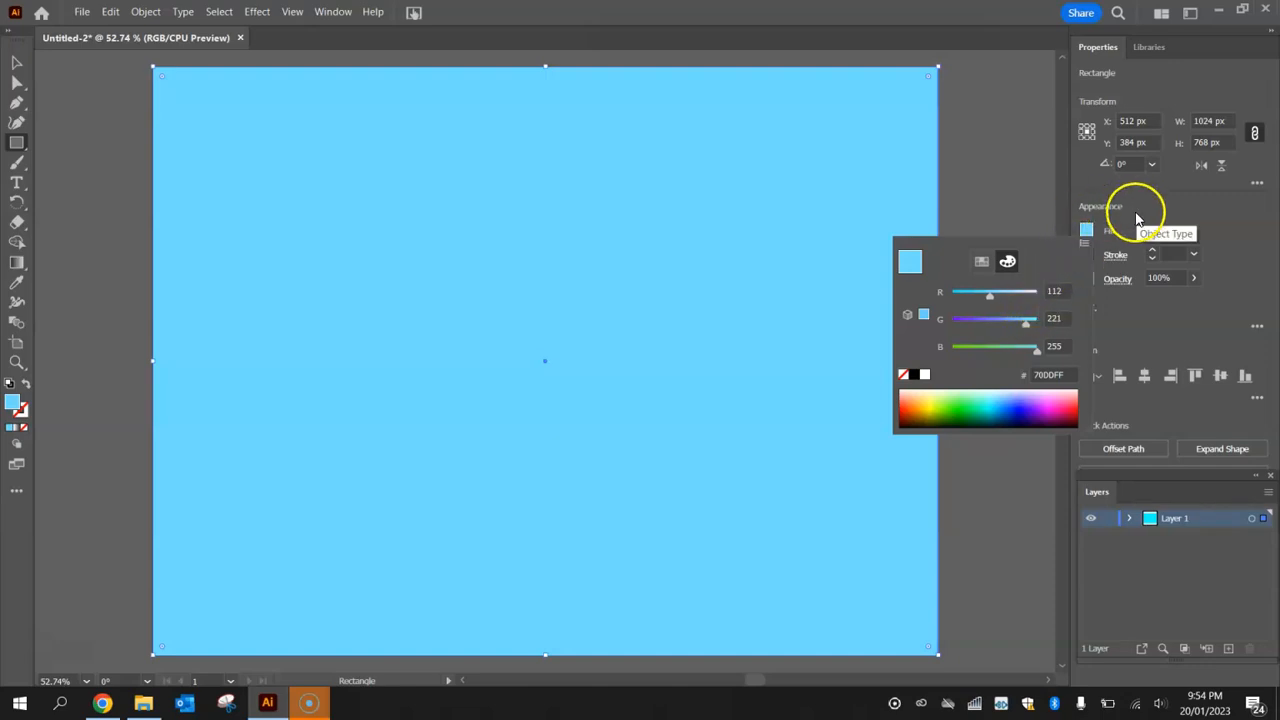
pyautogui.click(1137, 220)
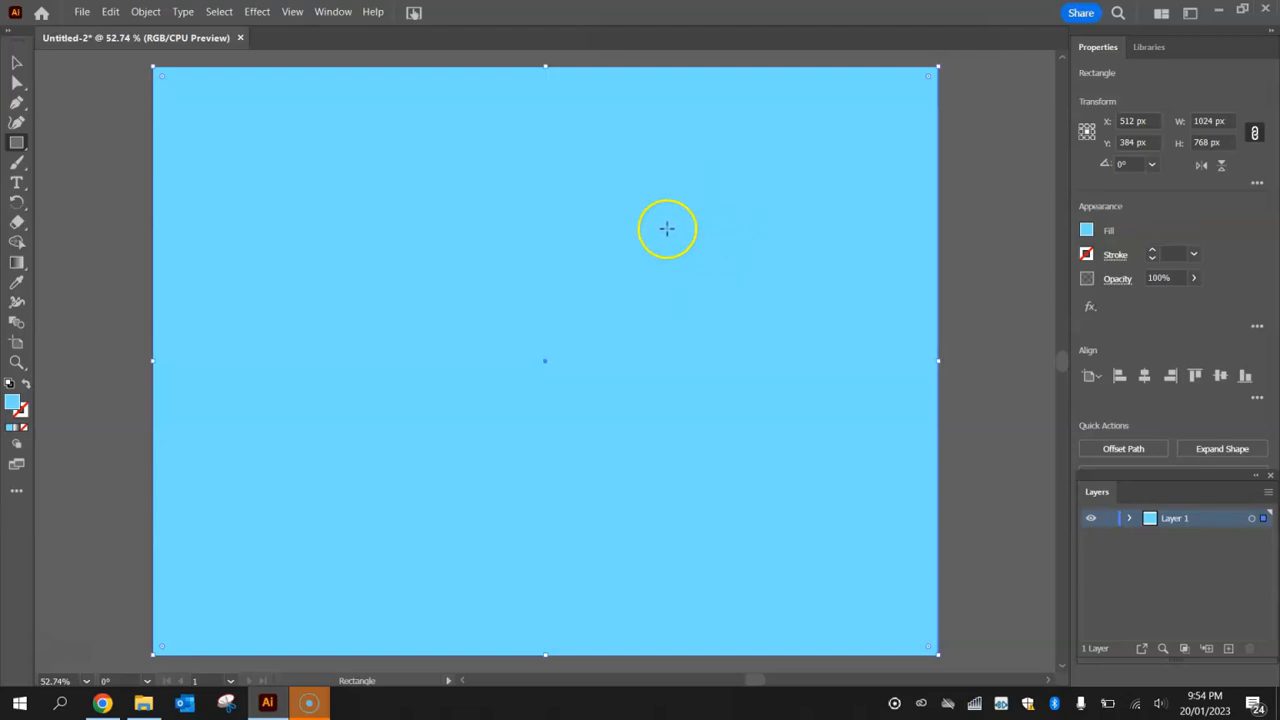
pyautogui.moveTo(1065, 492)
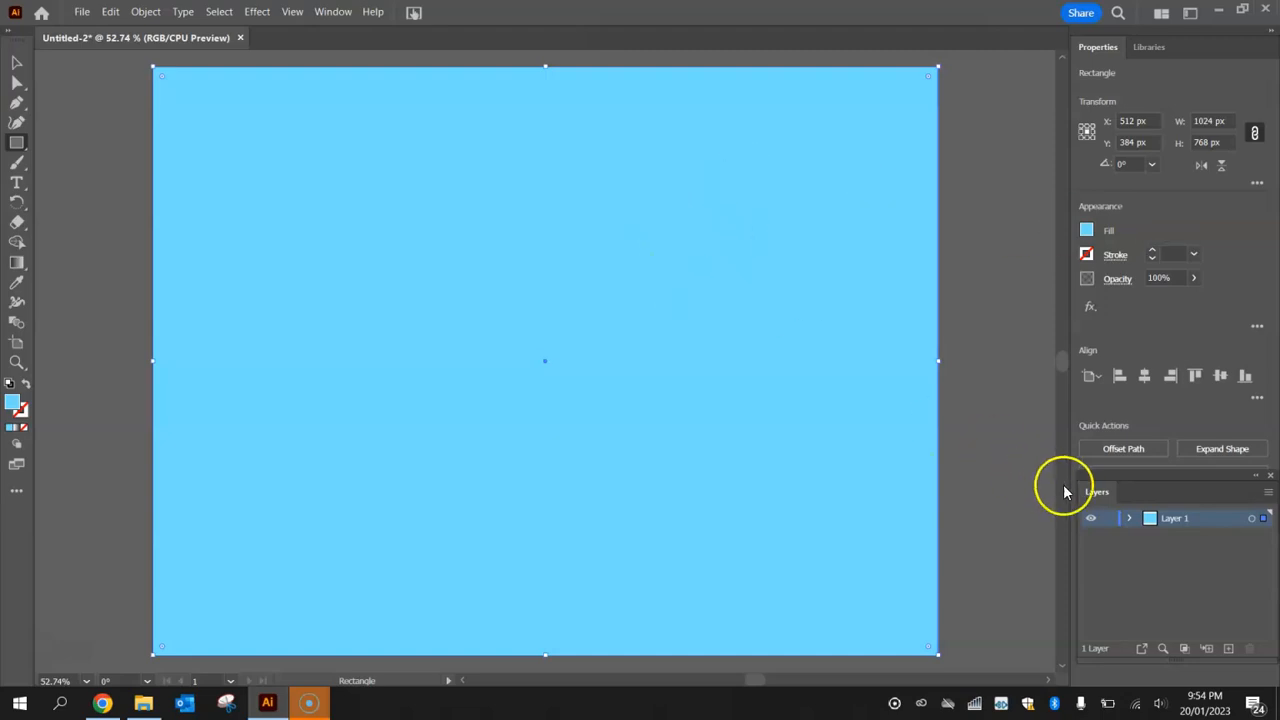
pyautogui.moveTo(1110, 500)
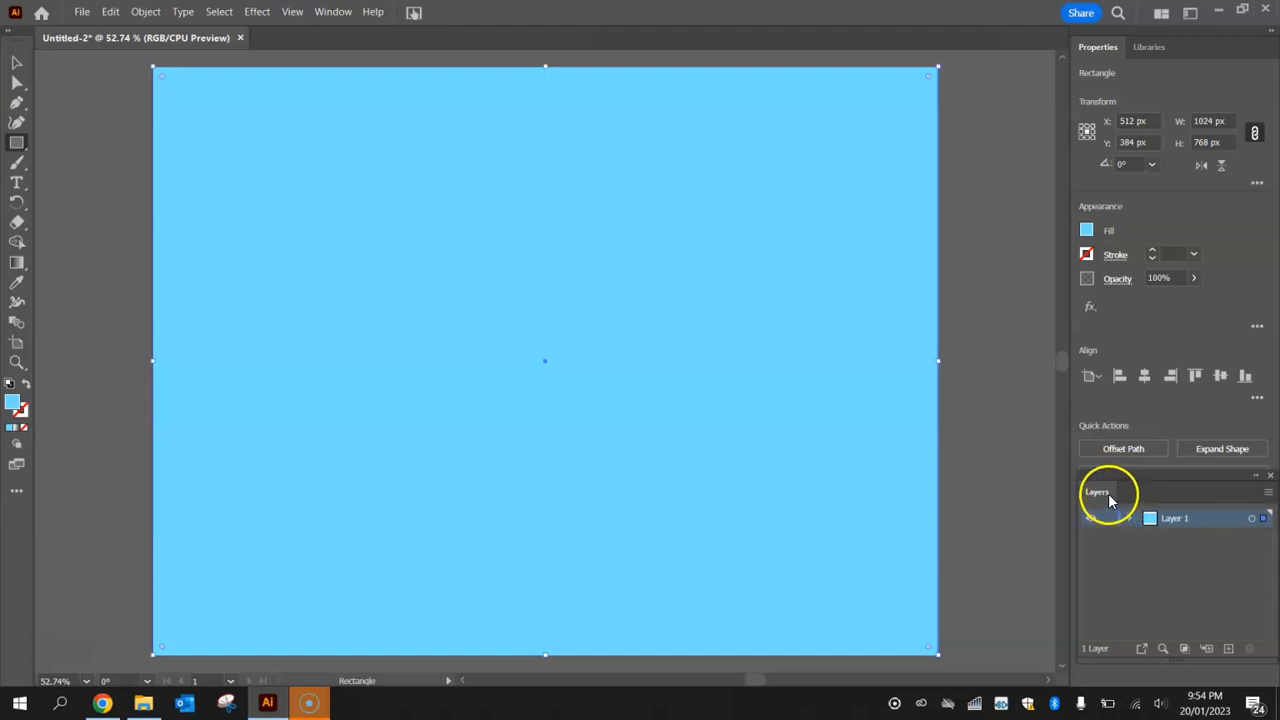
# Float the Layers panel over the artboard and check the Window menu.
pyautogui.moveTo(1108, 491); pyautogui.dragTo(785, 165)
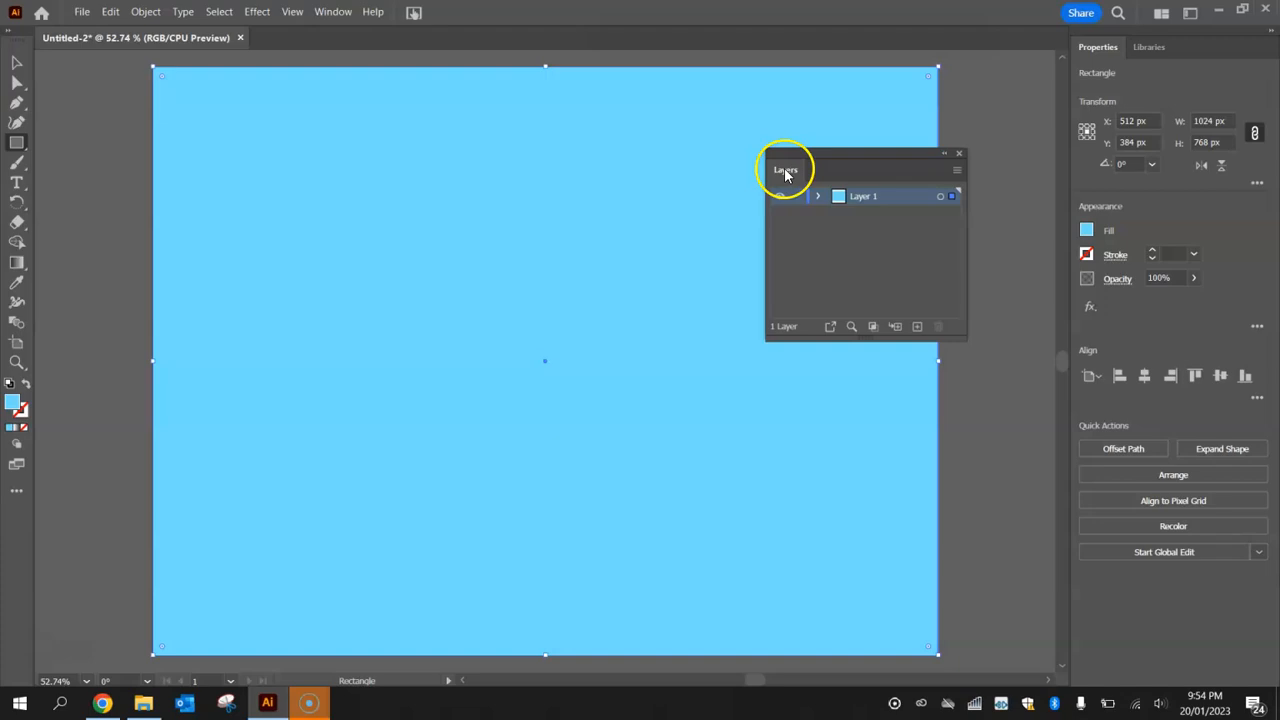
pyautogui.moveTo(793, 172)
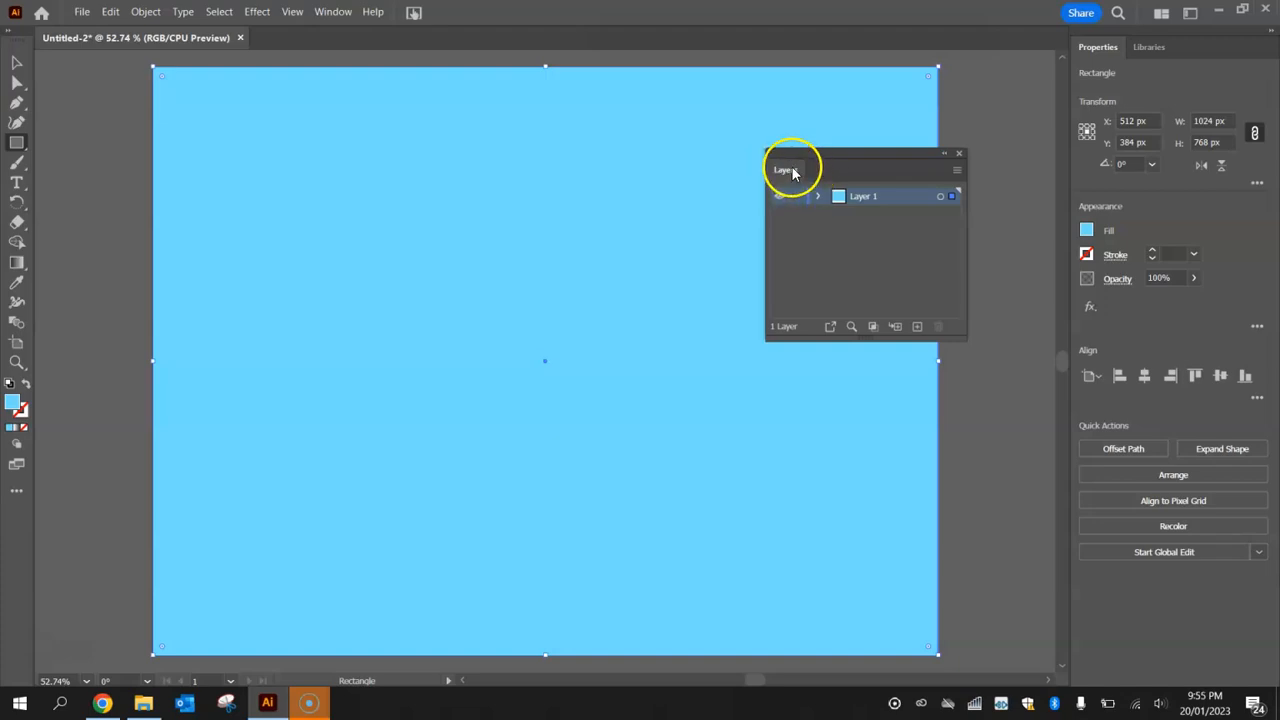
pyautogui.click(333, 11)
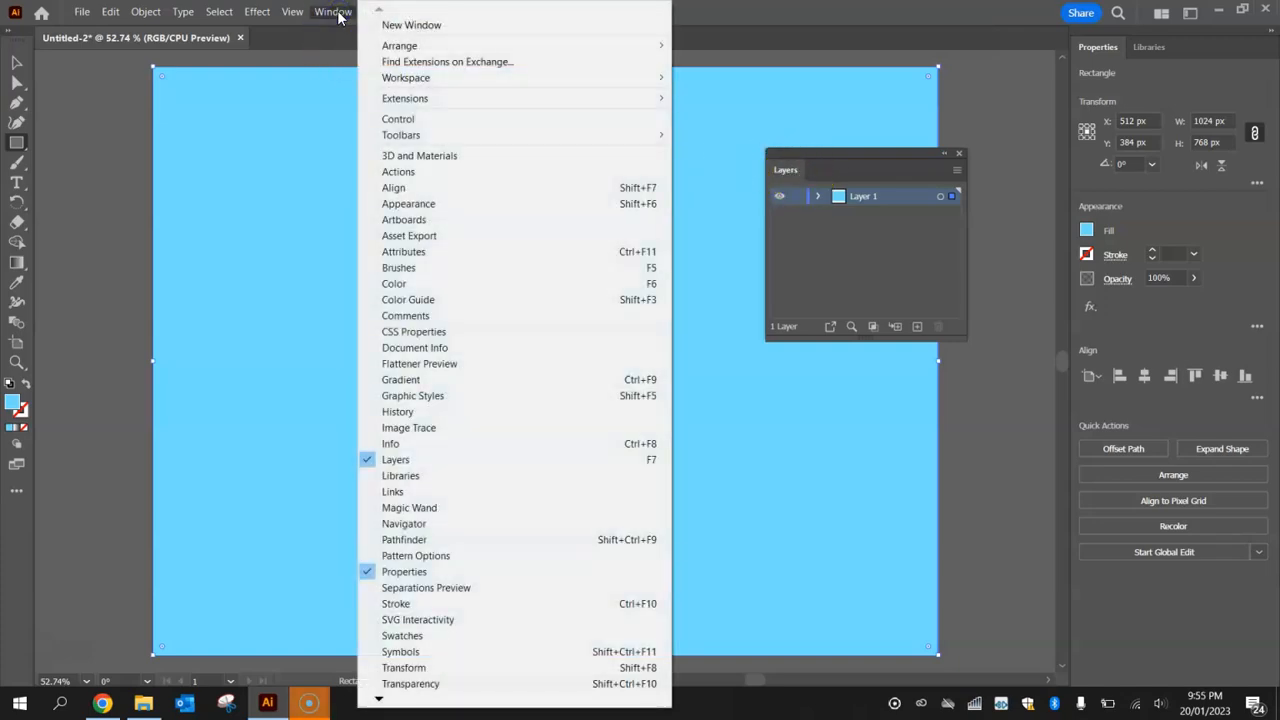
pyautogui.moveTo(467, 459)
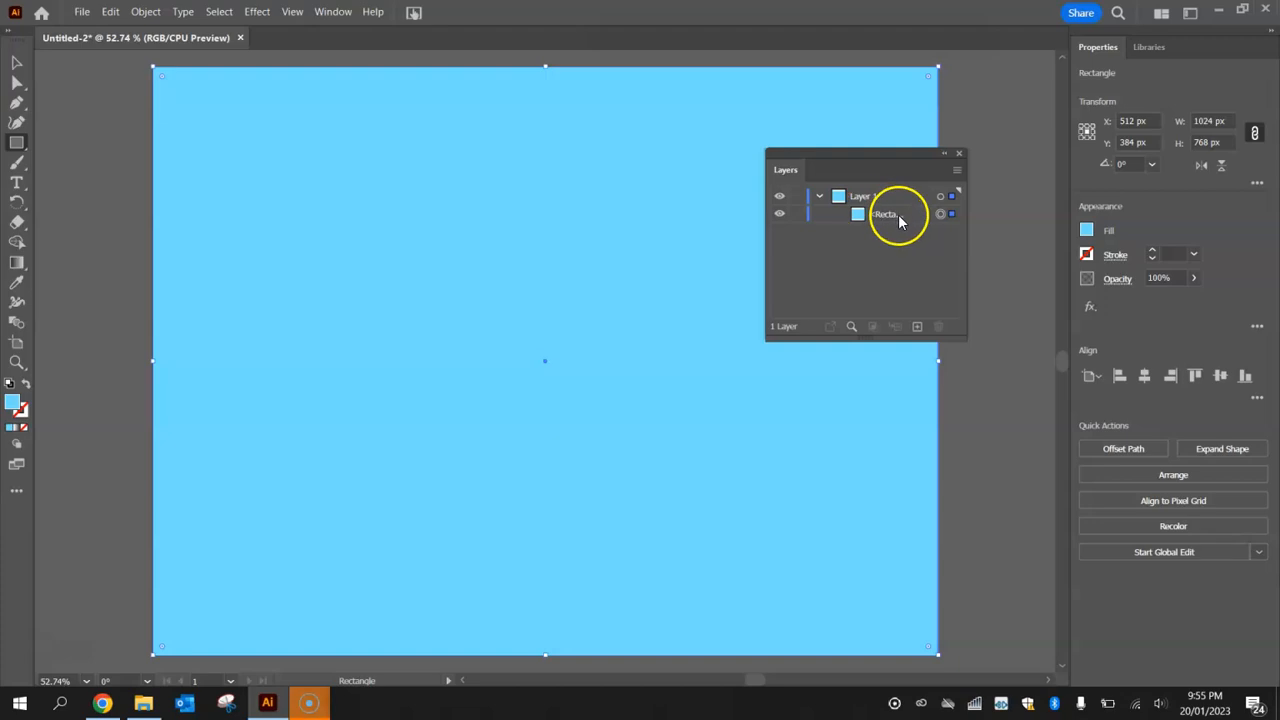
# Make the background rectangle visible and locked in Layer 1, then re-dock the Layers panel.
pyautogui.click(885, 214)
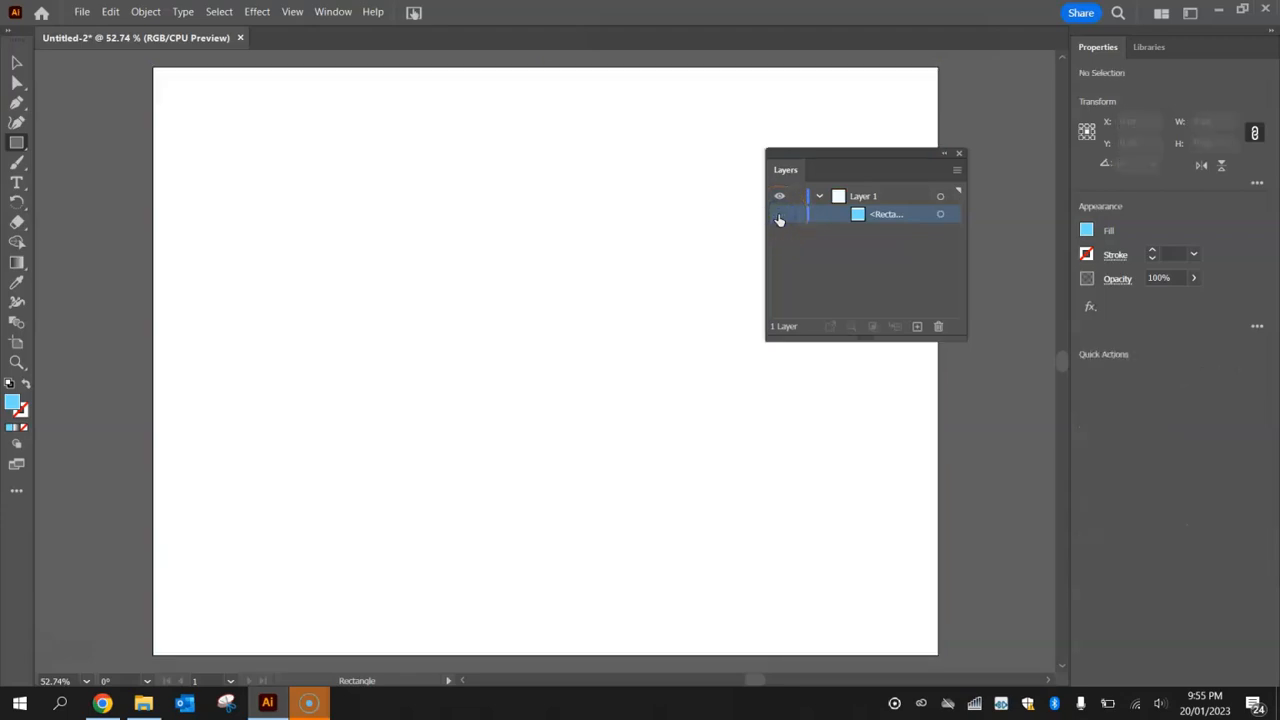
pyautogui.click(780, 214)
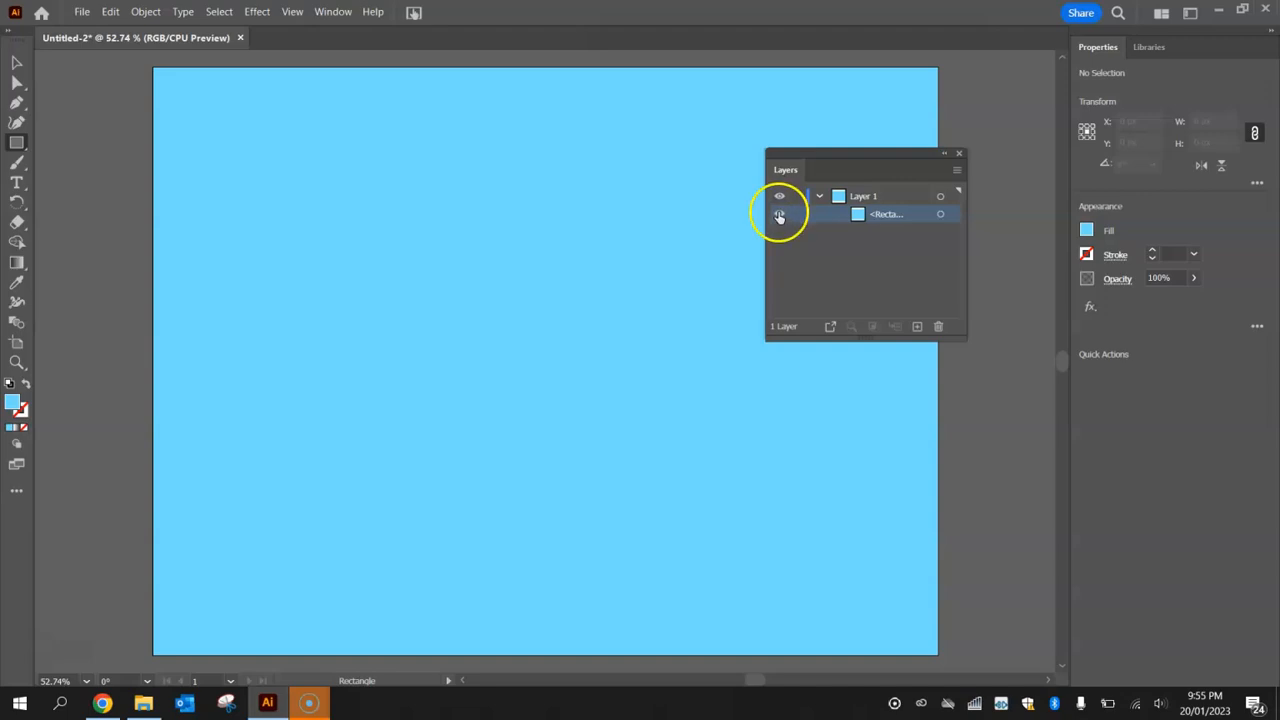
pyautogui.moveTo(790, 216)
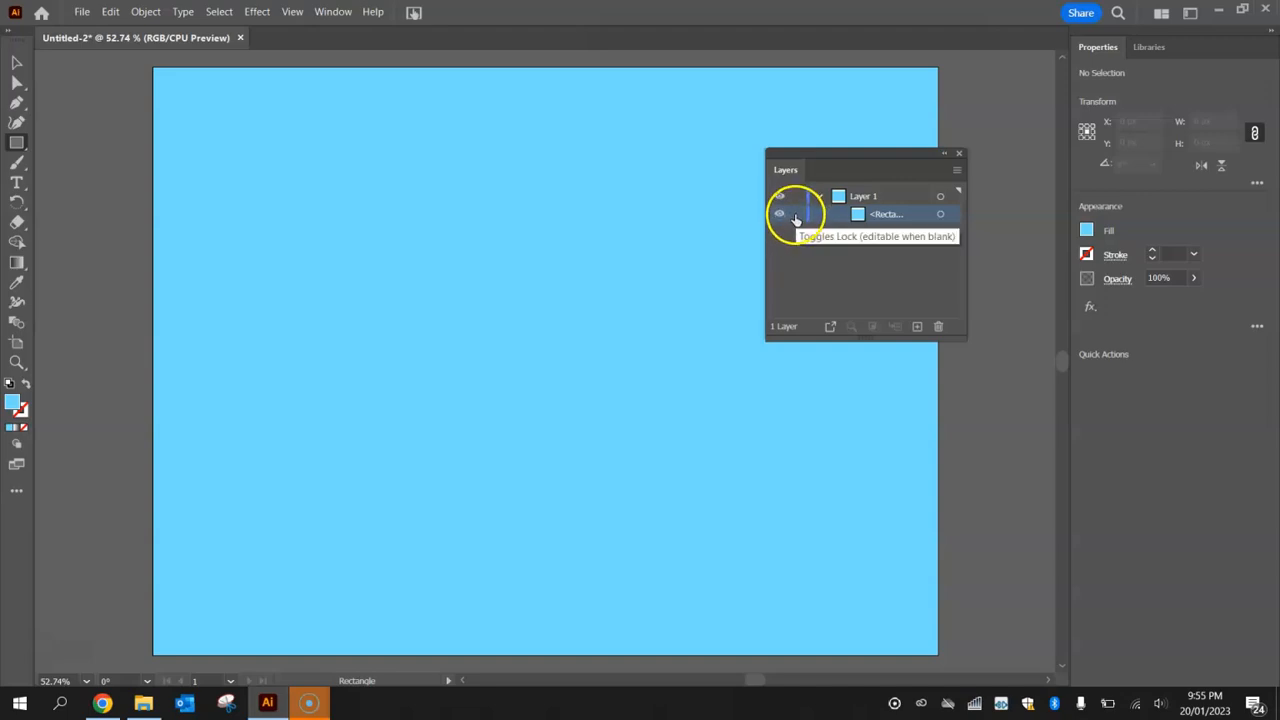
pyautogui.click(796, 214)
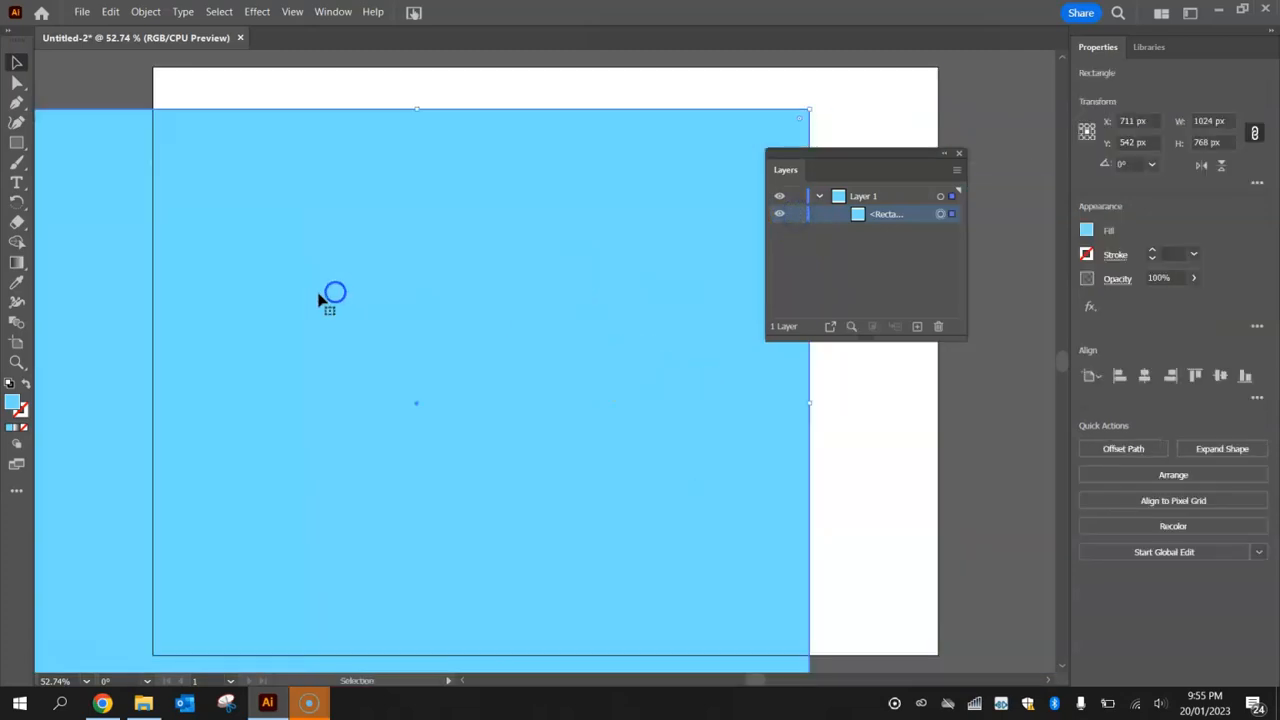
pyautogui.moveTo(810, 110); pyautogui.dragTo(485, 285)
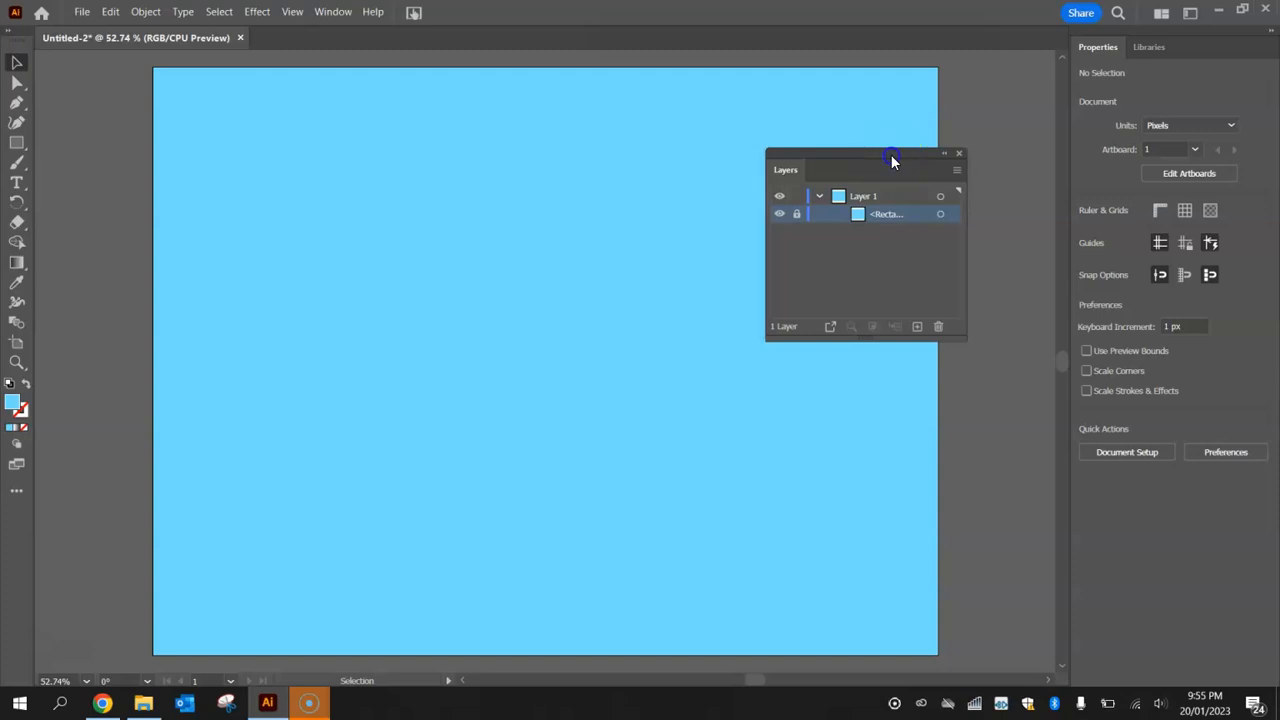
pyautogui.moveTo(890, 160); pyautogui.dragTo(1175, 450)
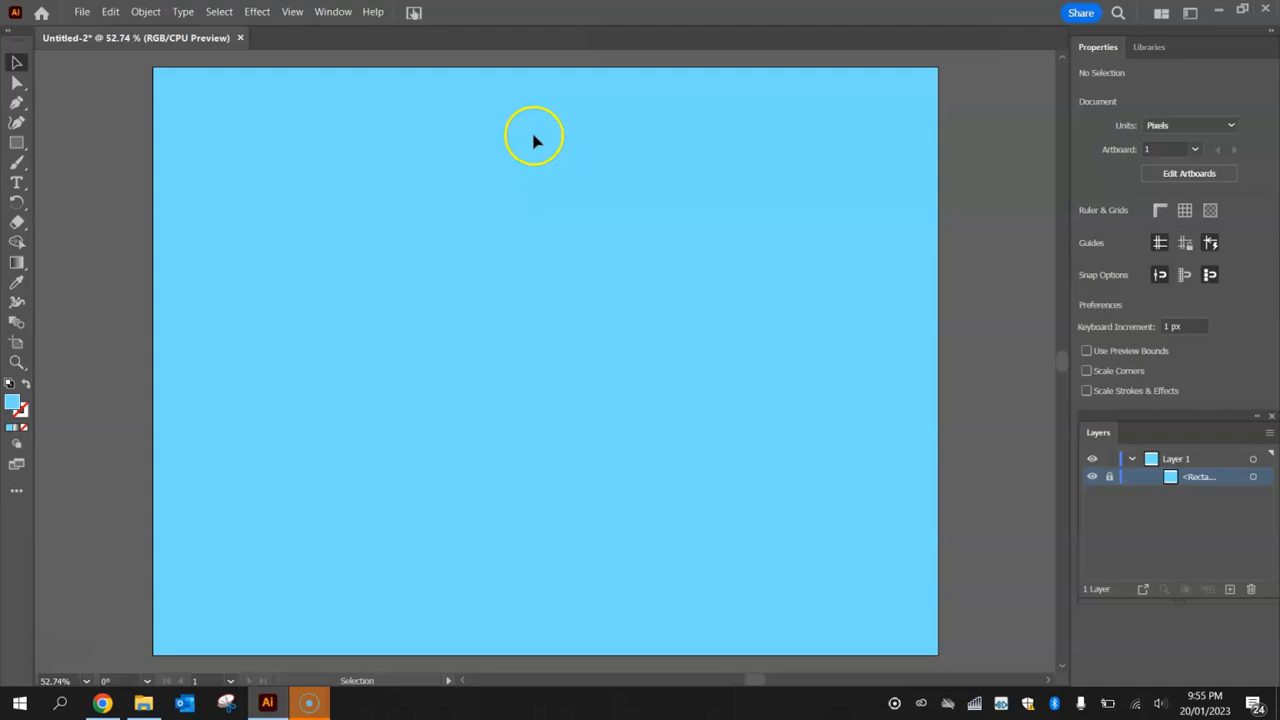
# Draw a white rectangle about 329 × 61 px near the artboard's top left.
pyautogui.click(16, 142)
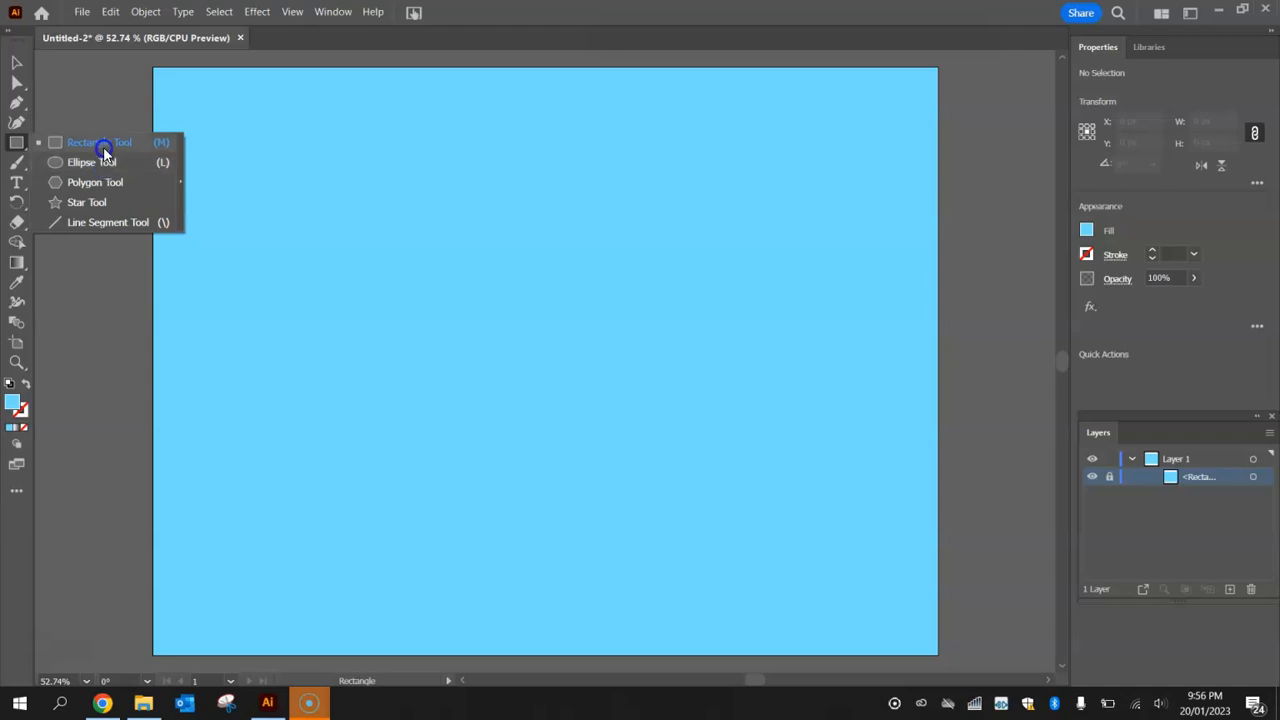
pyautogui.click(99, 142)
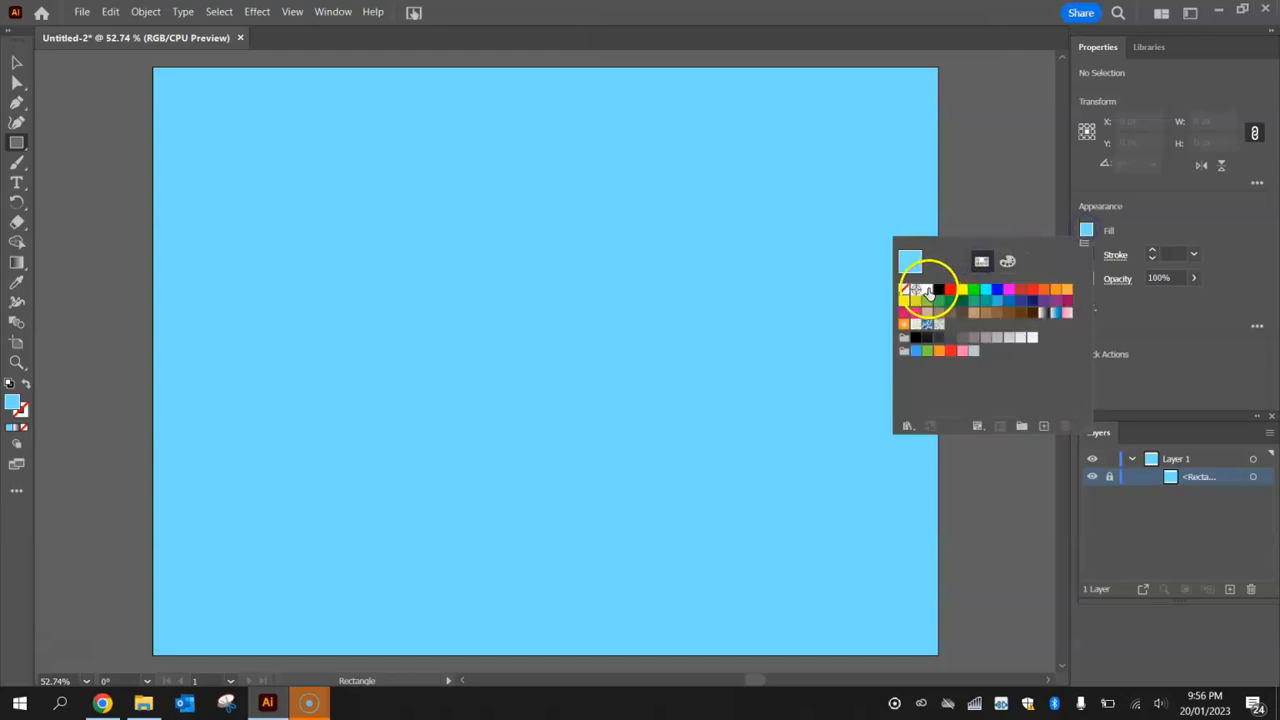
pyautogui.moveTo(910, 293)
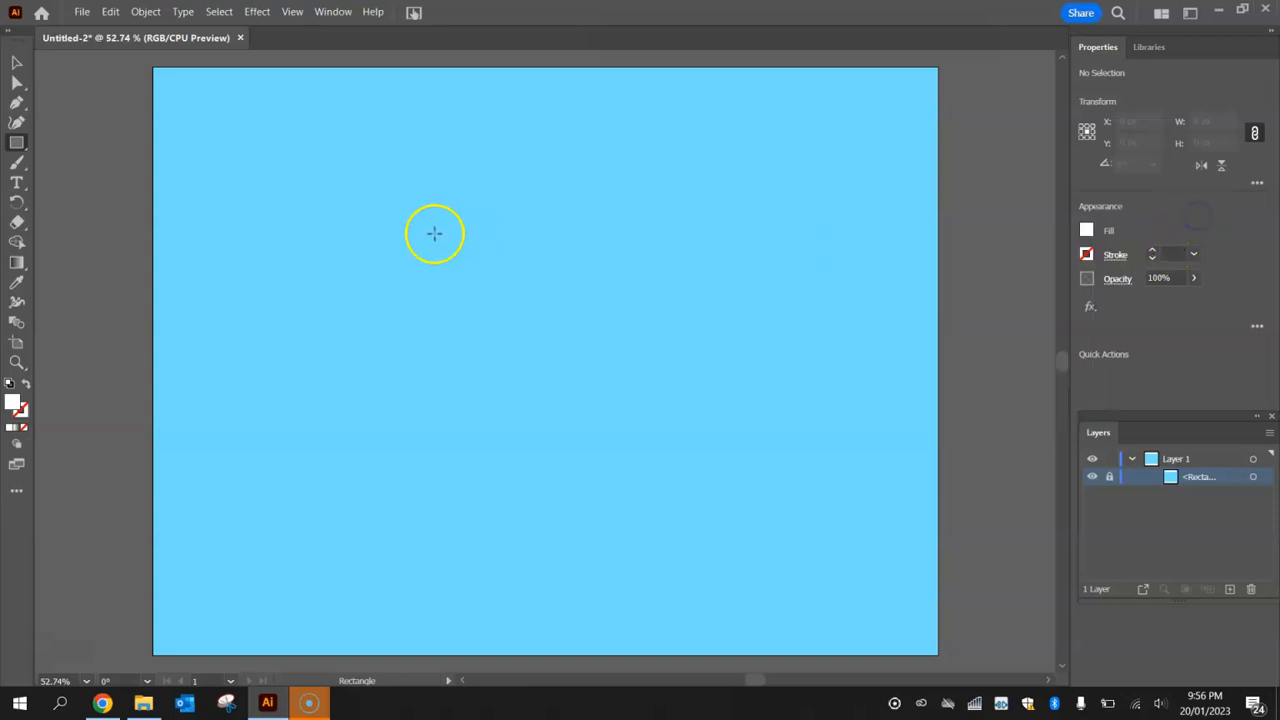
pyautogui.moveTo(293, 182); pyautogui.dragTo(541, 239)
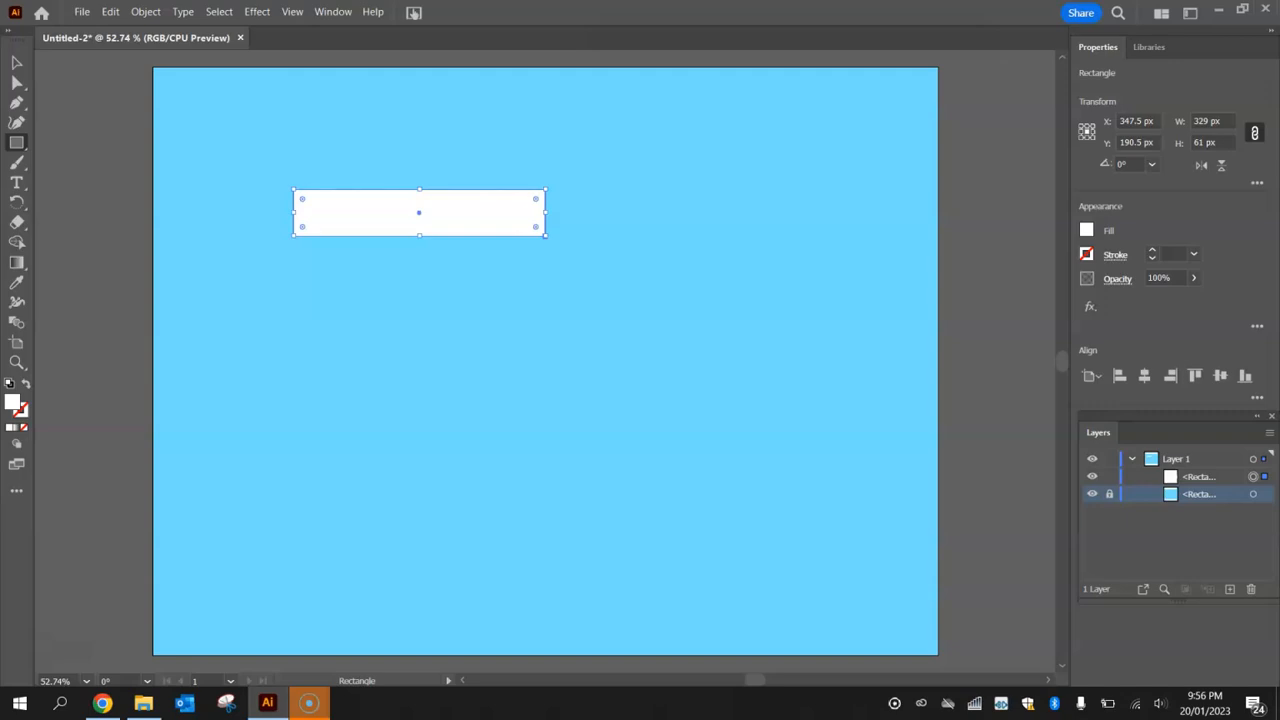
pyautogui.click(17, 62)
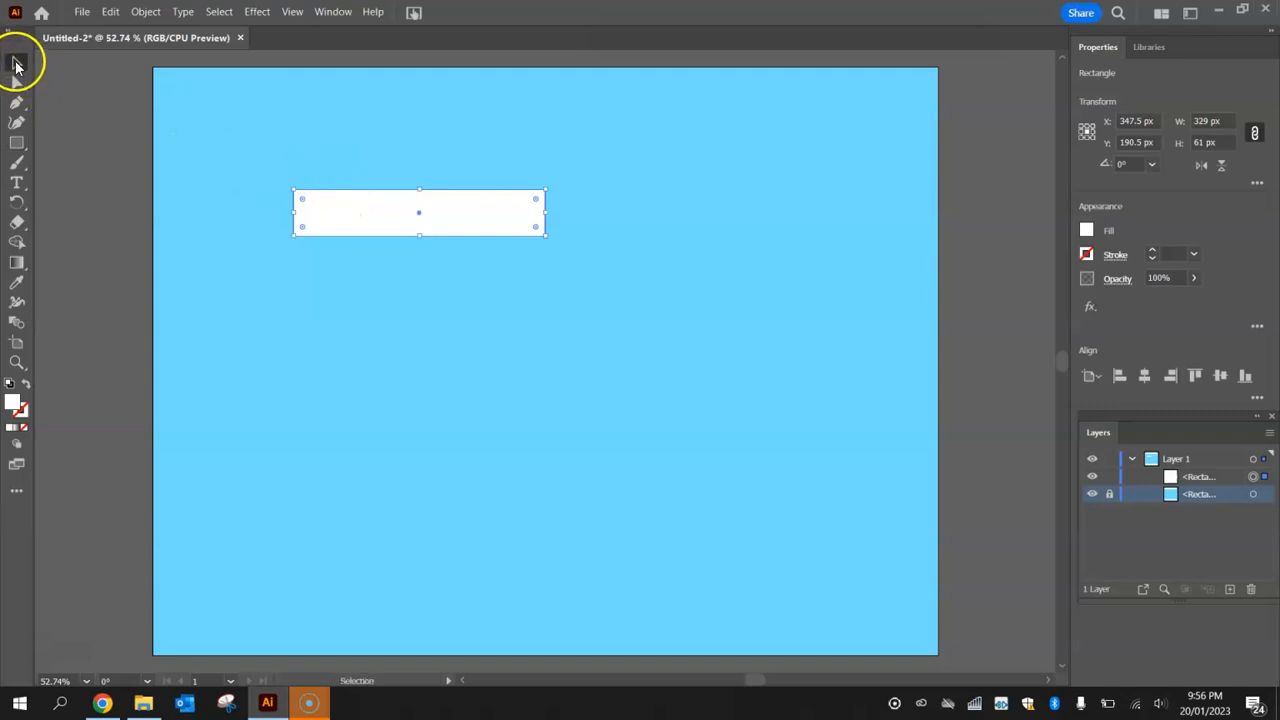
pyautogui.moveTo(16, 64)
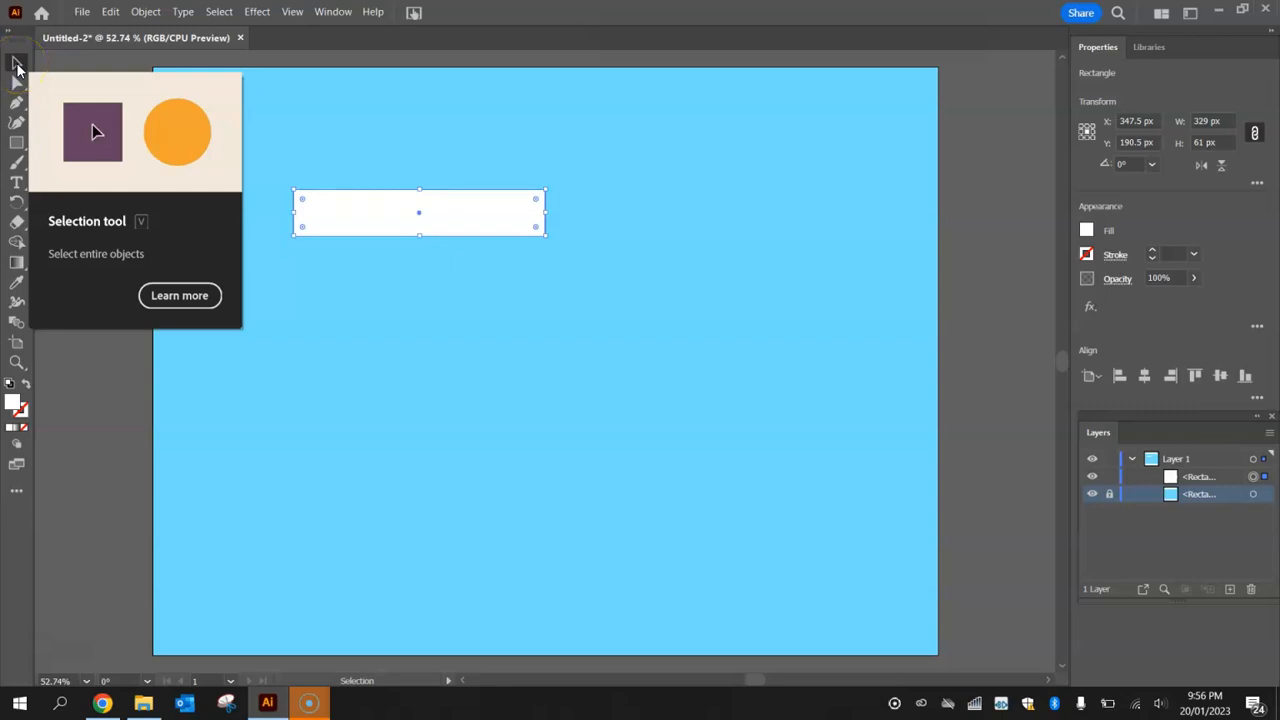
# Round the white rectangle's corners fully into a pill-shaped base.
pyautogui.moveTo(419, 212); pyautogui.dragTo(412, 212)
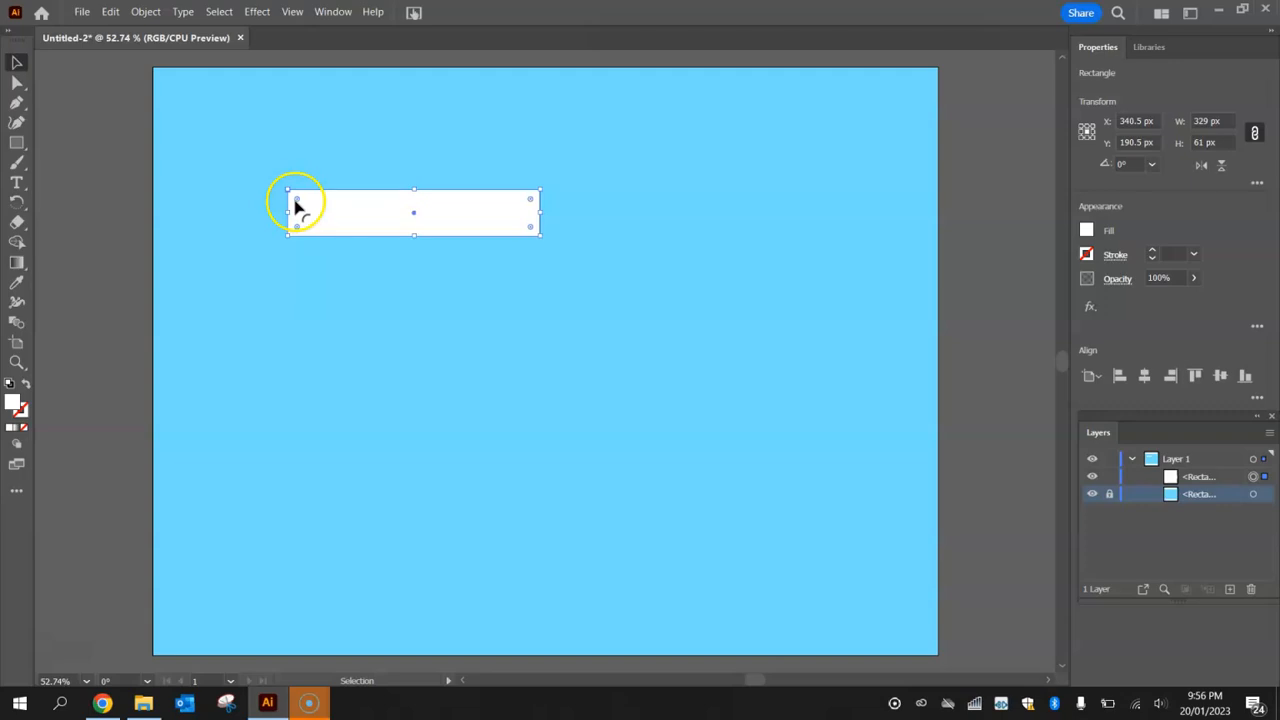
pyautogui.moveTo(515, 235)
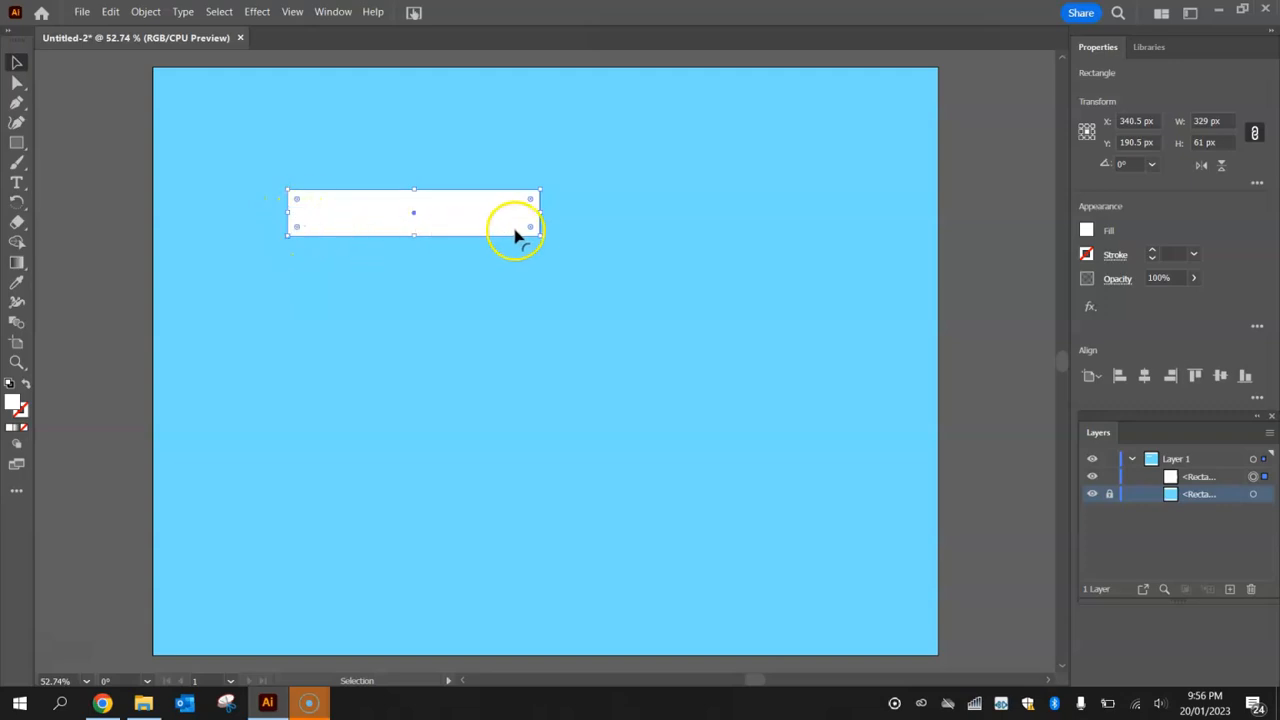
pyautogui.moveTo(533, 202)
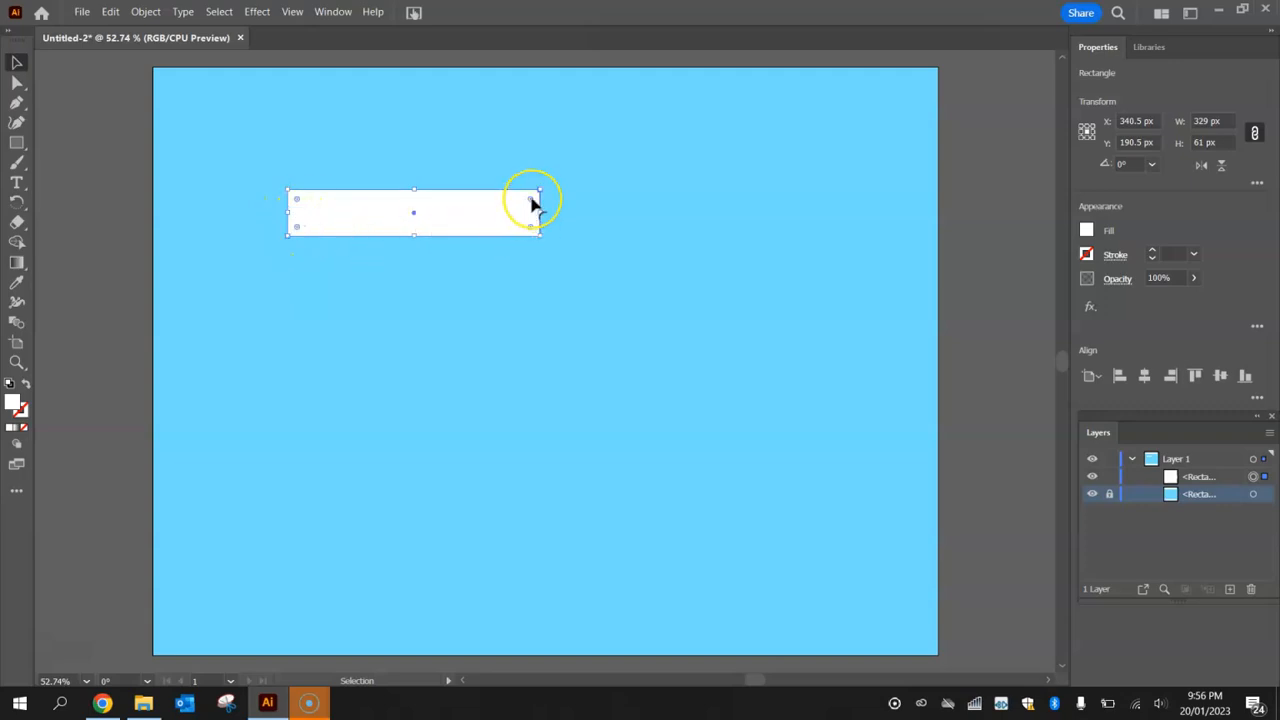
pyautogui.moveTo(532, 200); pyautogui.dragTo(525, 205)
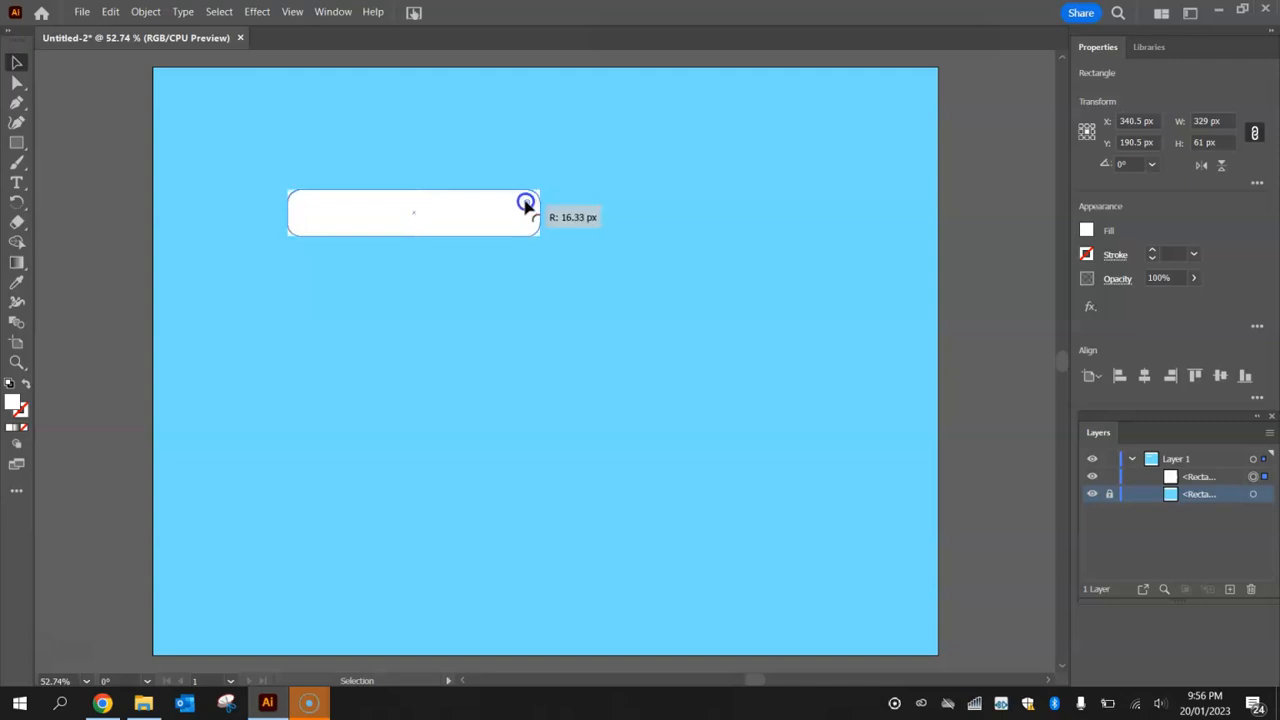
pyautogui.moveTo(527, 203); pyautogui.dragTo(458, 215)
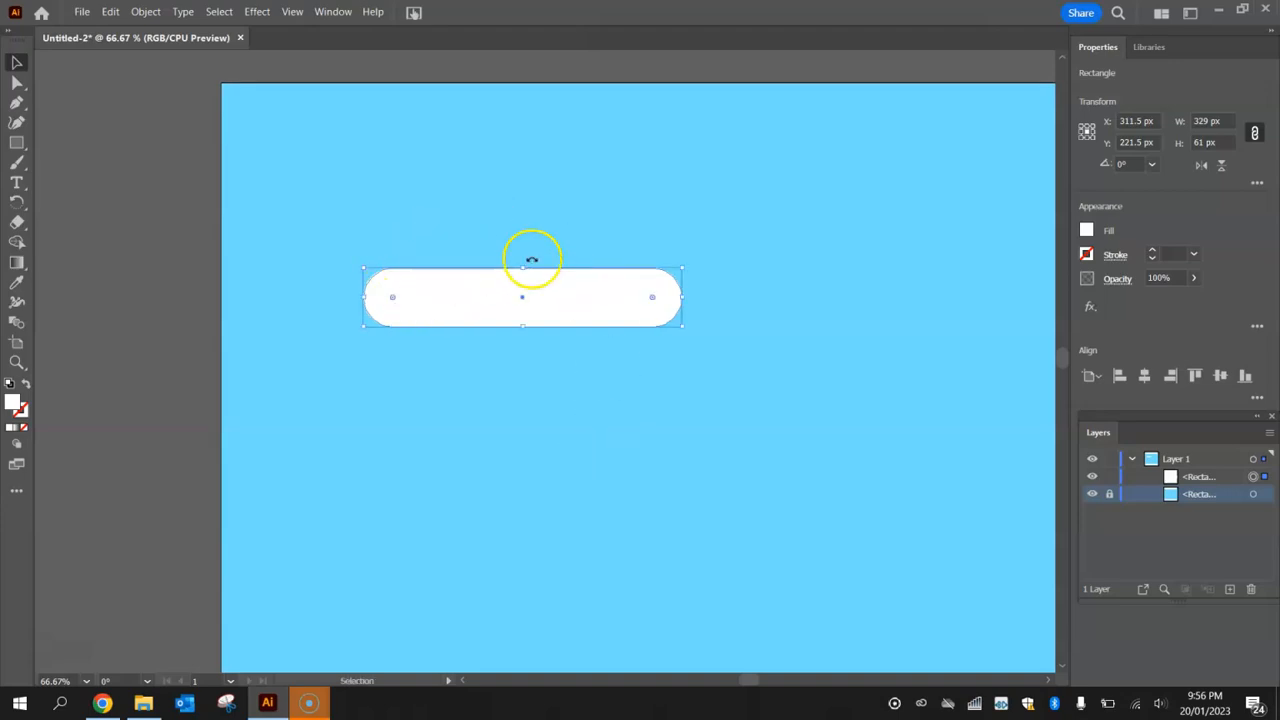
pyautogui.moveTo(415, 295)
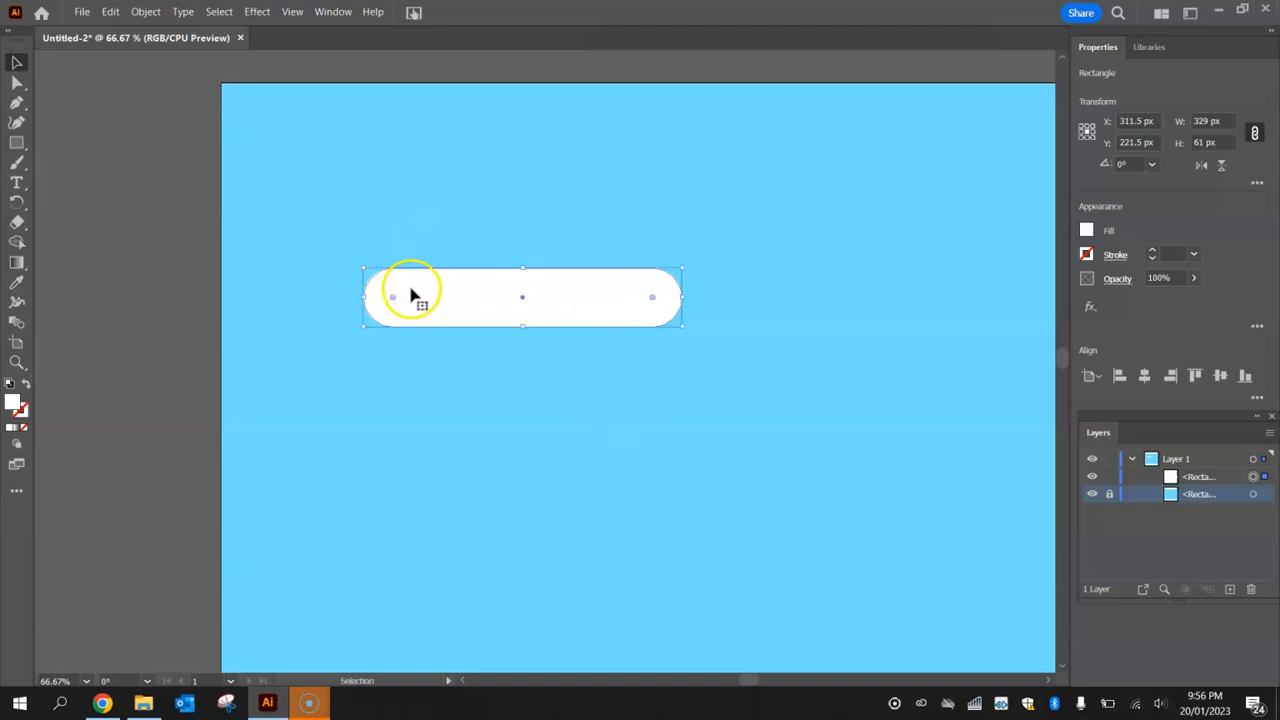
pyautogui.moveTo(540, 328)
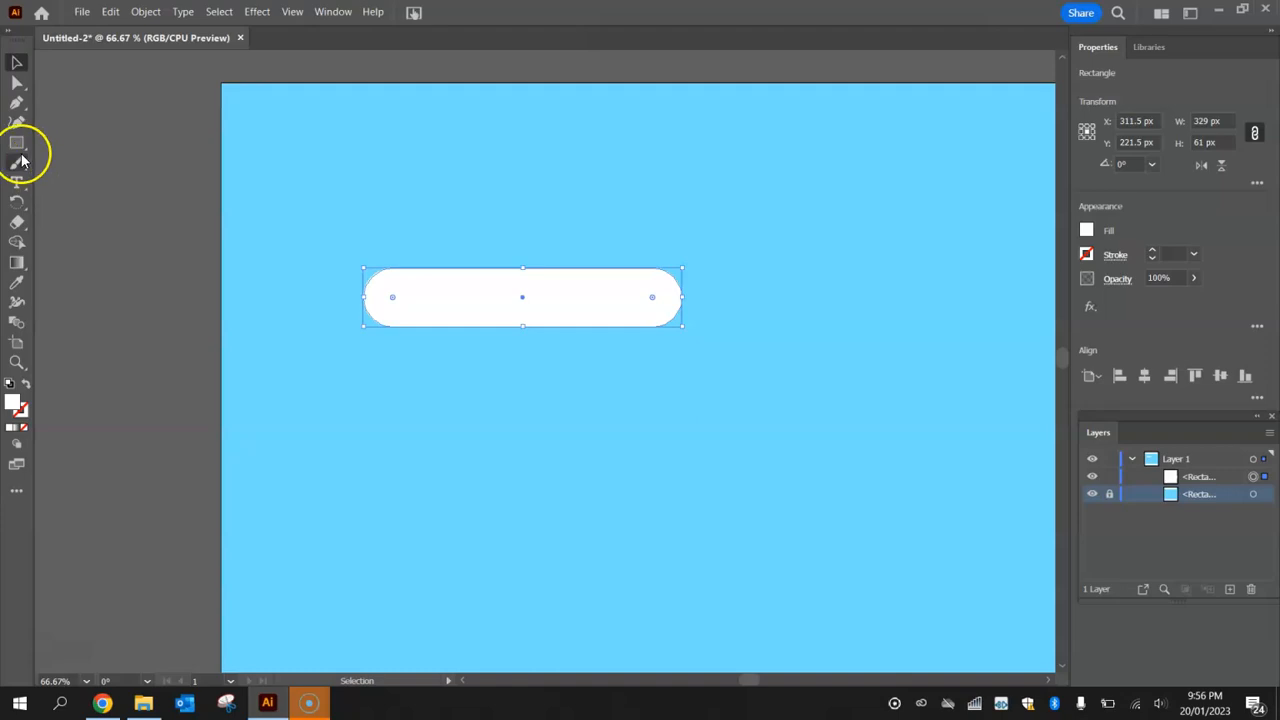
pyautogui.moveTo(17, 142)
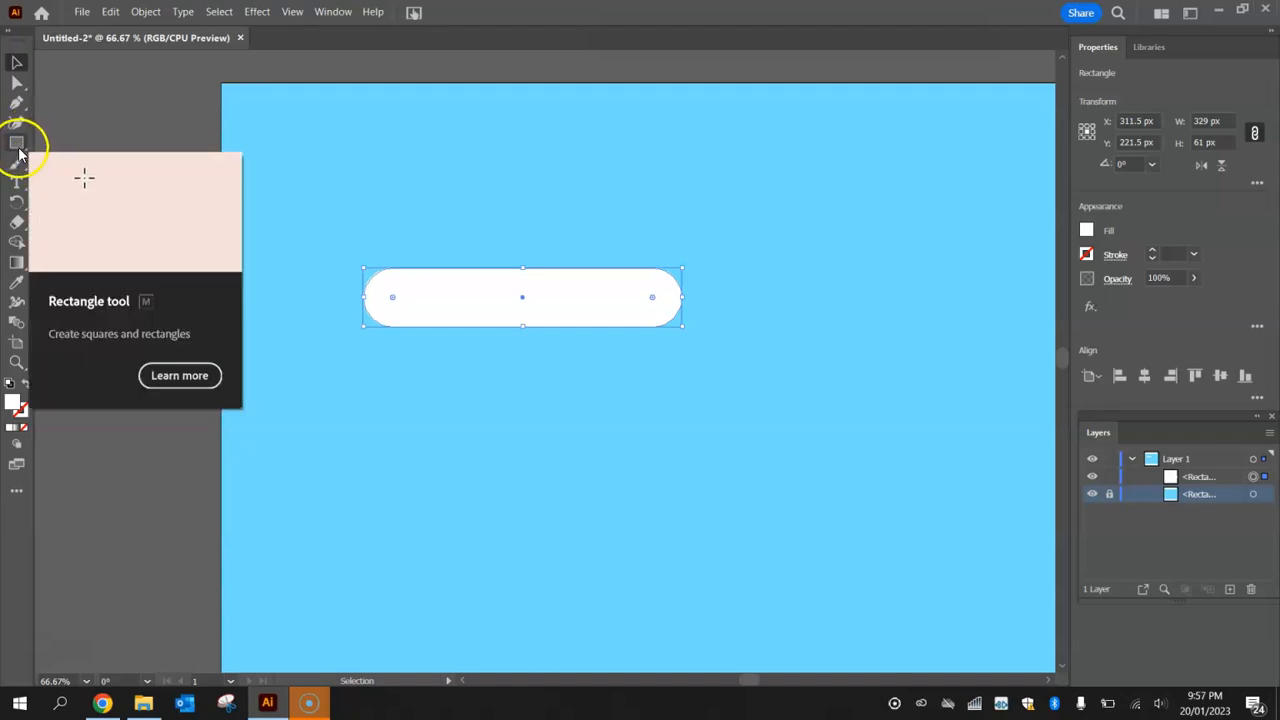
pyautogui.click(17, 142)
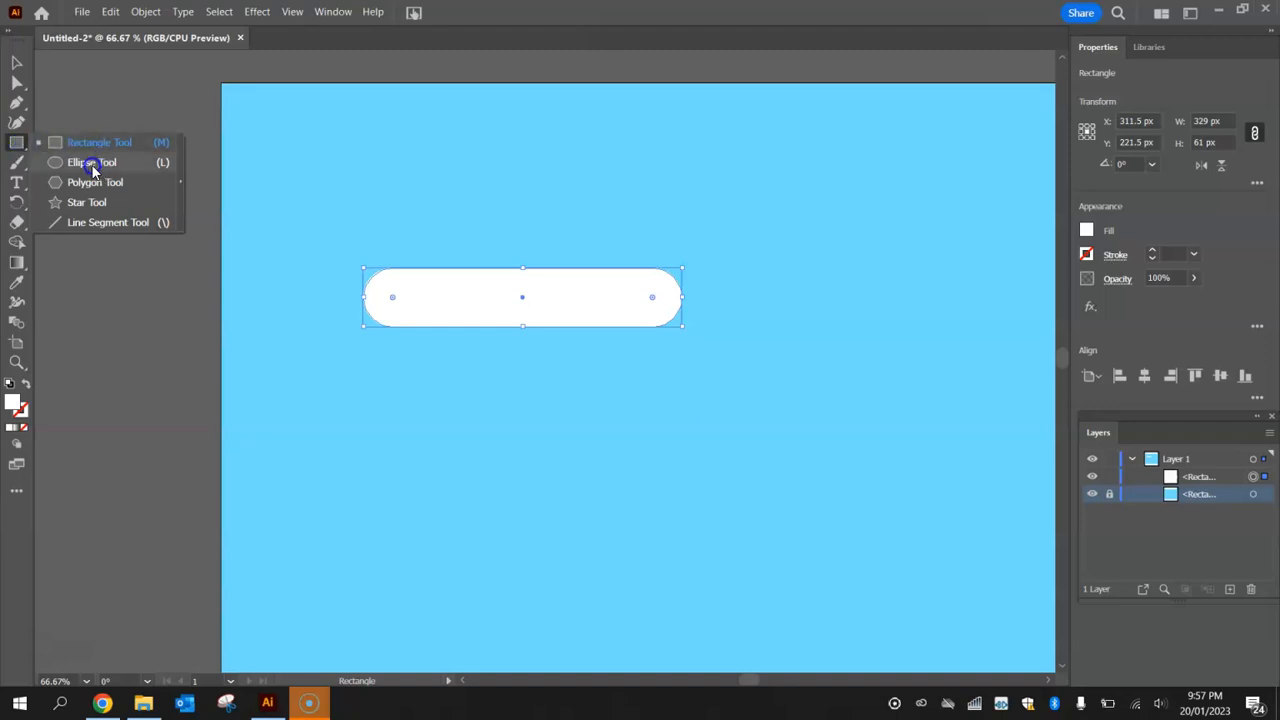
# Draw a white circle on top of the pill-shaped cloud base.
pyautogui.click(92, 162)
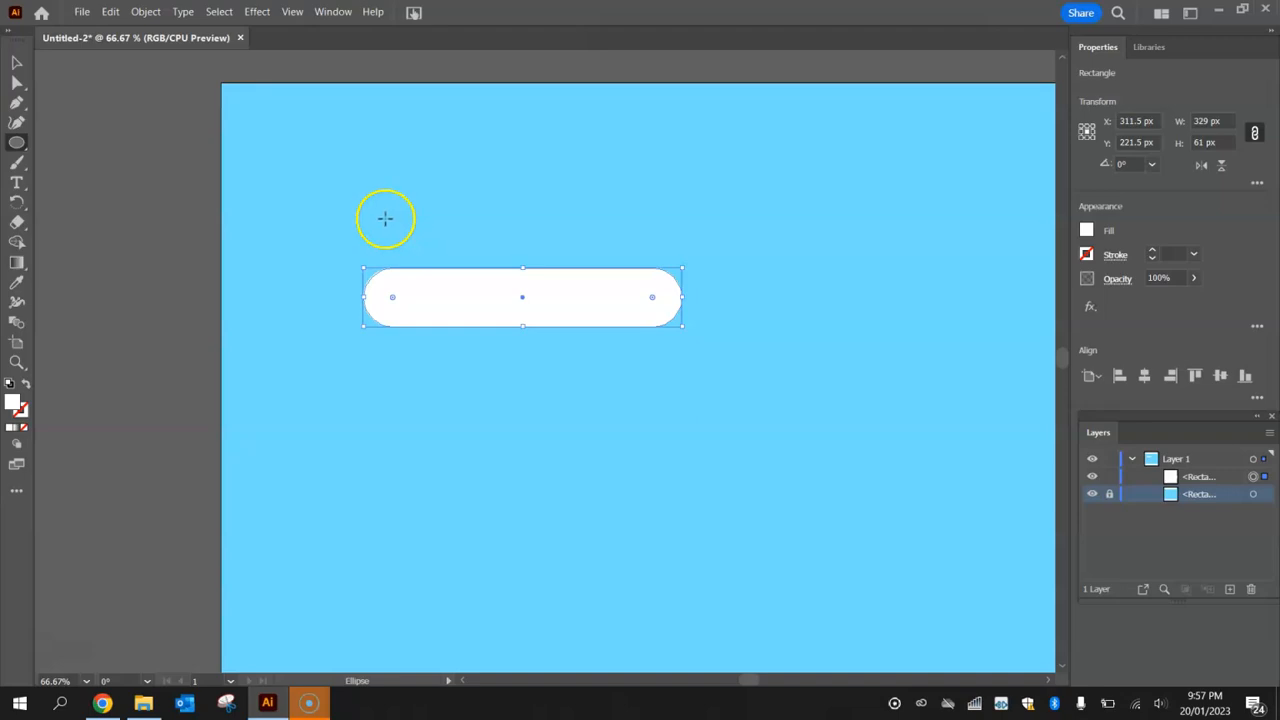
pyautogui.moveTo(385, 218); pyautogui.dragTo(425, 275)
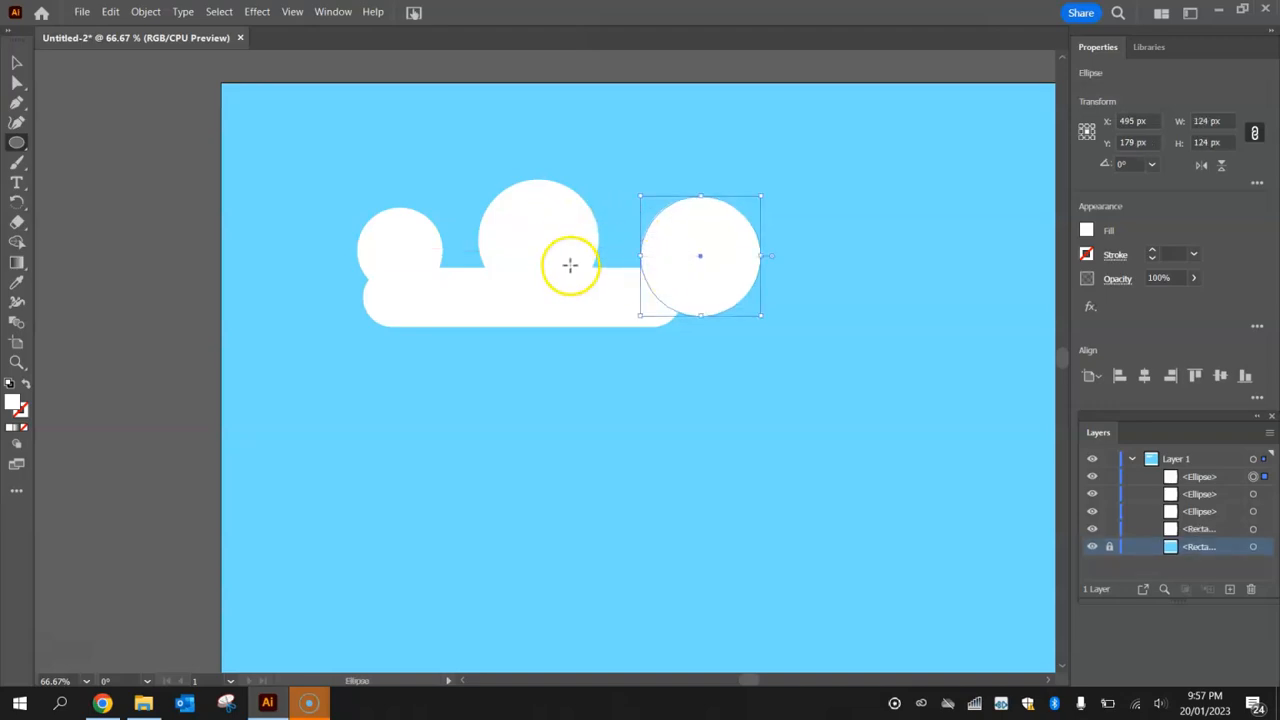
pyautogui.click(16, 63)
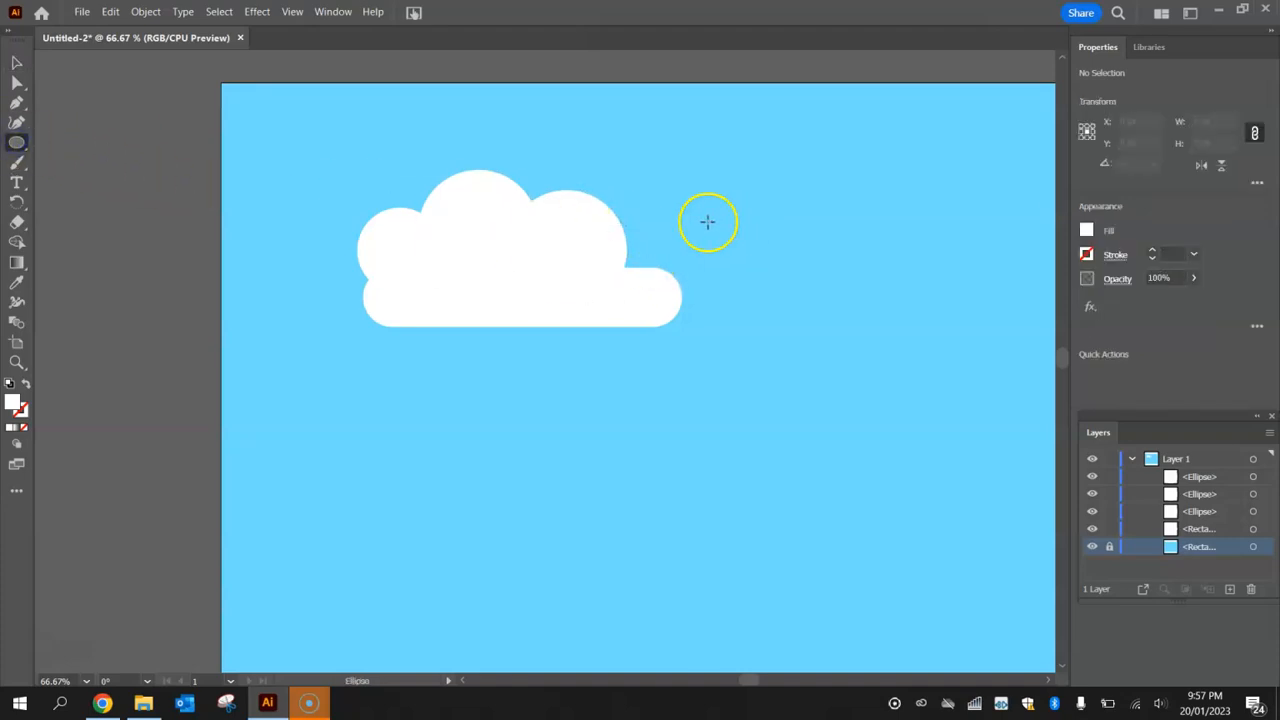
# Add another white circle on the right side of the cloud.
pyautogui.moveTo(708, 222); pyautogui.dragTo(758, 227)
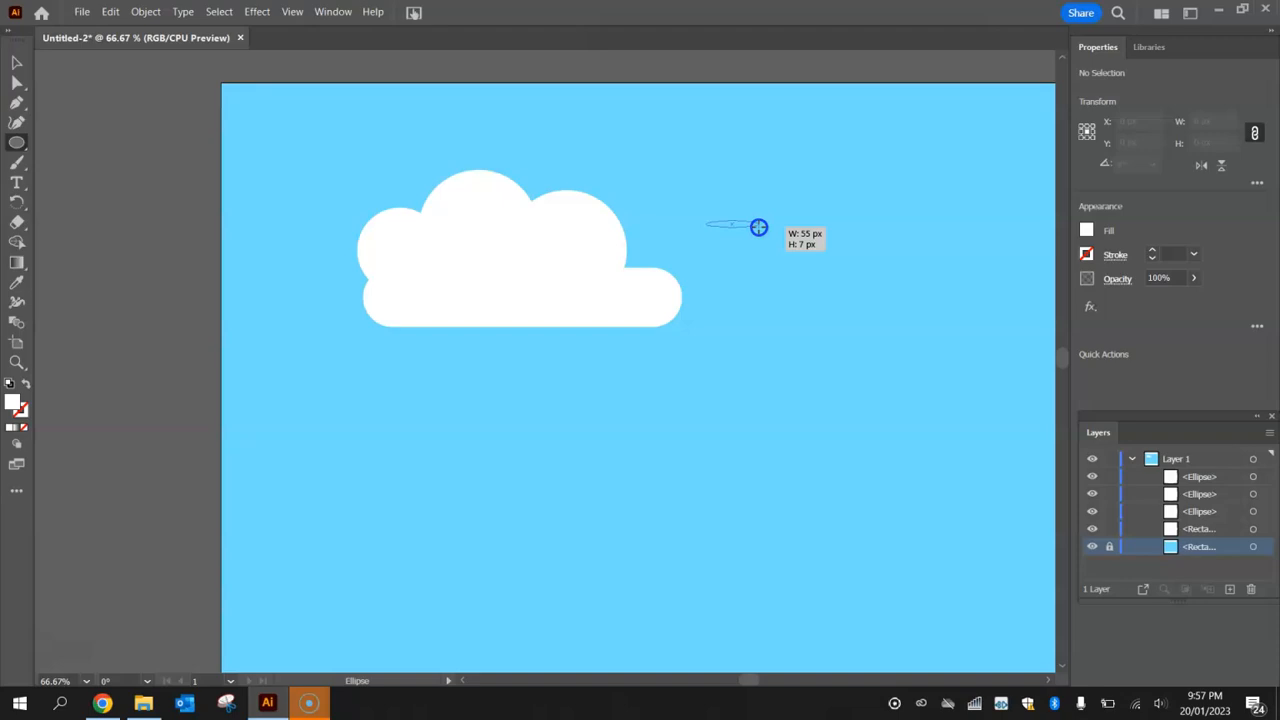
pyautogui.moveTo(758, 227); pyautogui.dragTo(811, 427)
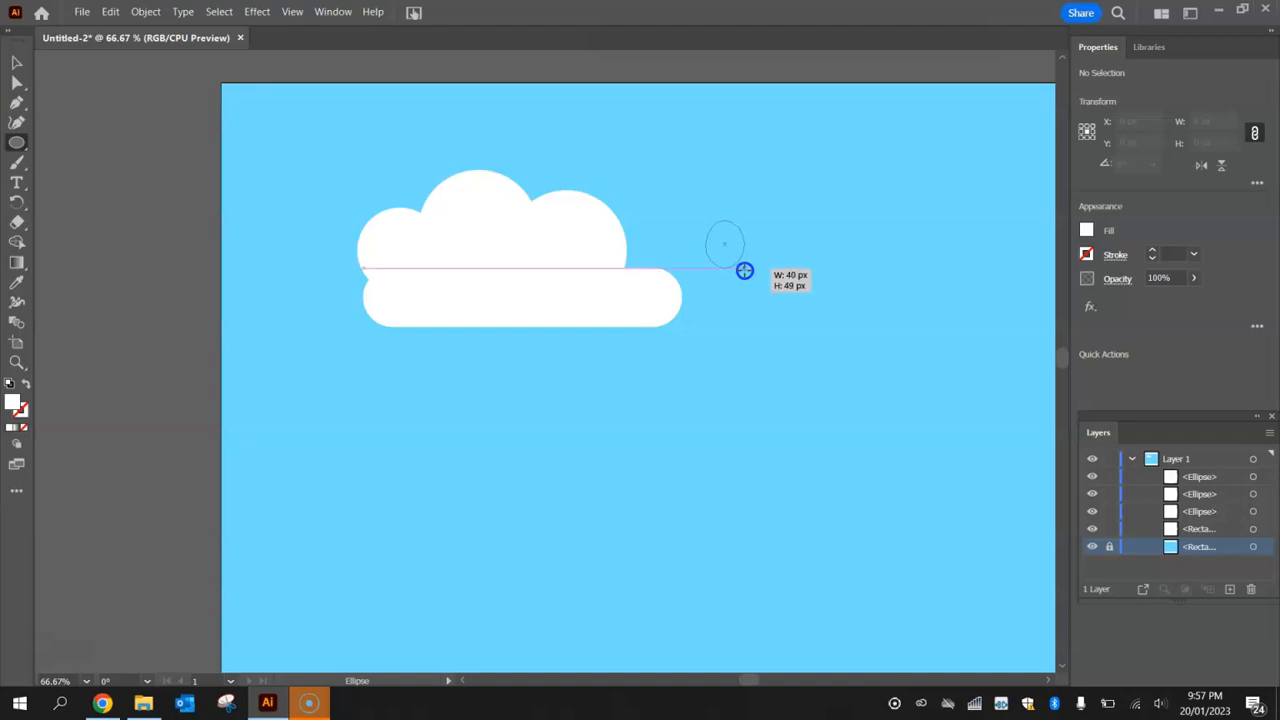
pyautogui.moveTo(744, 271); pyautogui.dragTo(898, 462)
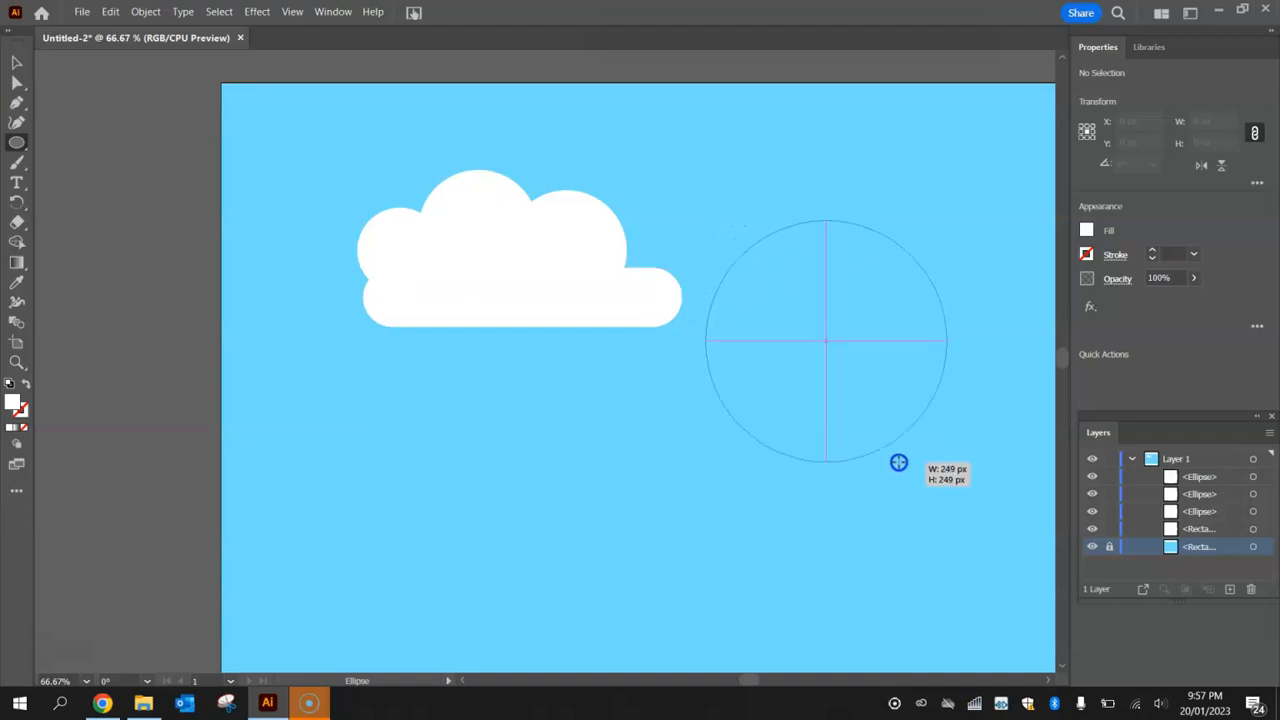
pyautogui.moveTo(898, 462); pyautogui.dragTo(951, 508)
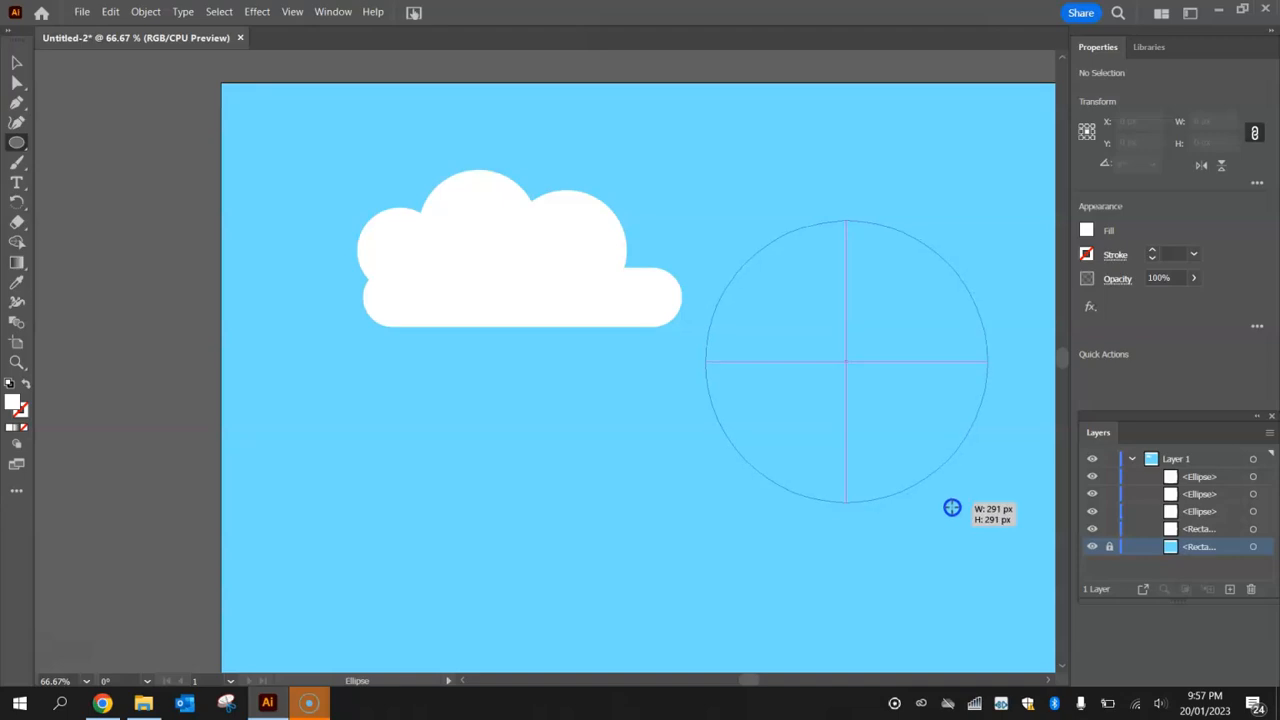
pyautogui.moveTo(951, 507); pyautogui.dragTo(888, 448)
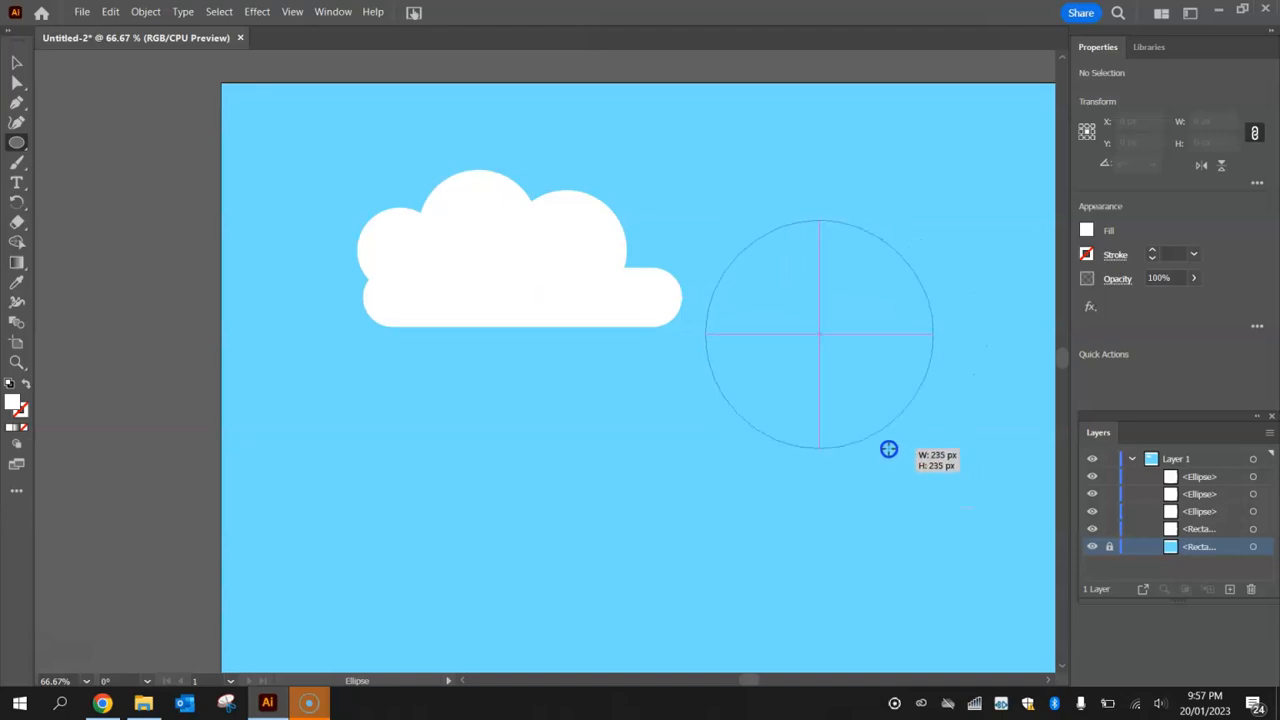
pyautogui.moveTo(889, 448); pyautogui.dragTo(738, 272)
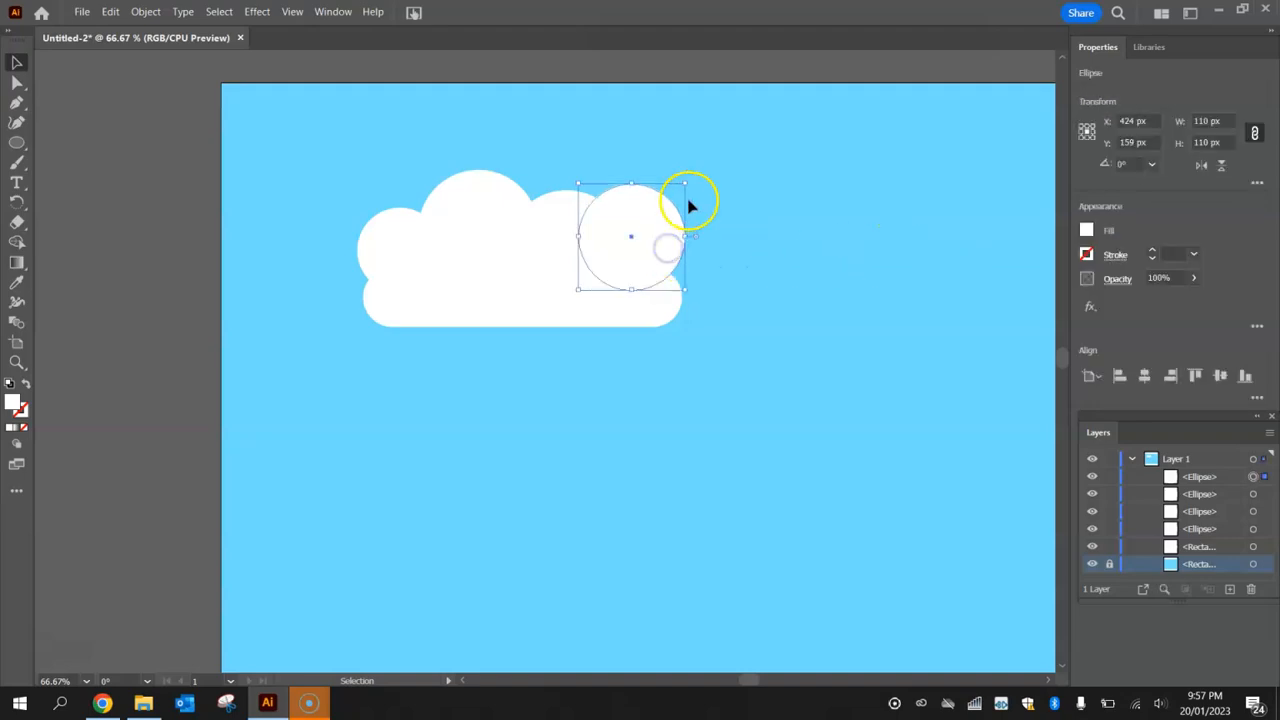
# Scale down the rightmost circle to fit the cloud base, then select all cloud shapes.
pyautogui.moveTo(685, 195); pyautogui.dragTo(675, 205)
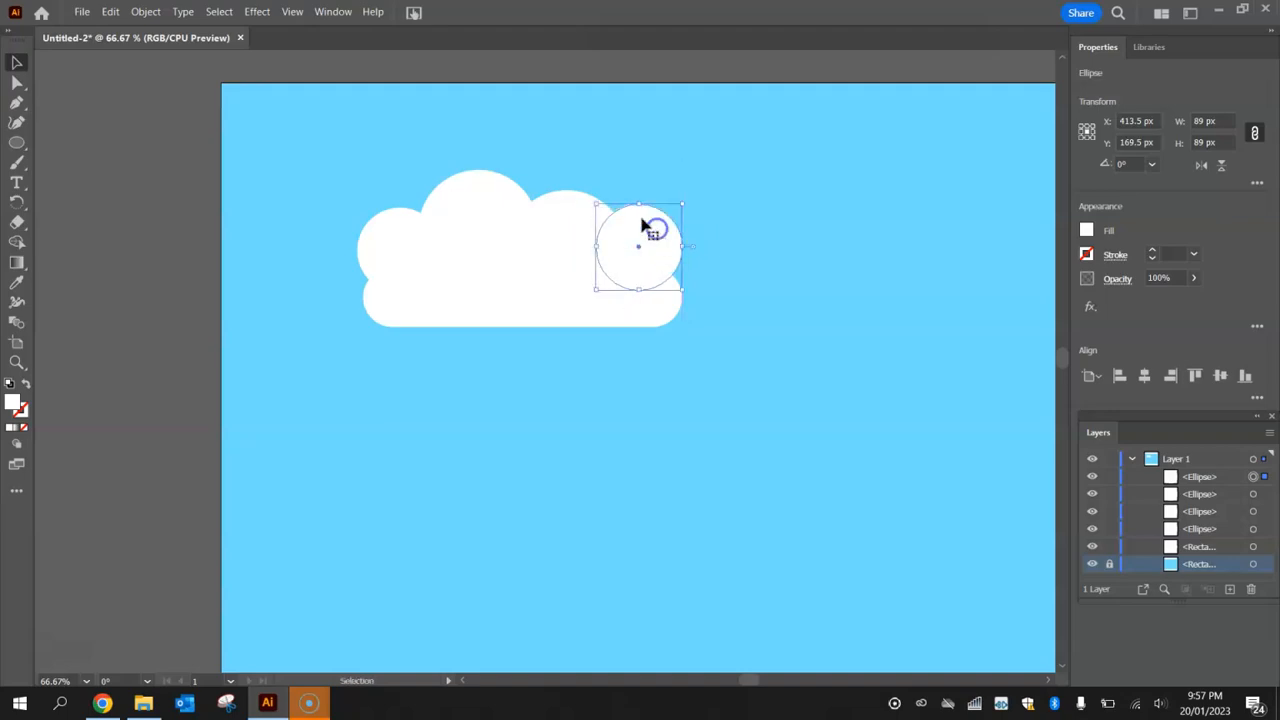
pyautogui.click(948, 195)
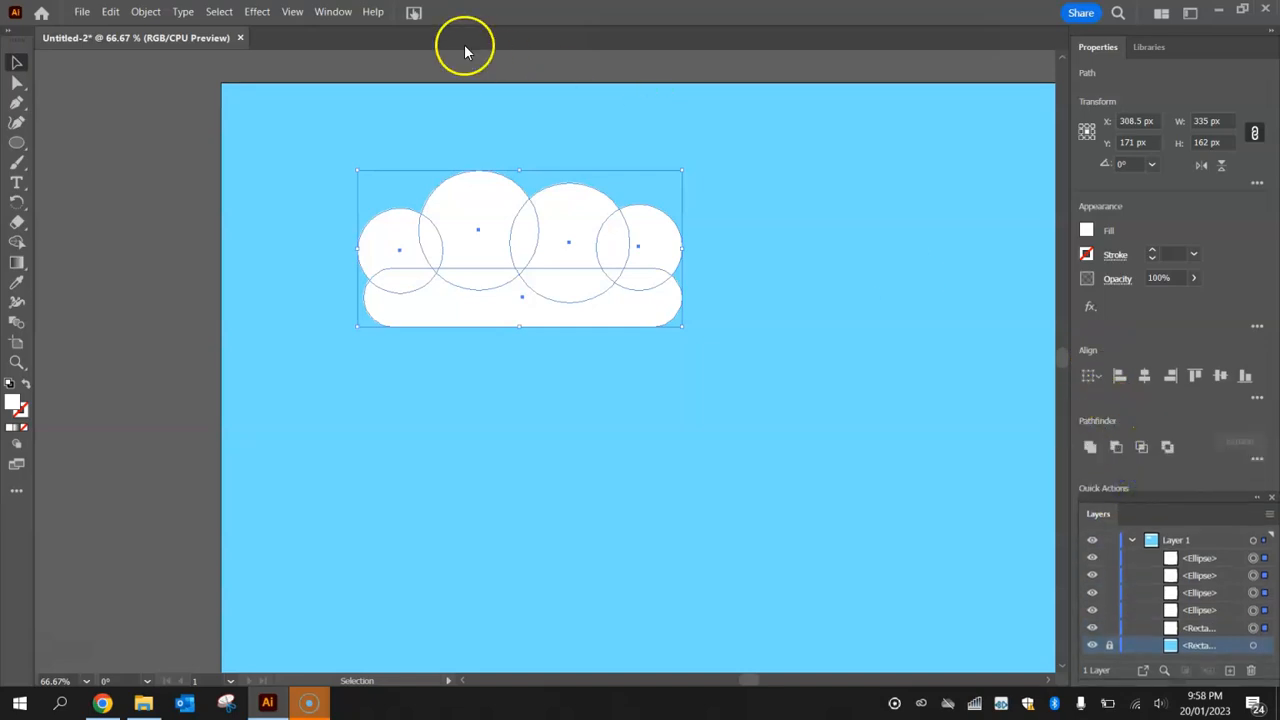
# Unite the four circles and the pill base into one cloud path with Pathfinder.
pyautogui.click(333, 11)
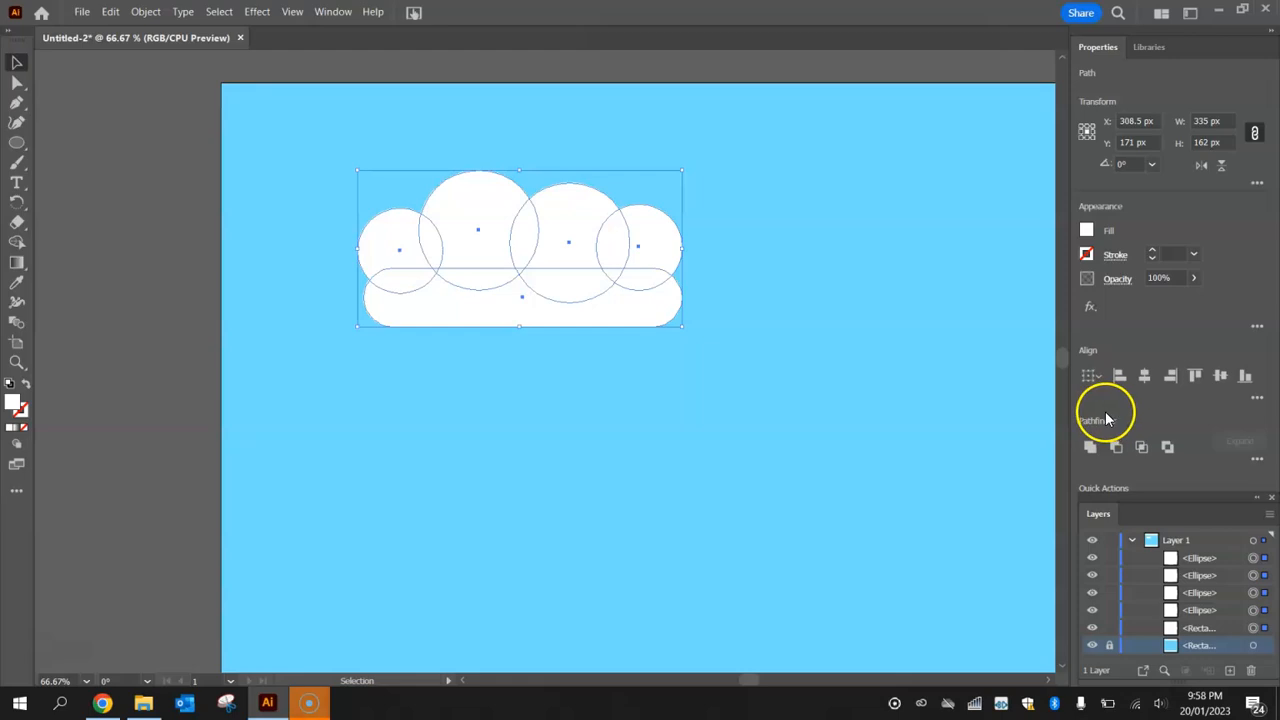
pyautogui.moveTo(490, 195)
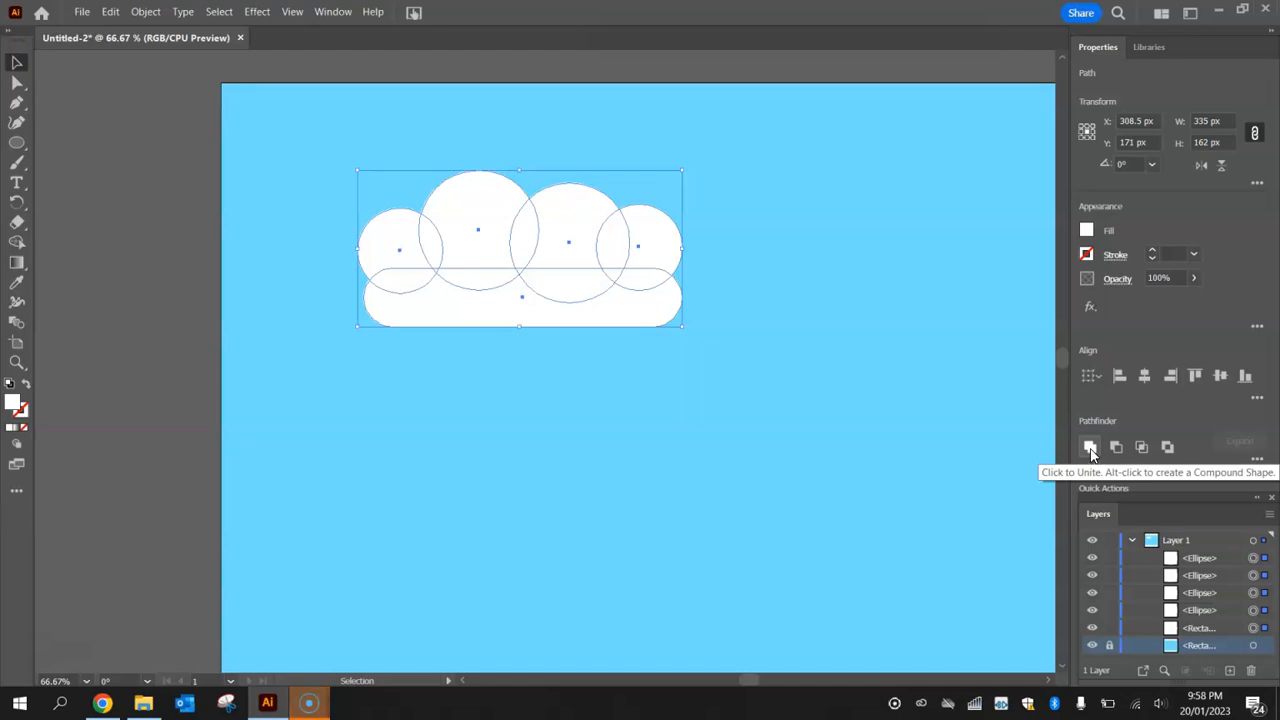
pyautogui.click(1090, 447)
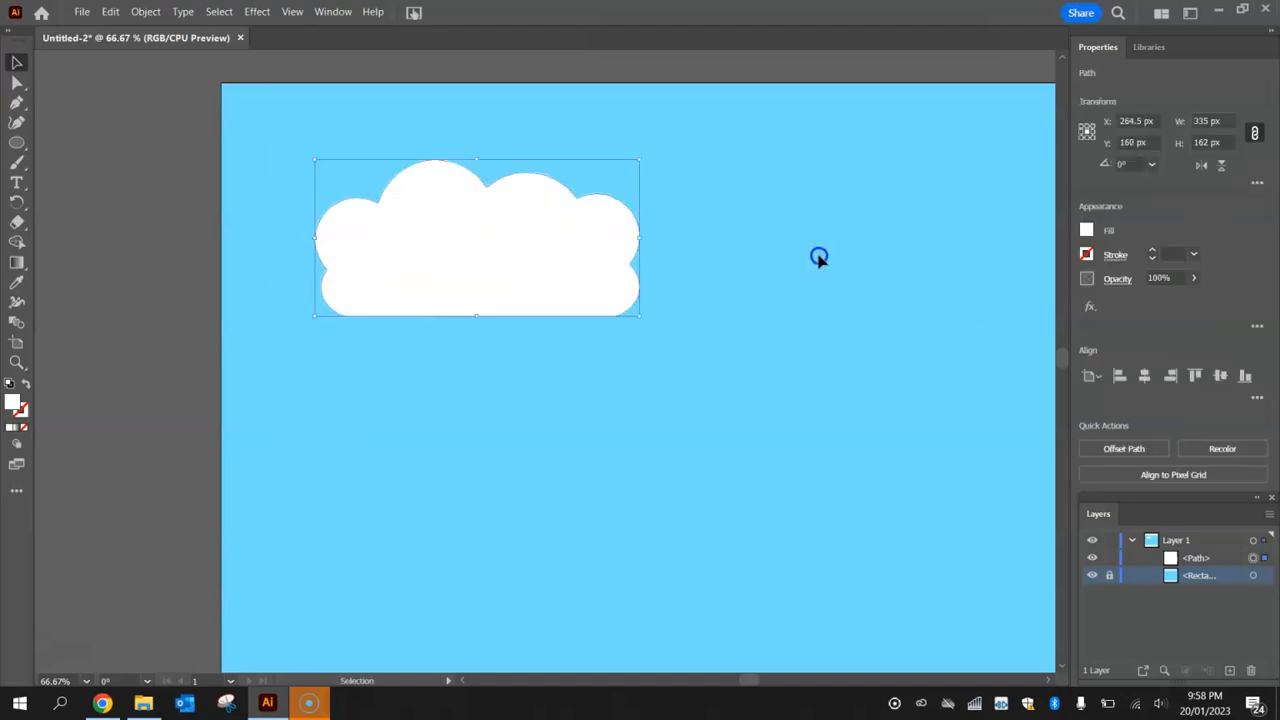
# Alt-drag a copy of the merged cloud and nudge it just below-right of the original.
pyautogui.click(820, 258)
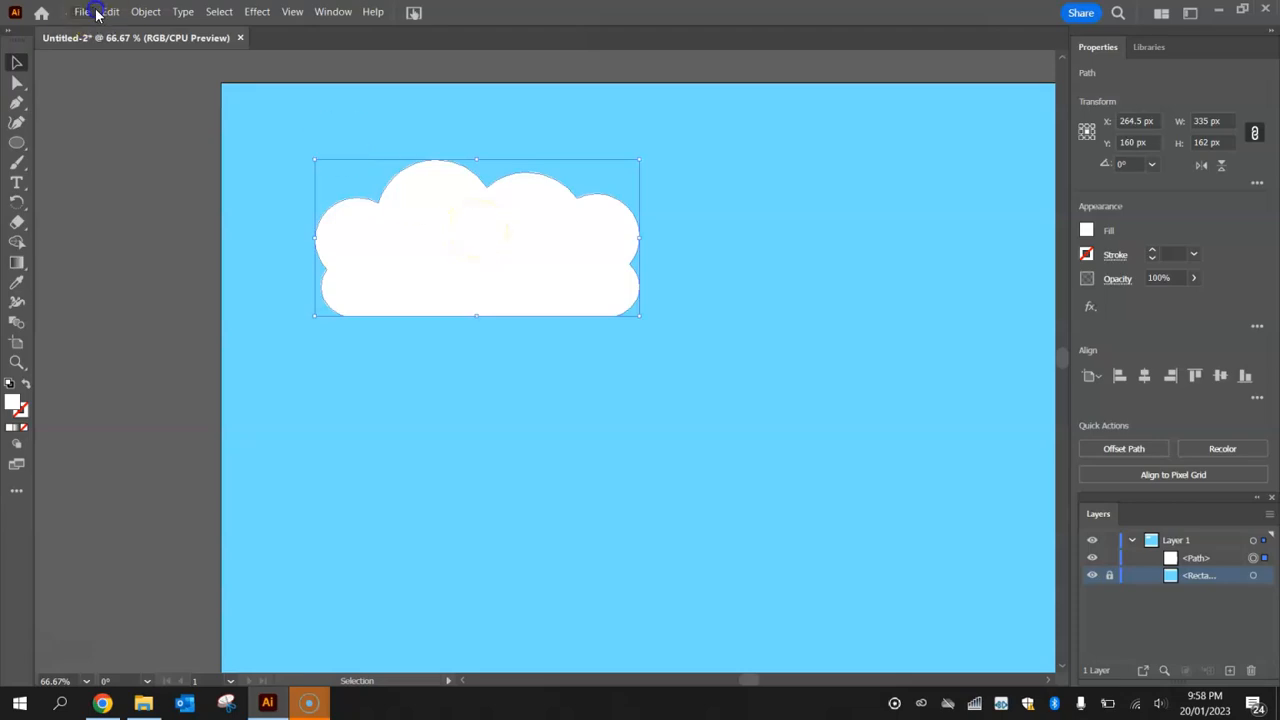
pyautogui.click(110, 11)
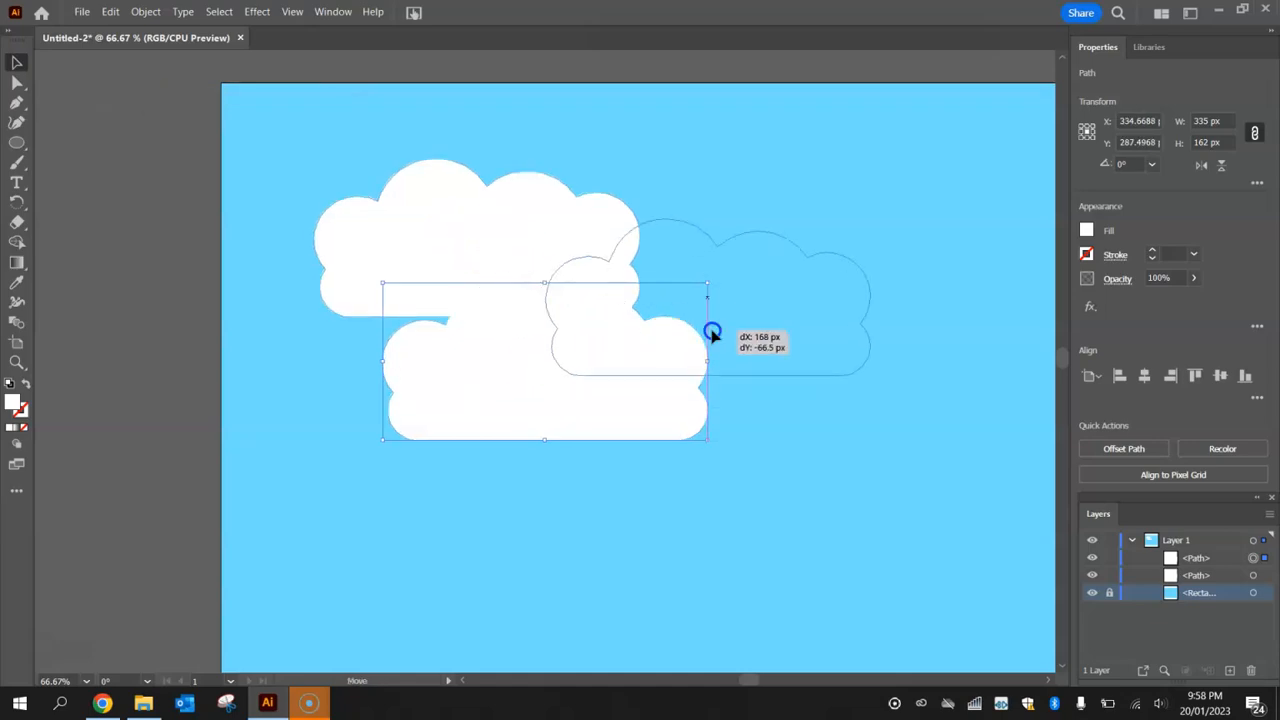
pyautogui.moveTo(710, 335); pyautogui.dragTo(490, 307)
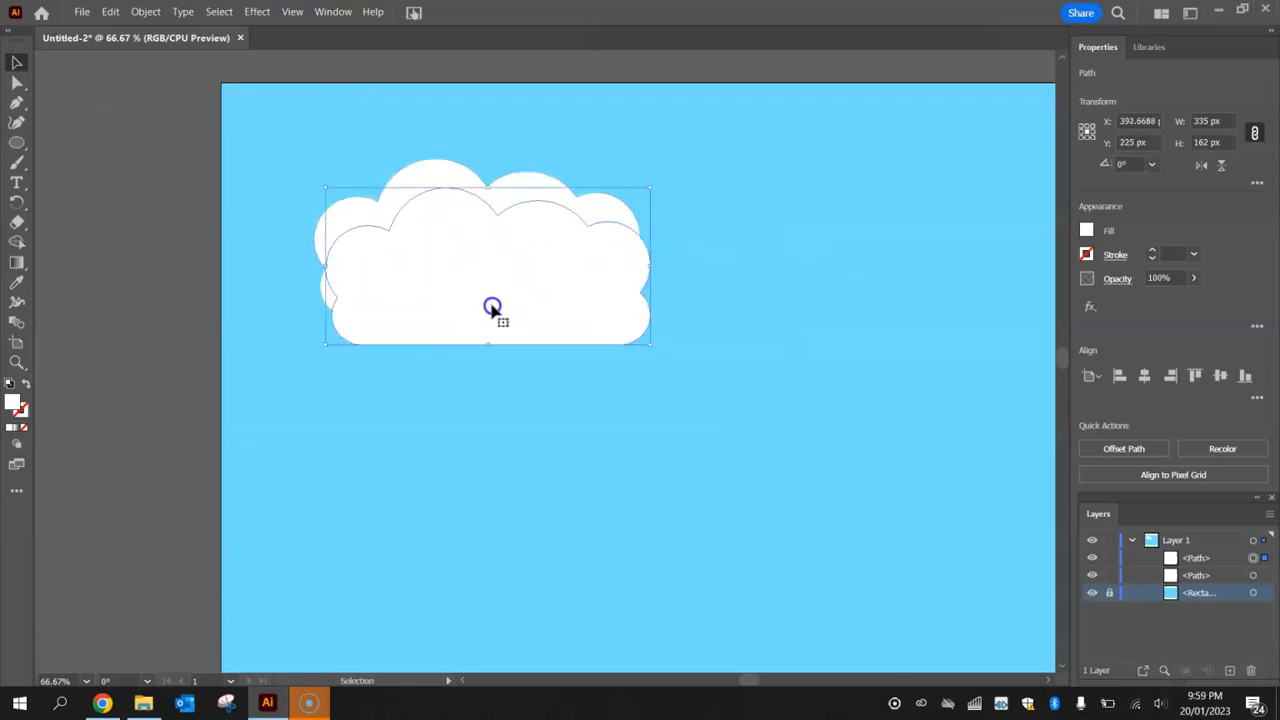
pyautogui.click(800, 450)
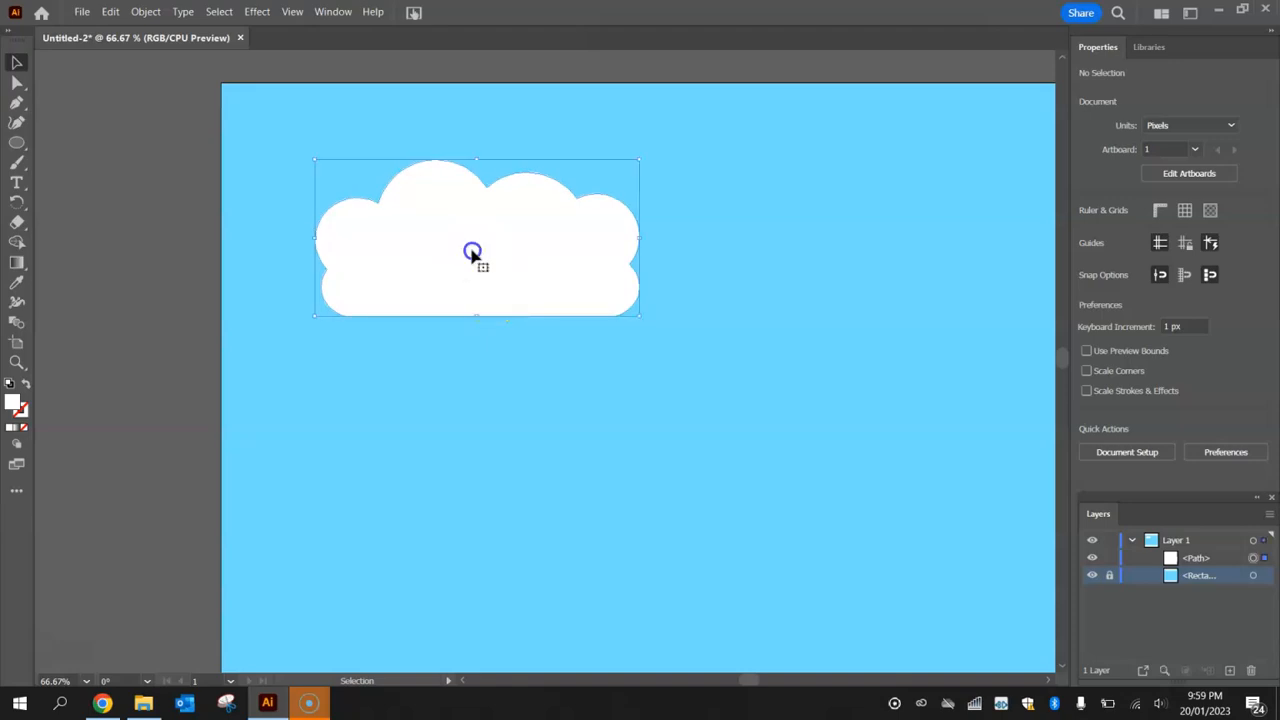
pyautogui.click(473, 251)
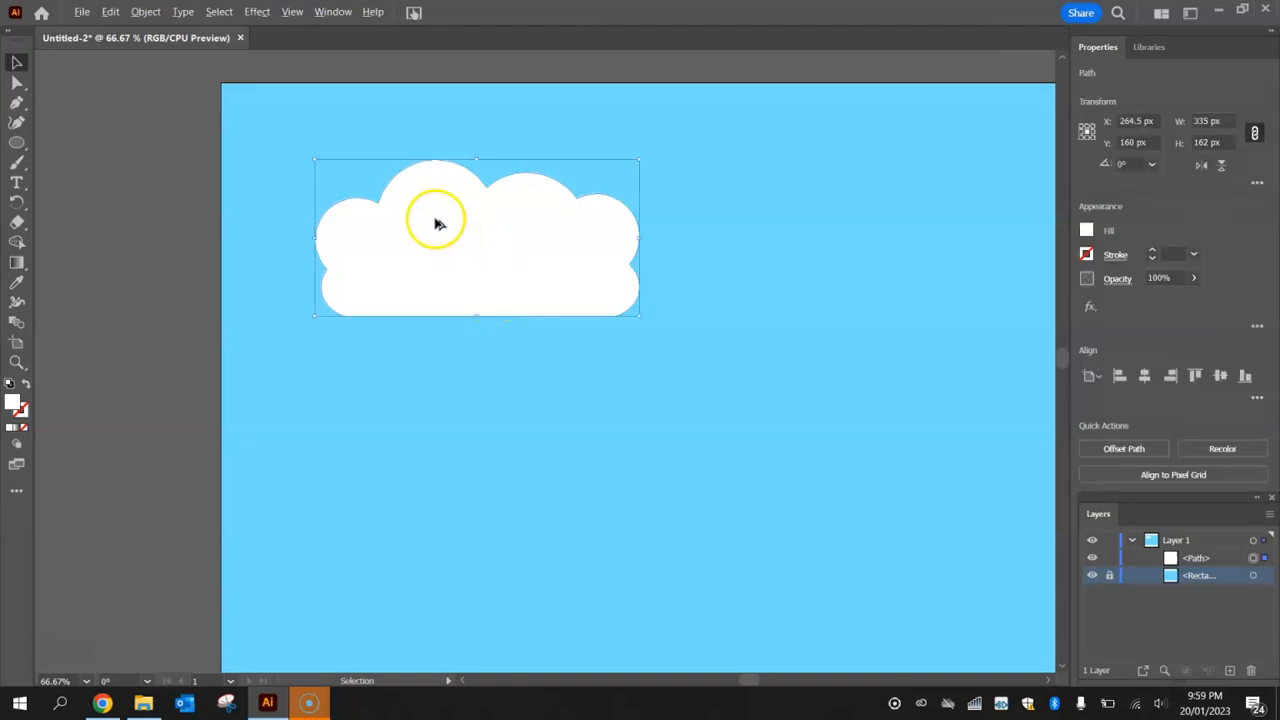
pyautogui.moveTo(435, 220); pyautogui.dragTo(775, 388)
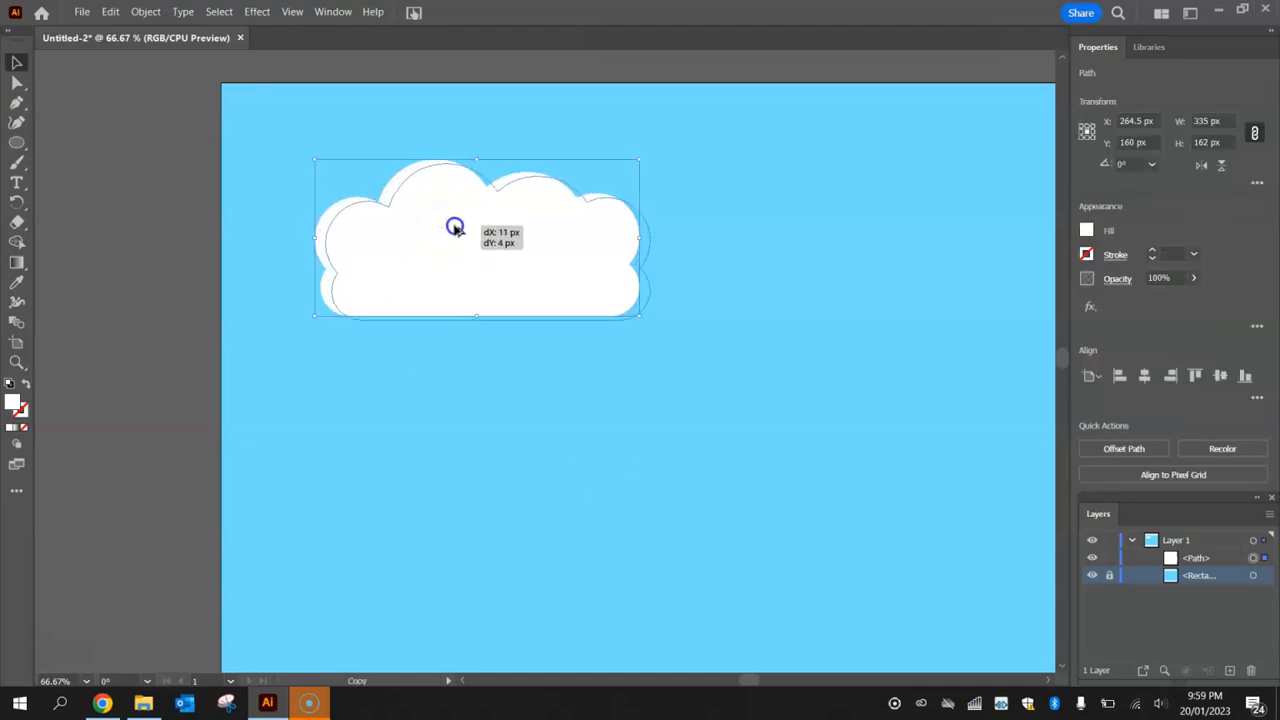
pyautogui.moveTo(454, 225); pyautogui.dragTo(438, 305)
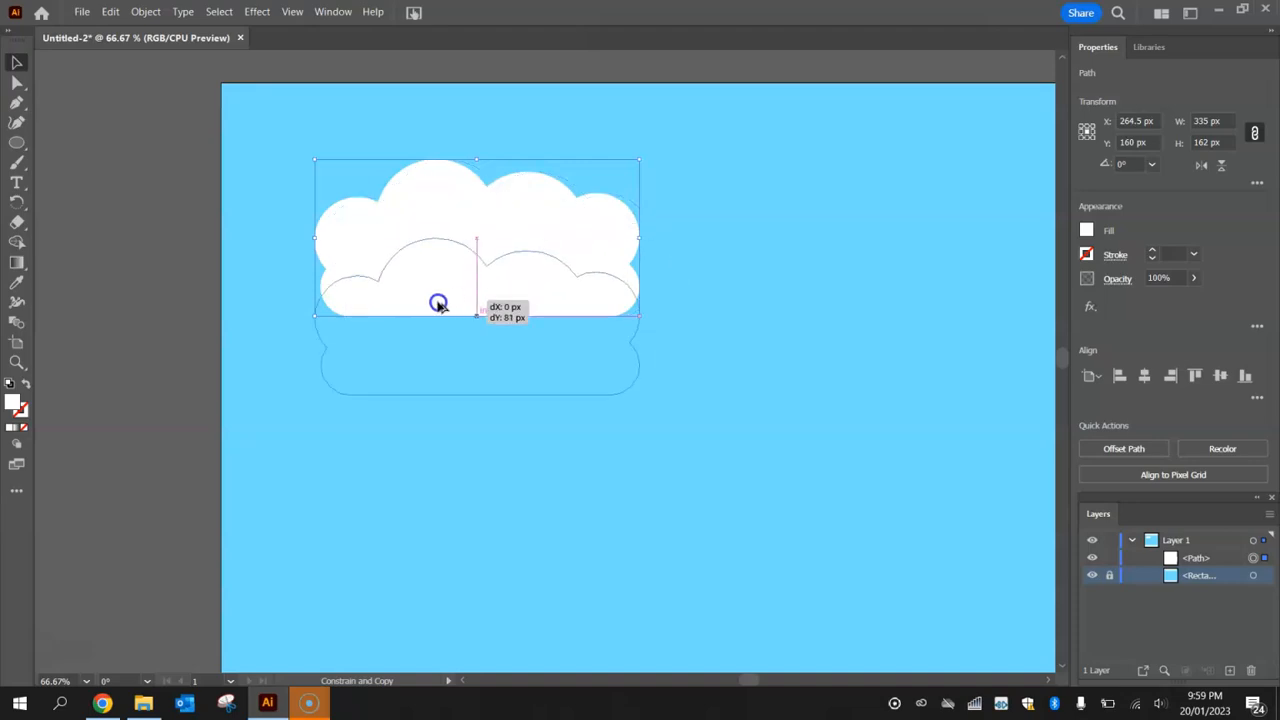
pyautogui.moveTo(438, 303); pyautogui.dragTo(521, 163)
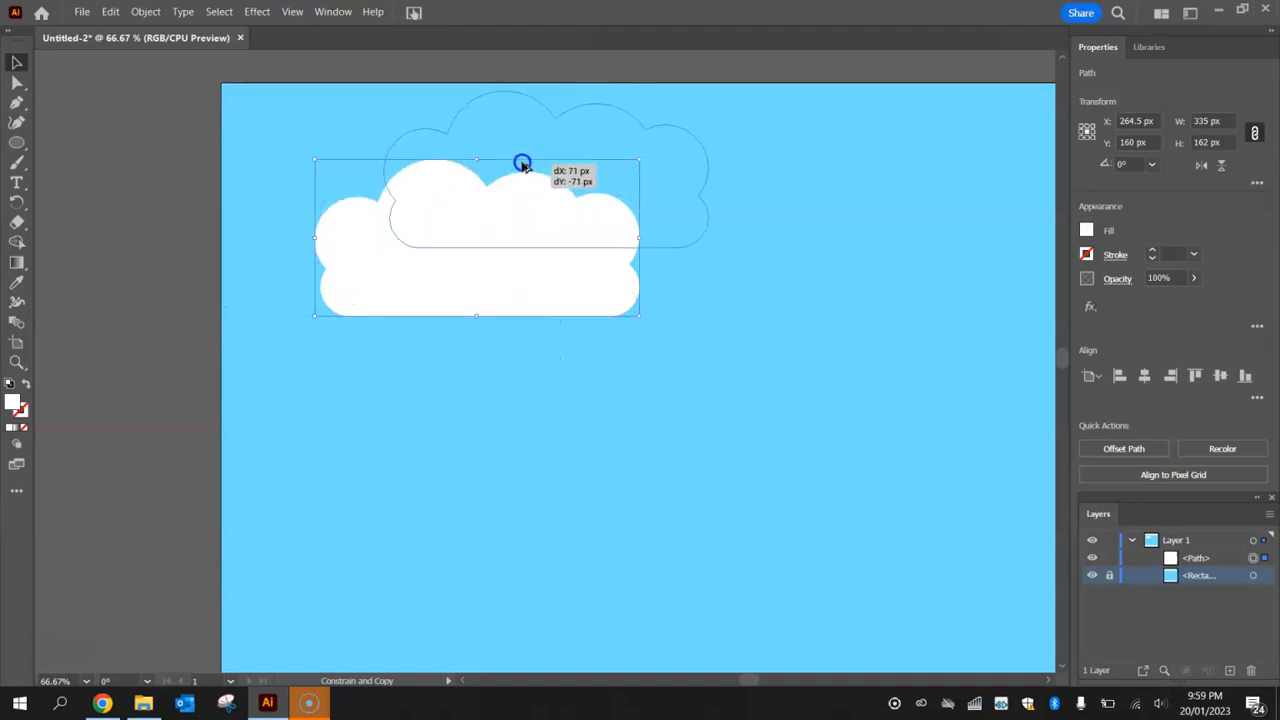
pyautogui.moveTo(520, 163); pyautogui.dragTo(476, 250)
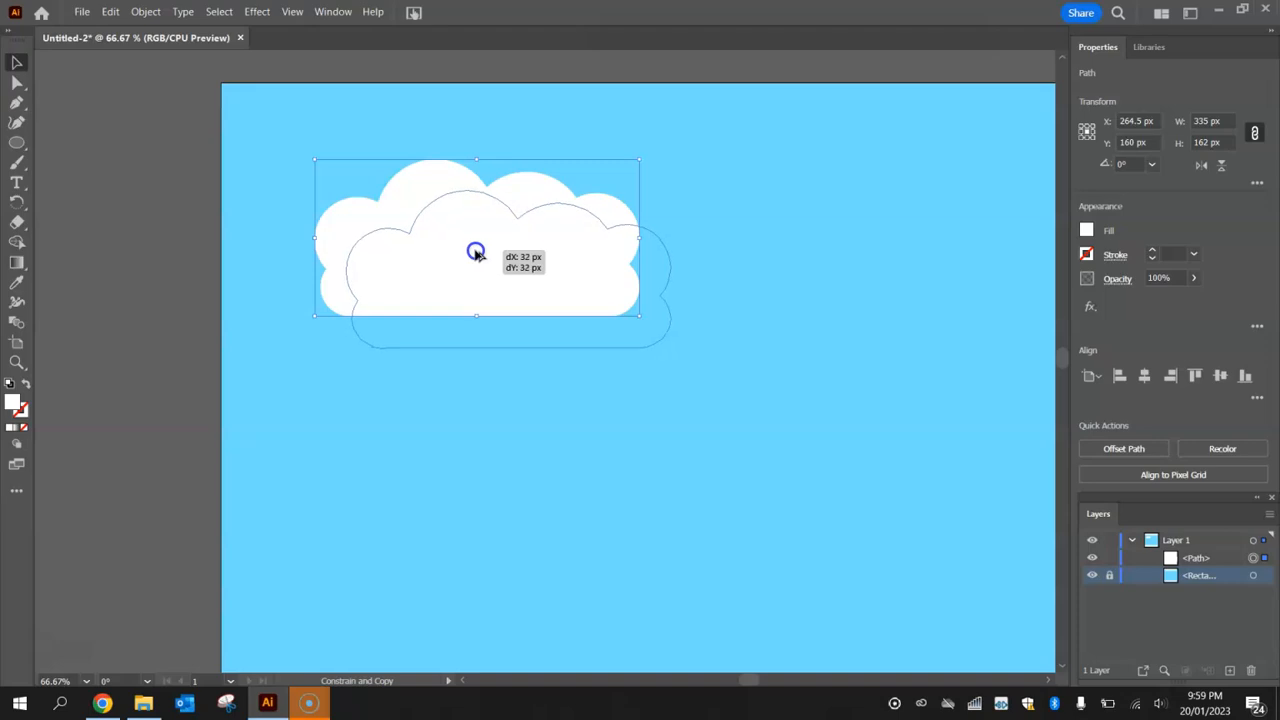
pyautogui.moveTo(476, 250); pyautogui.dragTo(449, 234)
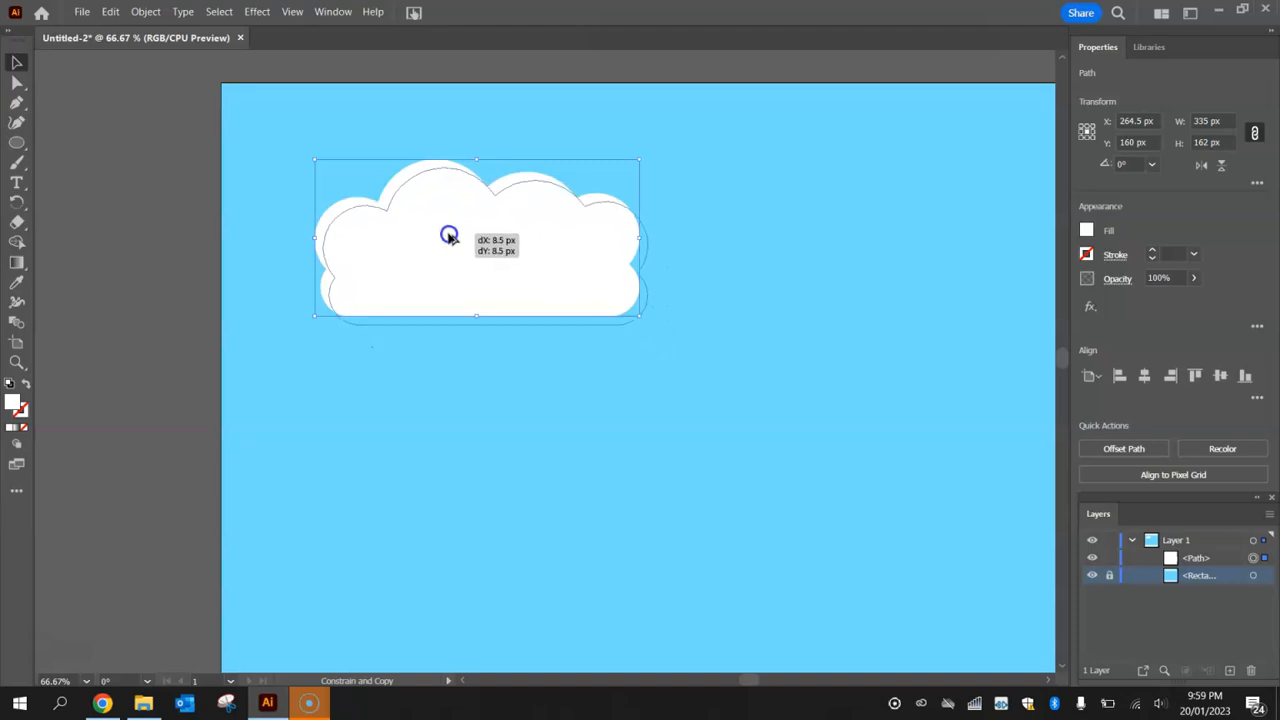
pyautogui.moveTo(448, 234); pyautogui.dragTo(452, 233)
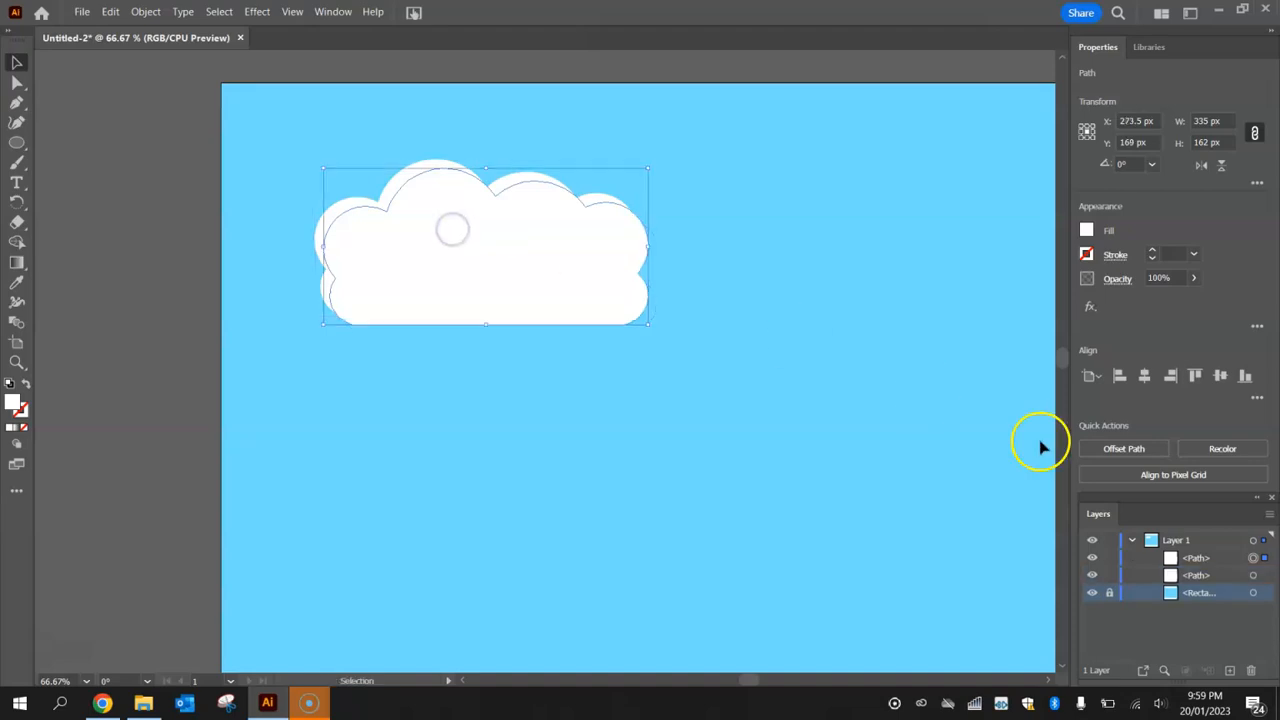
# Give the copied cloud a black fill.
pyautogui.click(420, 168)
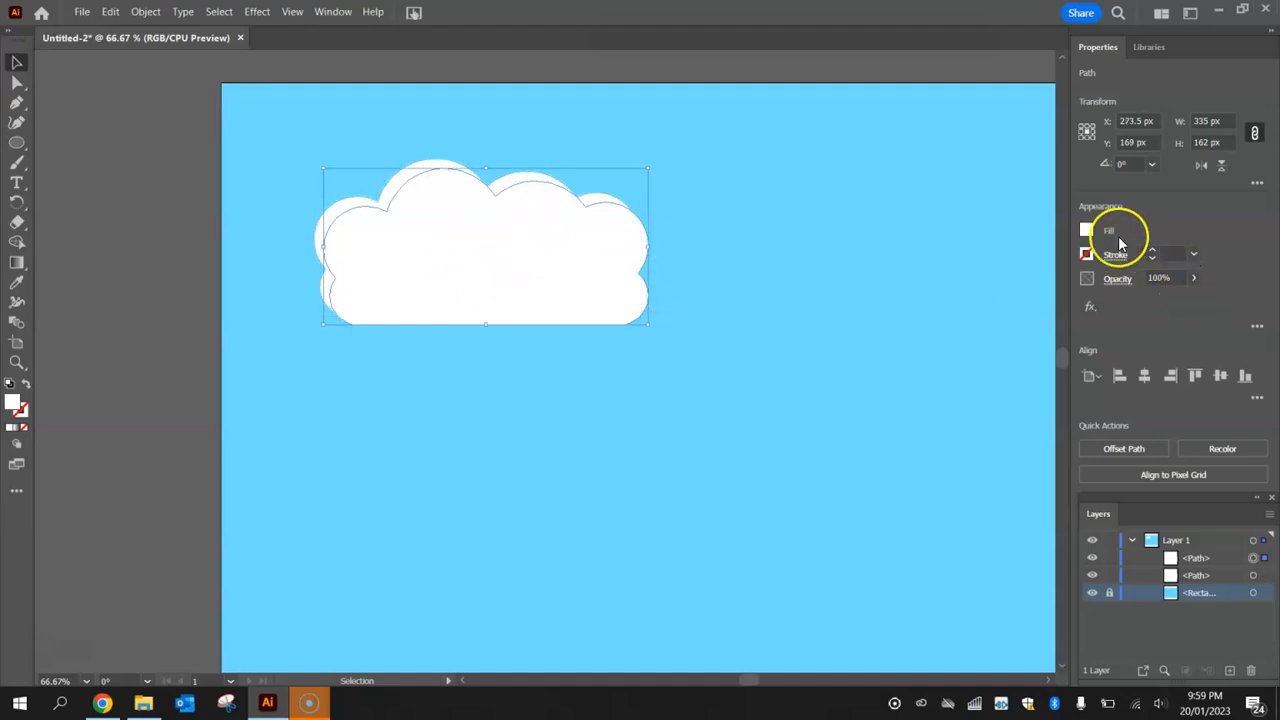
pyautogui.click(1086, 230)
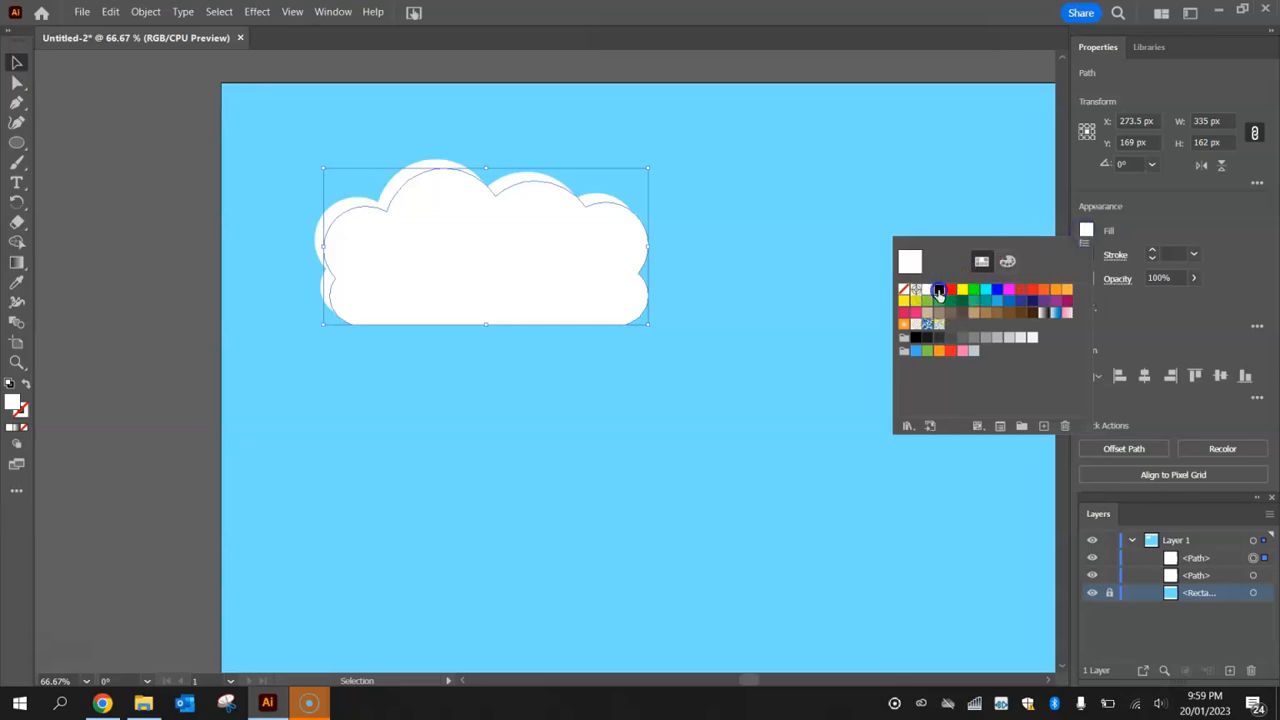
pyautogui.click(939, 290)
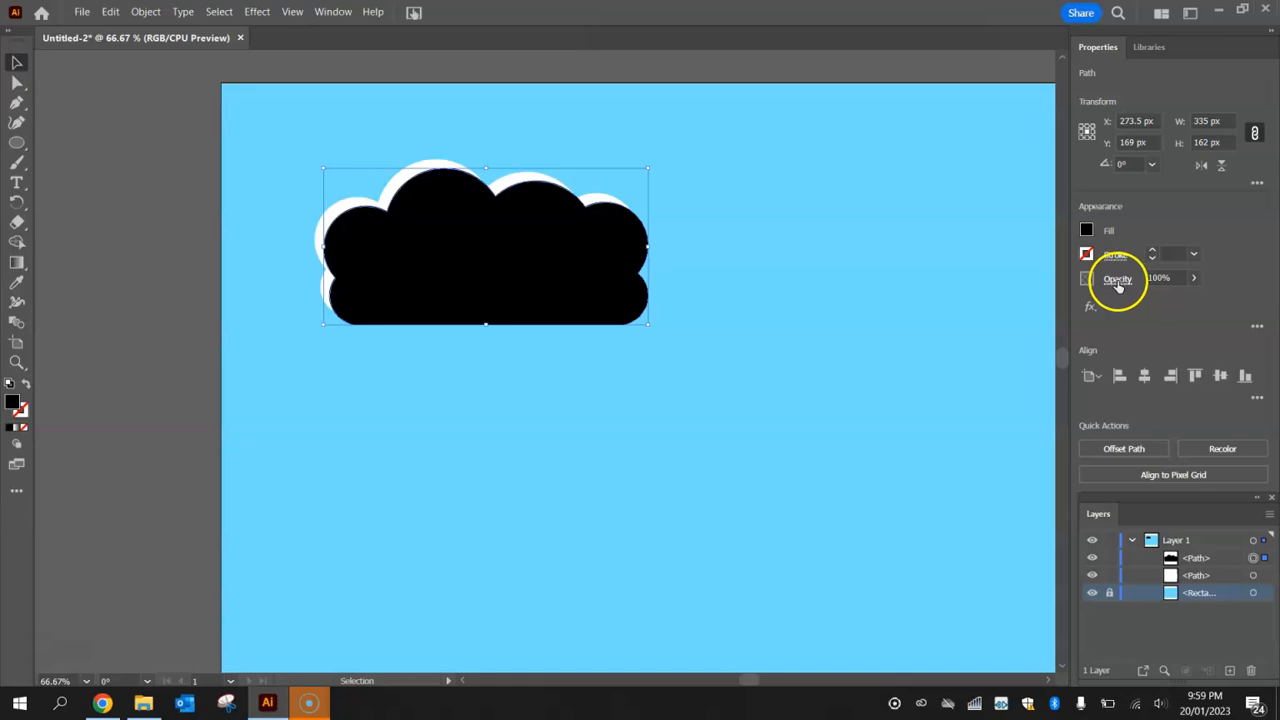
# Set the black copy's opacity to 10% and deselect to review the shadow.
pyautogui.click(1165, 278)
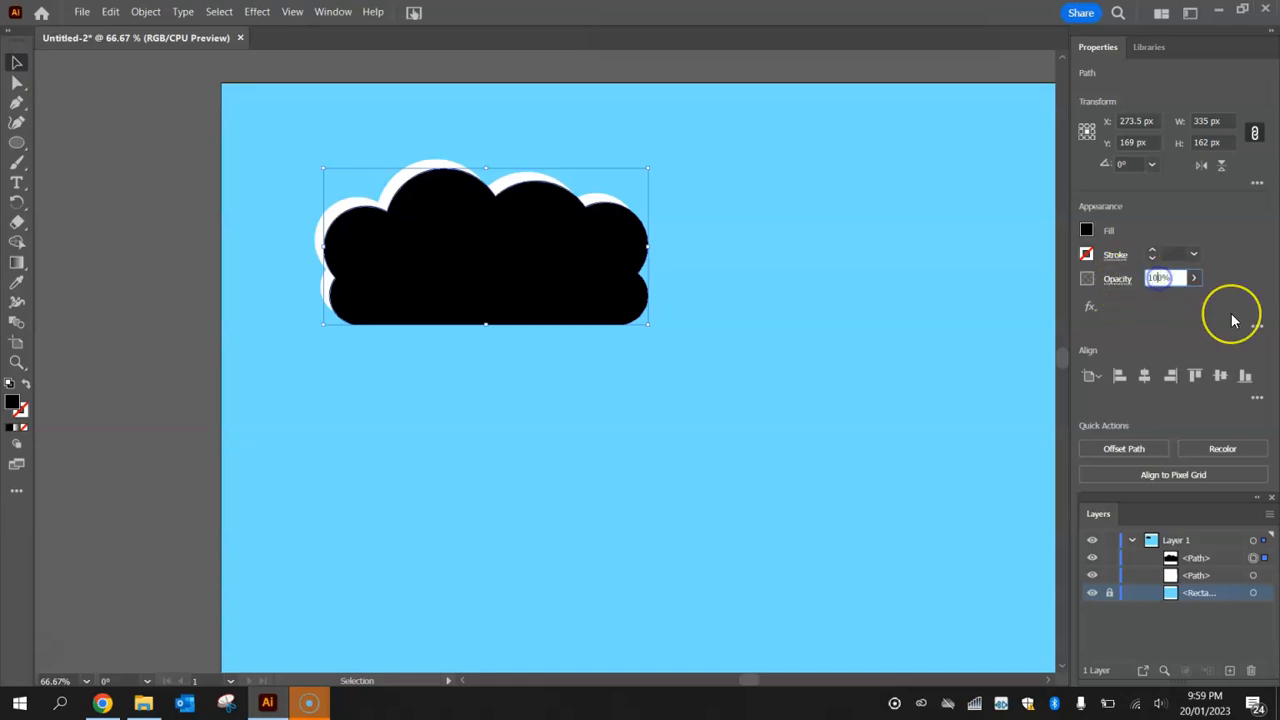
pyautogui.write('10')
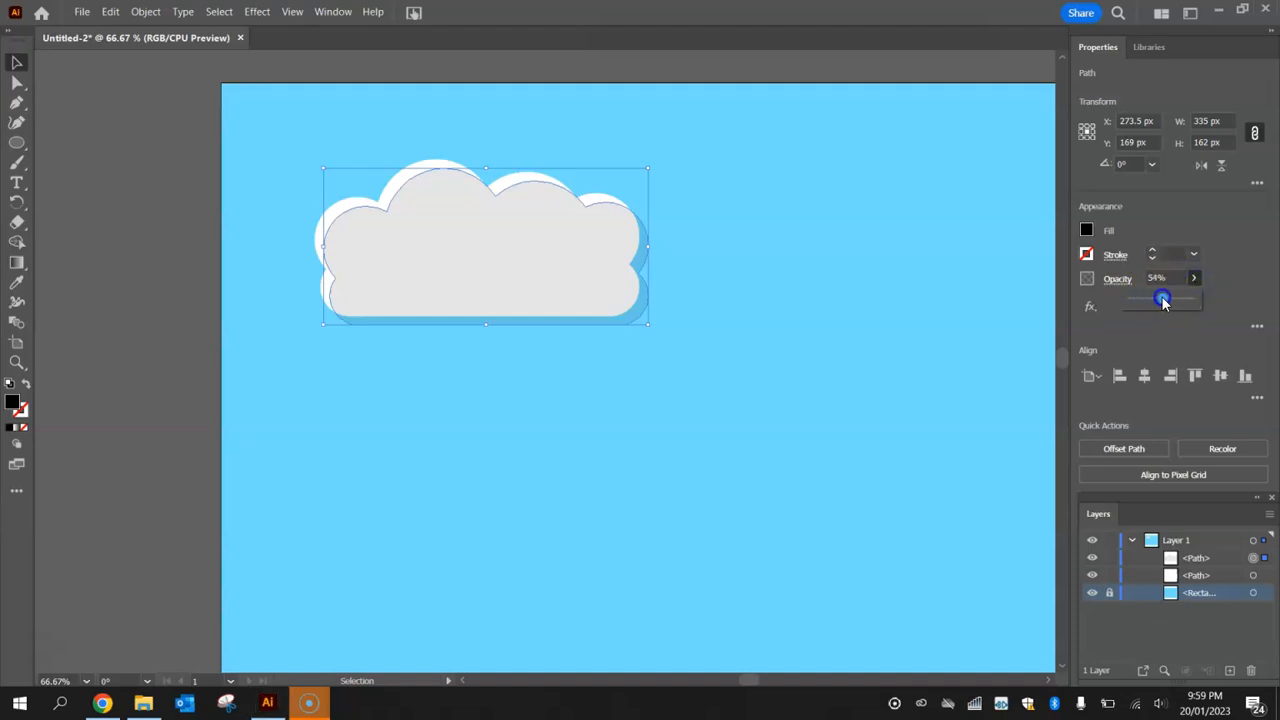
pyautogui.moveTo(1160, 300); pyautogui.dragTo(1178, 300)
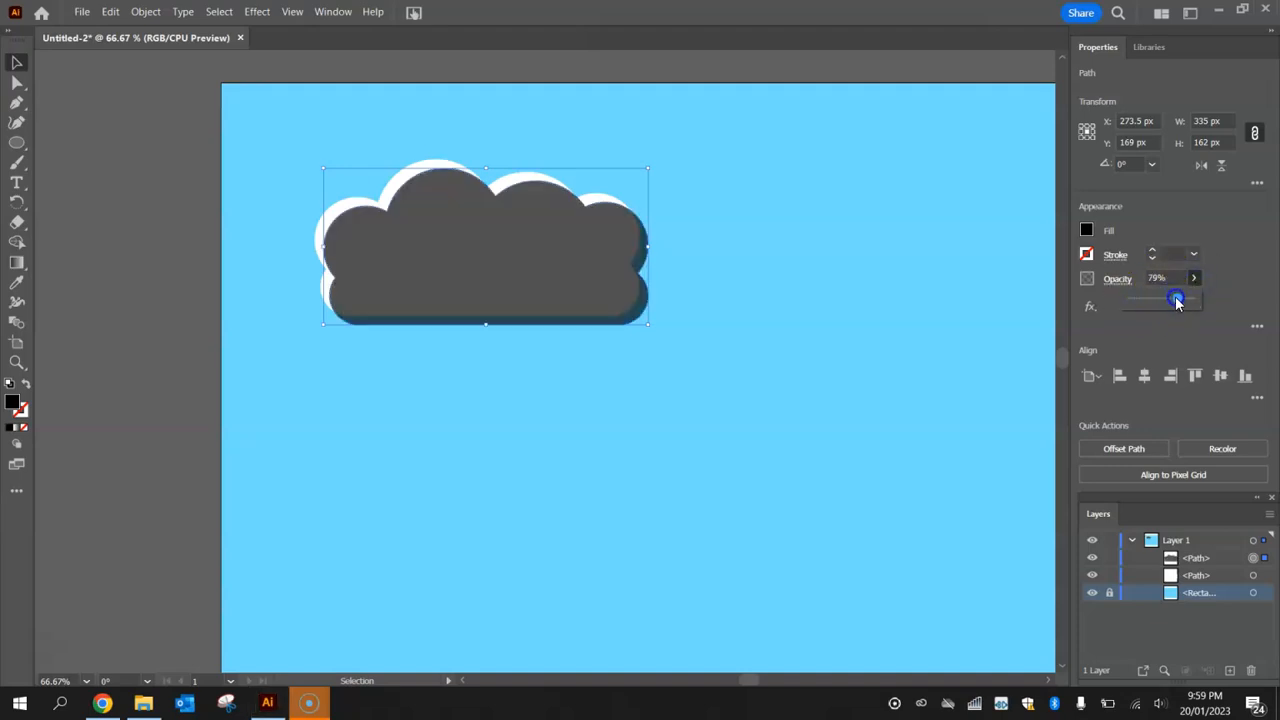
pyautogui.moveTo(1175, 301); pyautogui.dragTo(1185, 301)
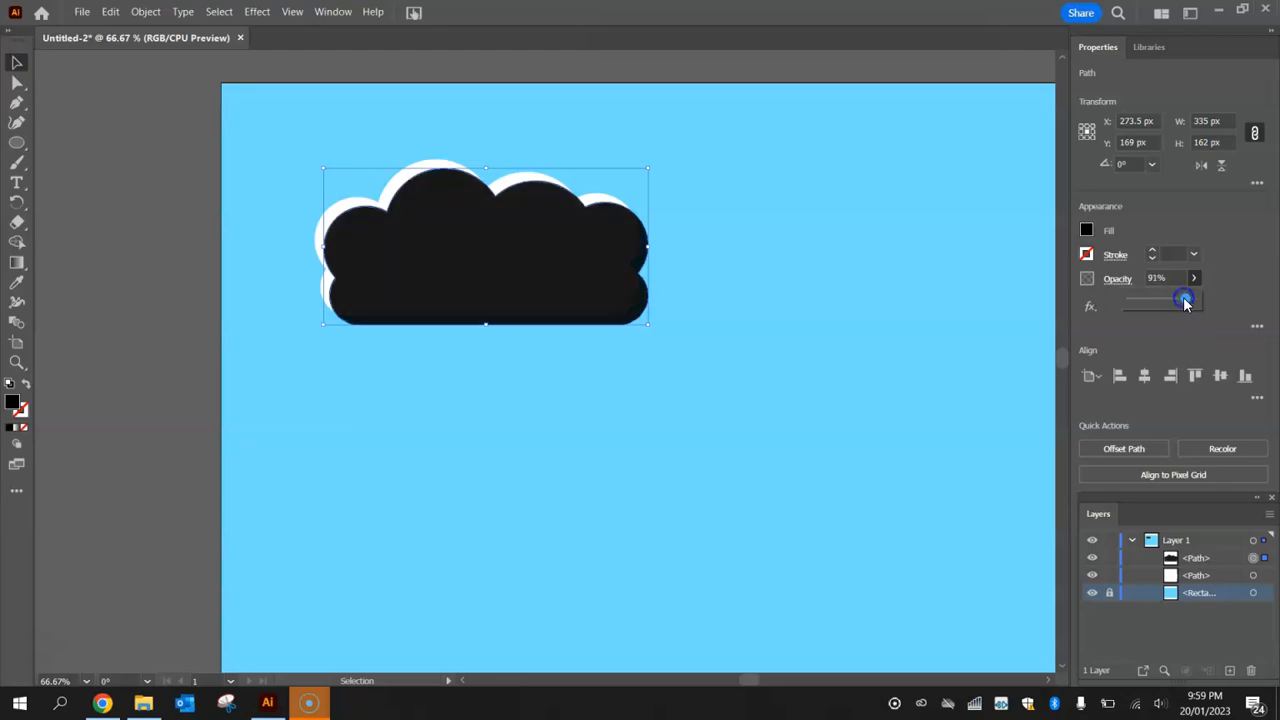
pyautogui.moveTo(1185, 303); pyautogui.dragTo(1145, 303)
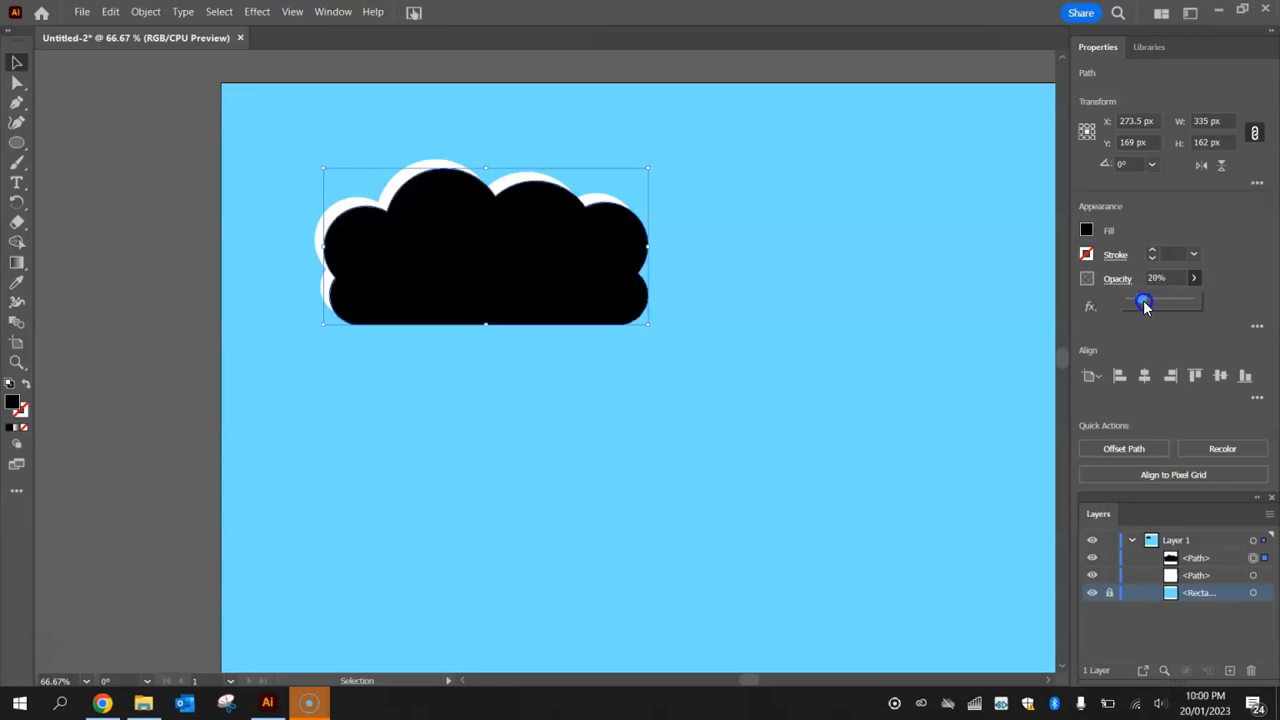
pyautogui.moveTo(1145, 304); pyautogui.dragTo(1138, 304)
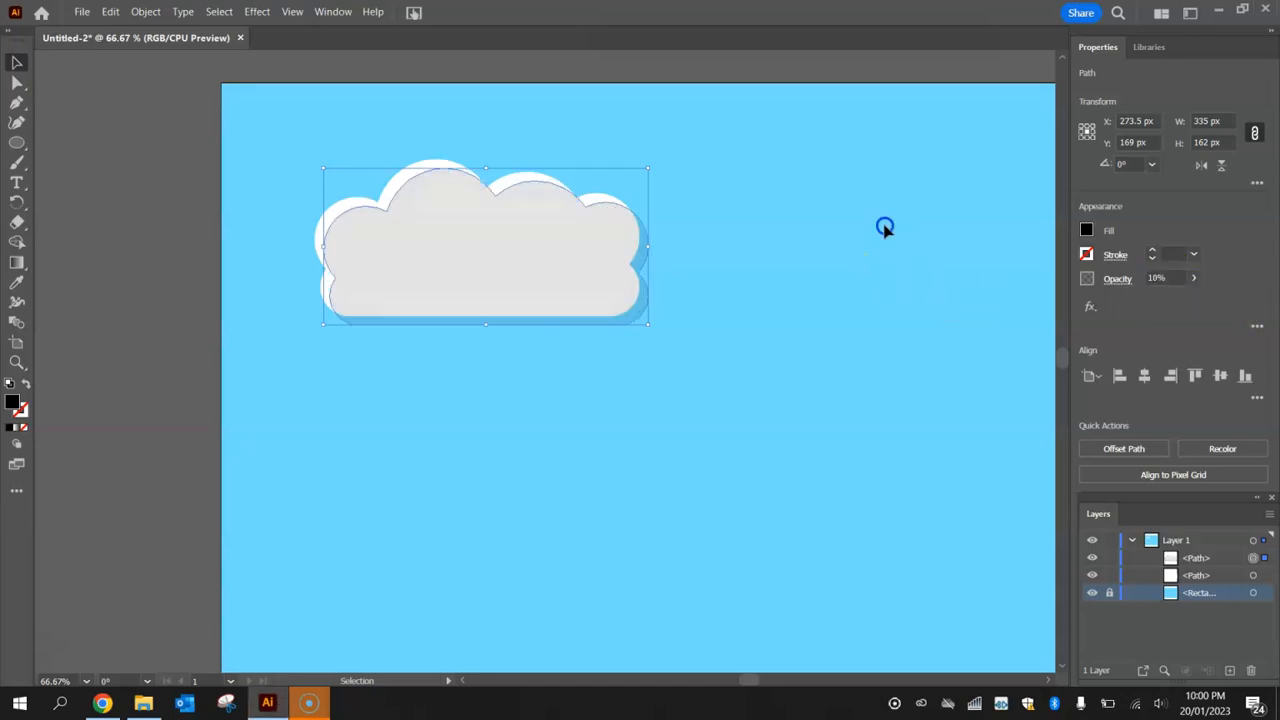
pyautogui.click(835, 375)
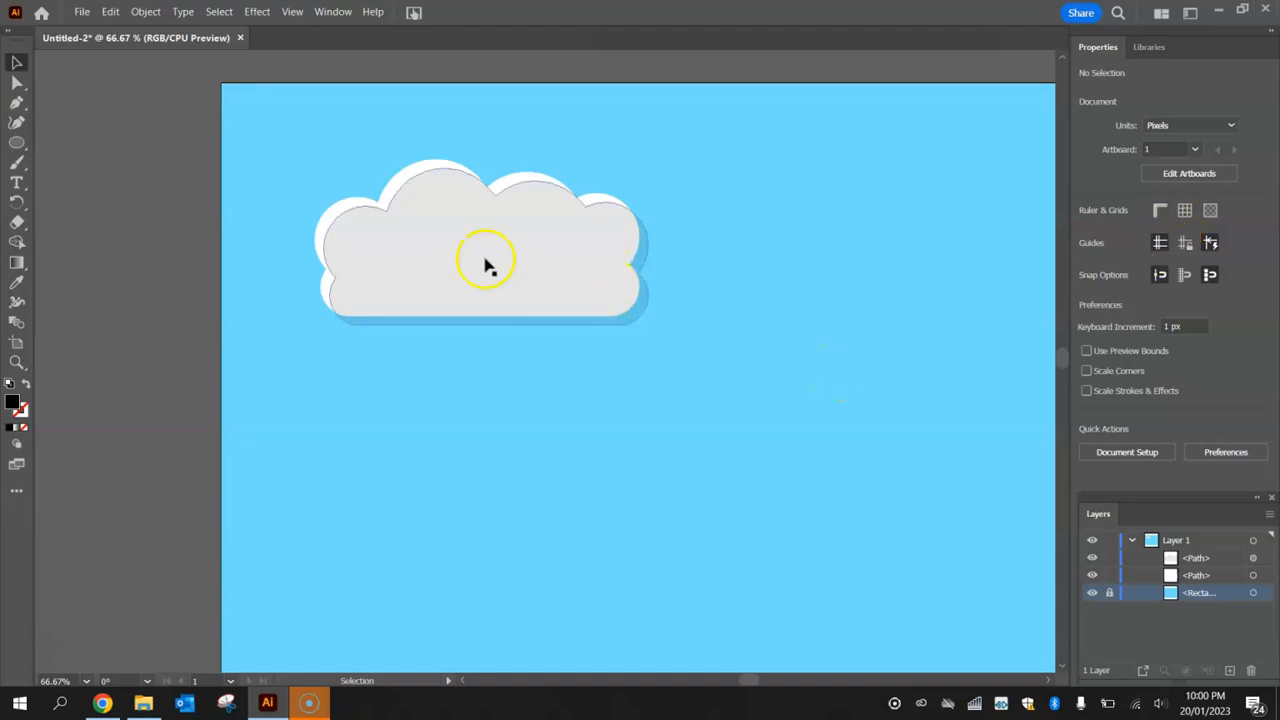
# Send the black shadow copy backward behind the white cloud, then select both clouds.
pyautogui.click(485, 265)
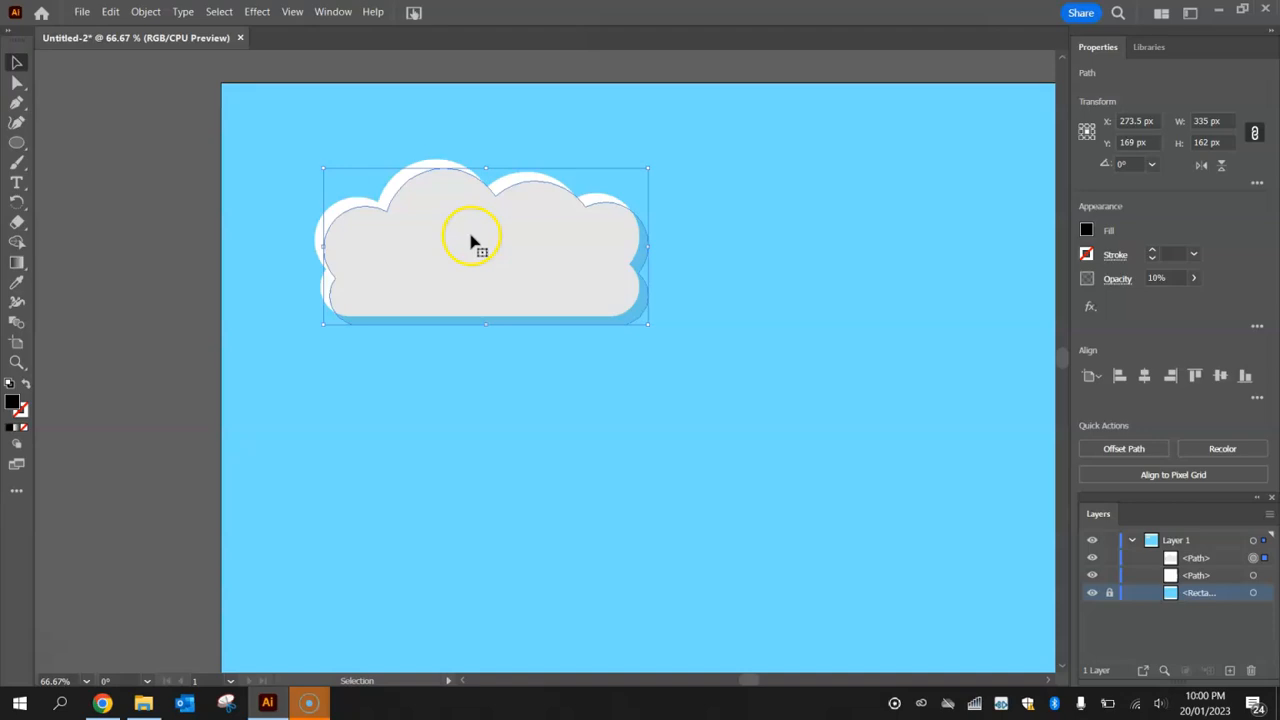
pyautogui.rightClick(510, 238)
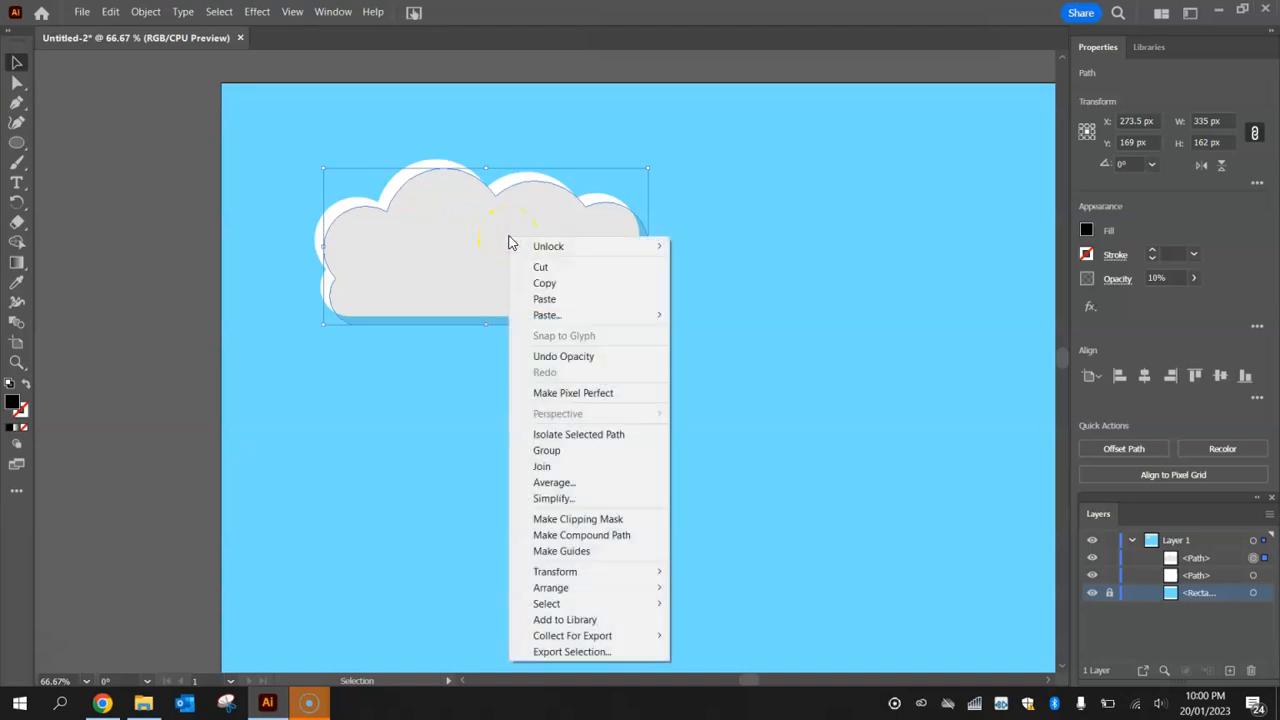
pyautogui.moveTo(590, 571)
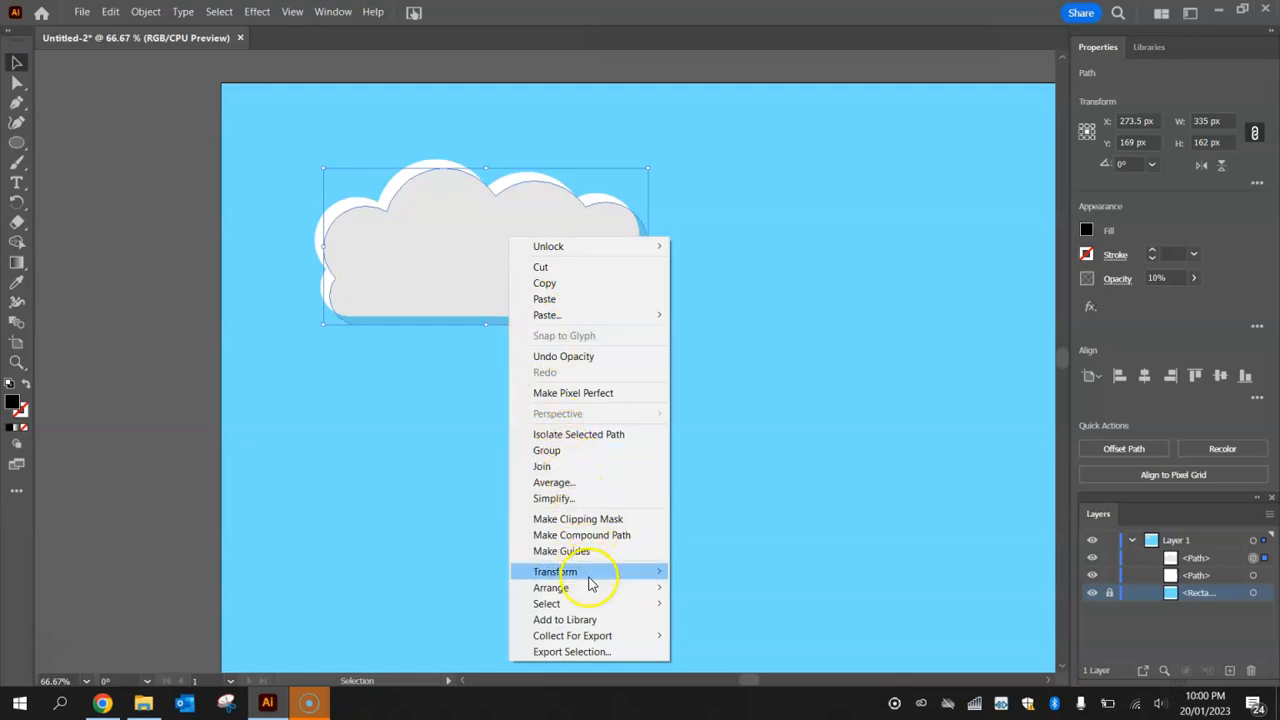
pyautogui.moveTo(550, 587)
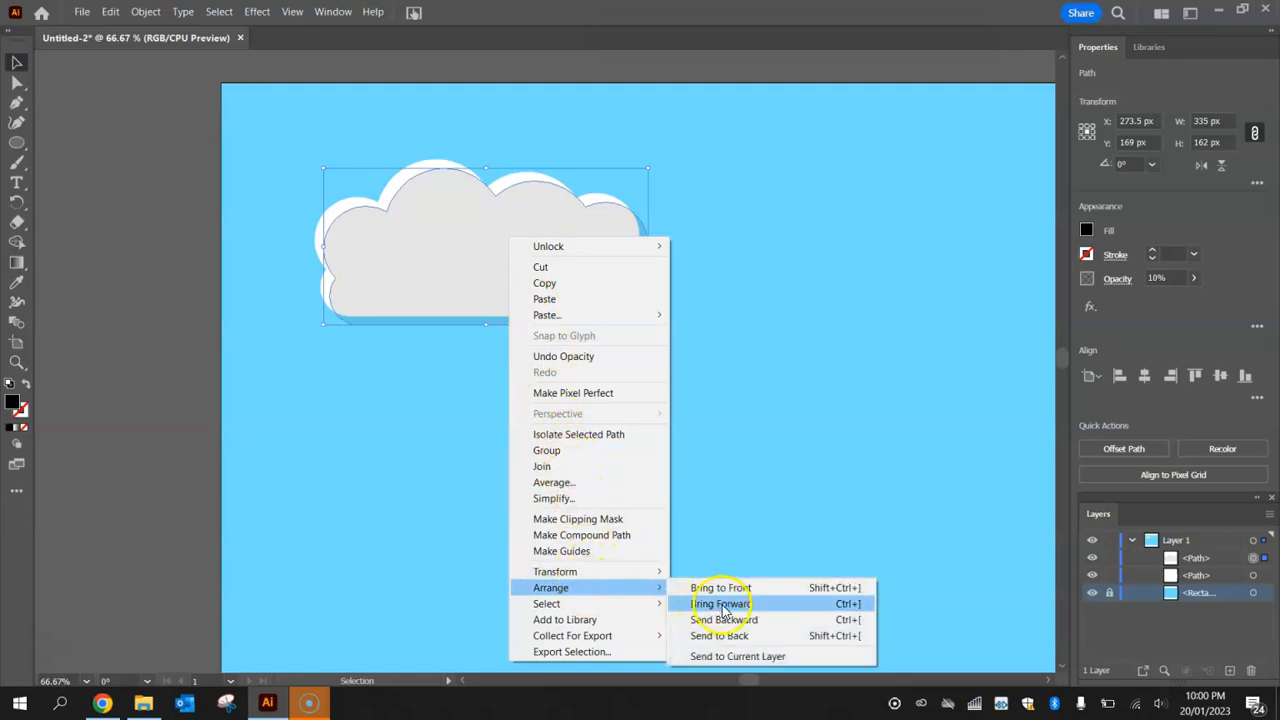
pyautogui.click(720, 603)
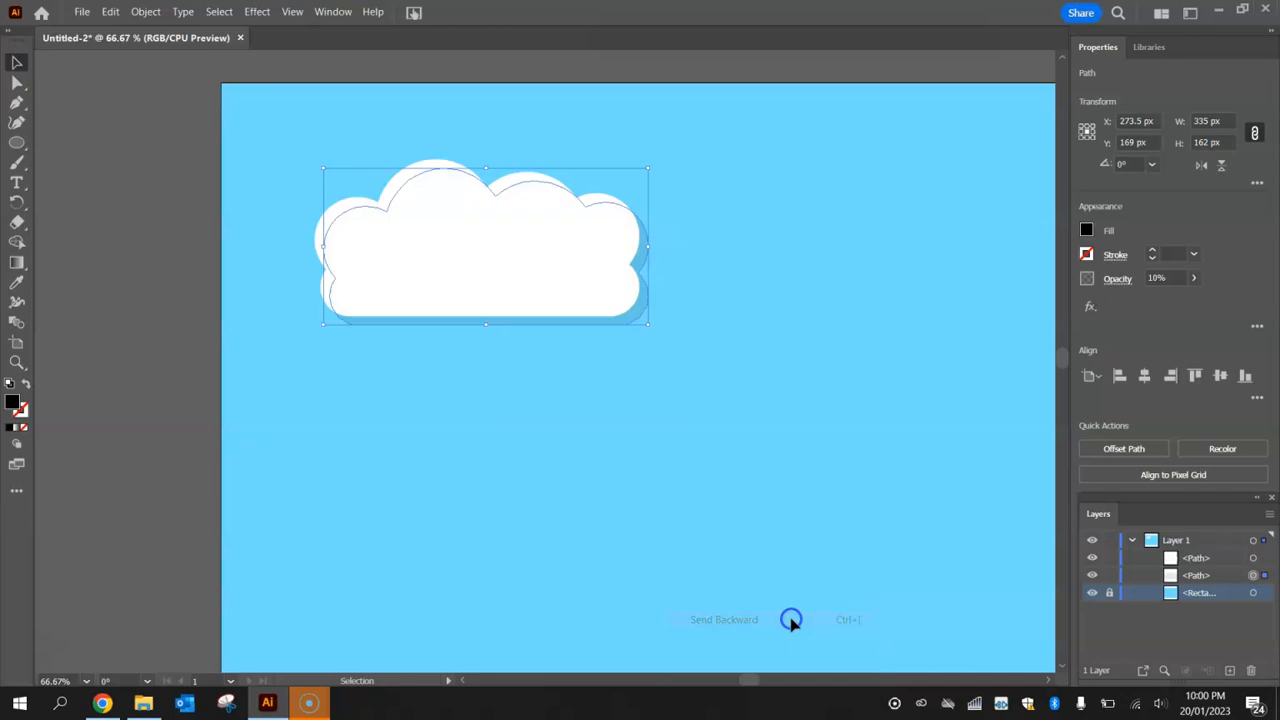
pyautogui.click(750, 410)
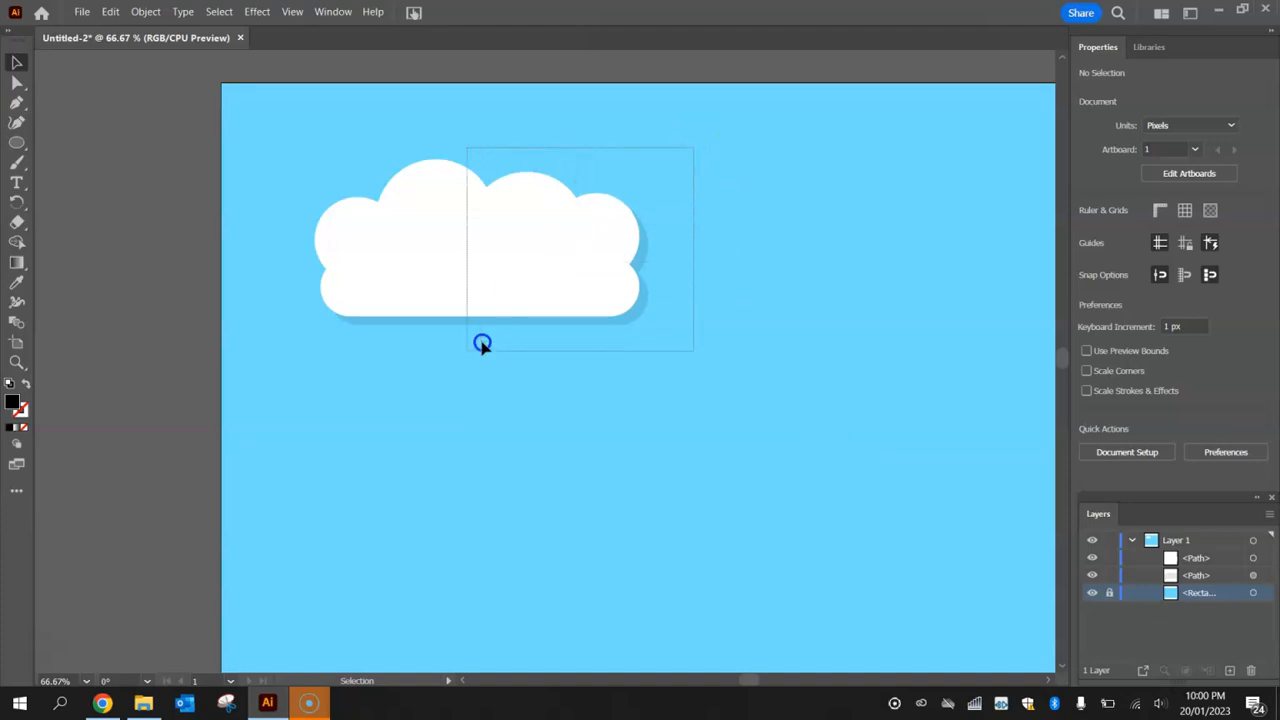
pyautogui.rightClick(483, 343)
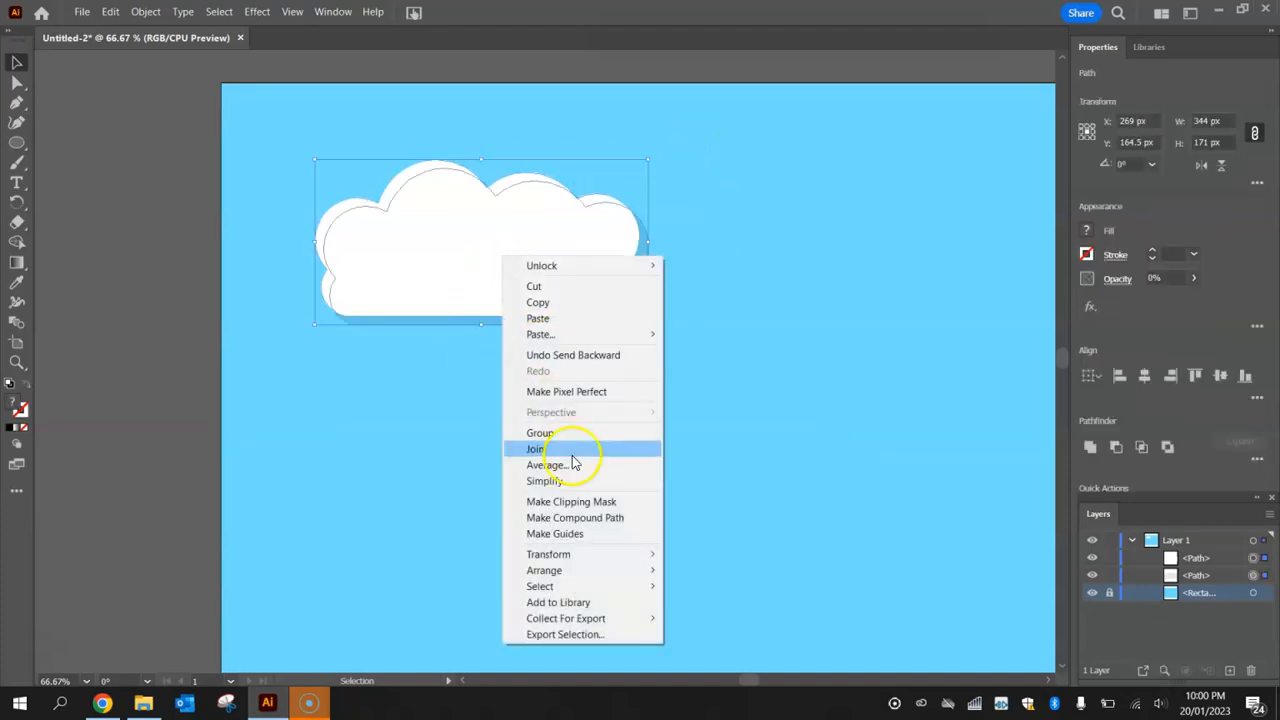
# Group the cloud and shadow, move the group up-left, and scale it slightly smaller.
pyautogui.click(540, 432)
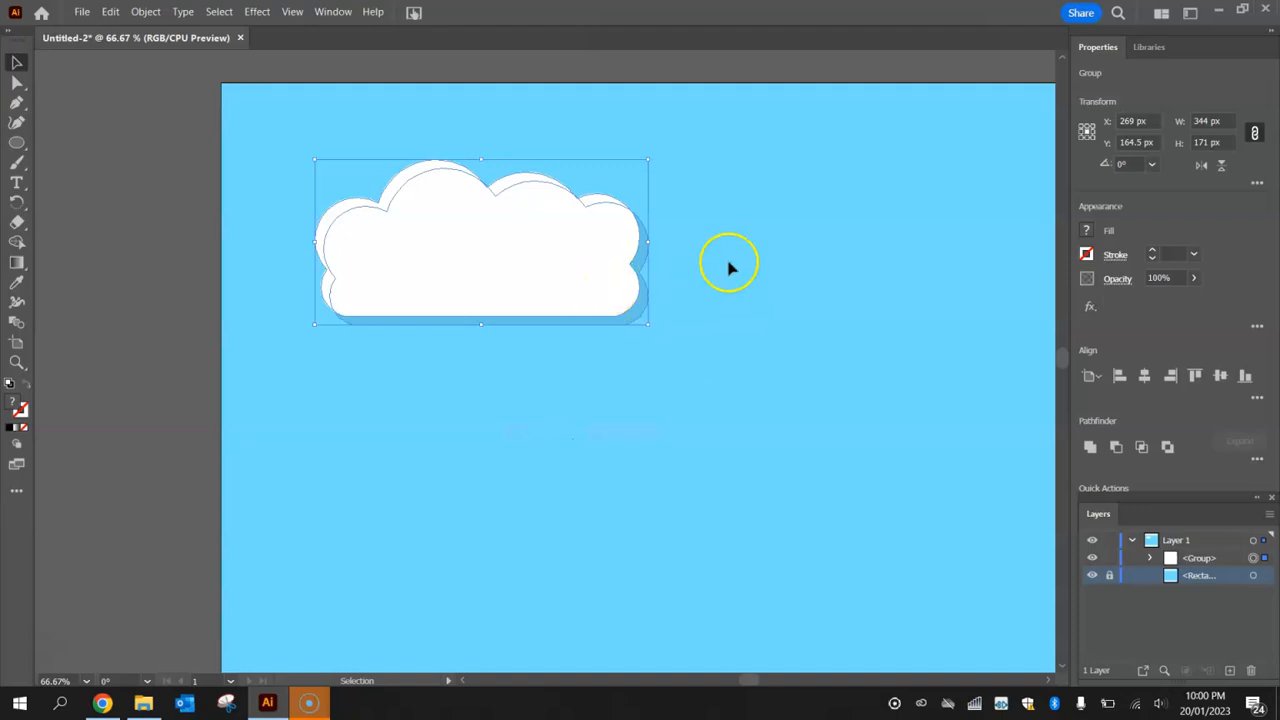
pyautogui.moveTo(730, 265); pyautogui.dragTo(570, 285)
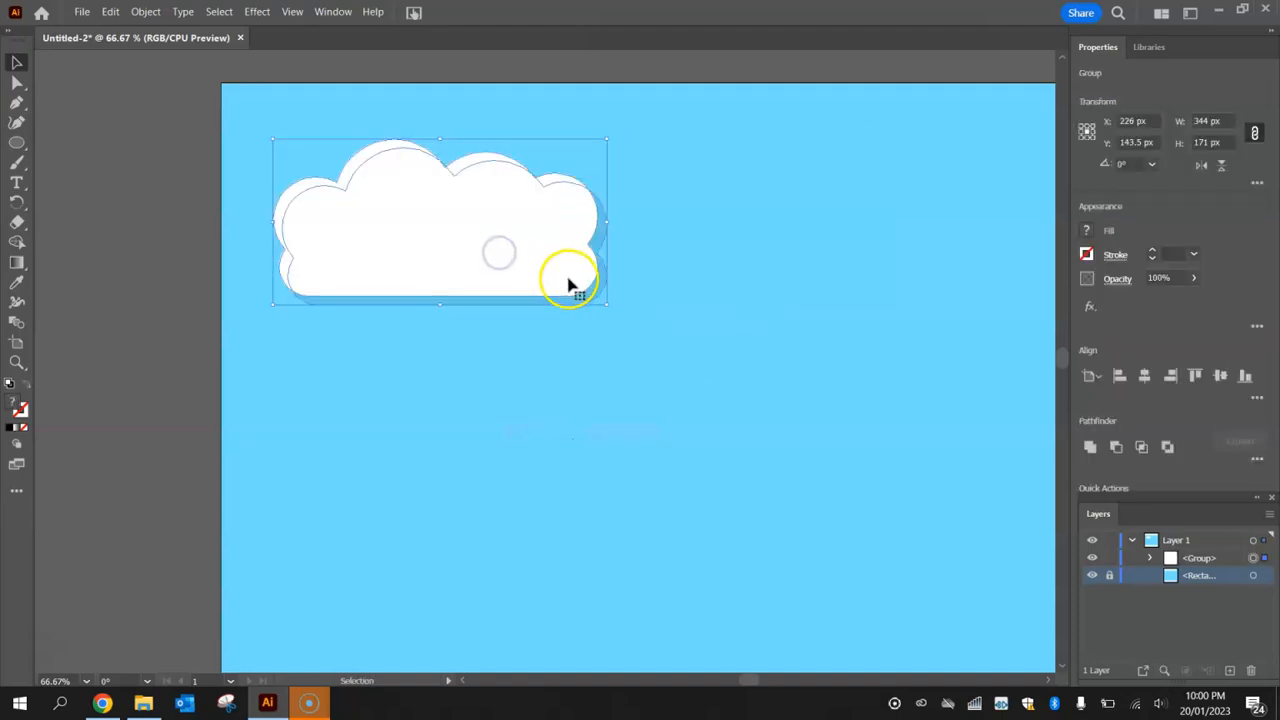
pyautogui.moveTo(605, 305); pyautogui.dragTo(750, 420)
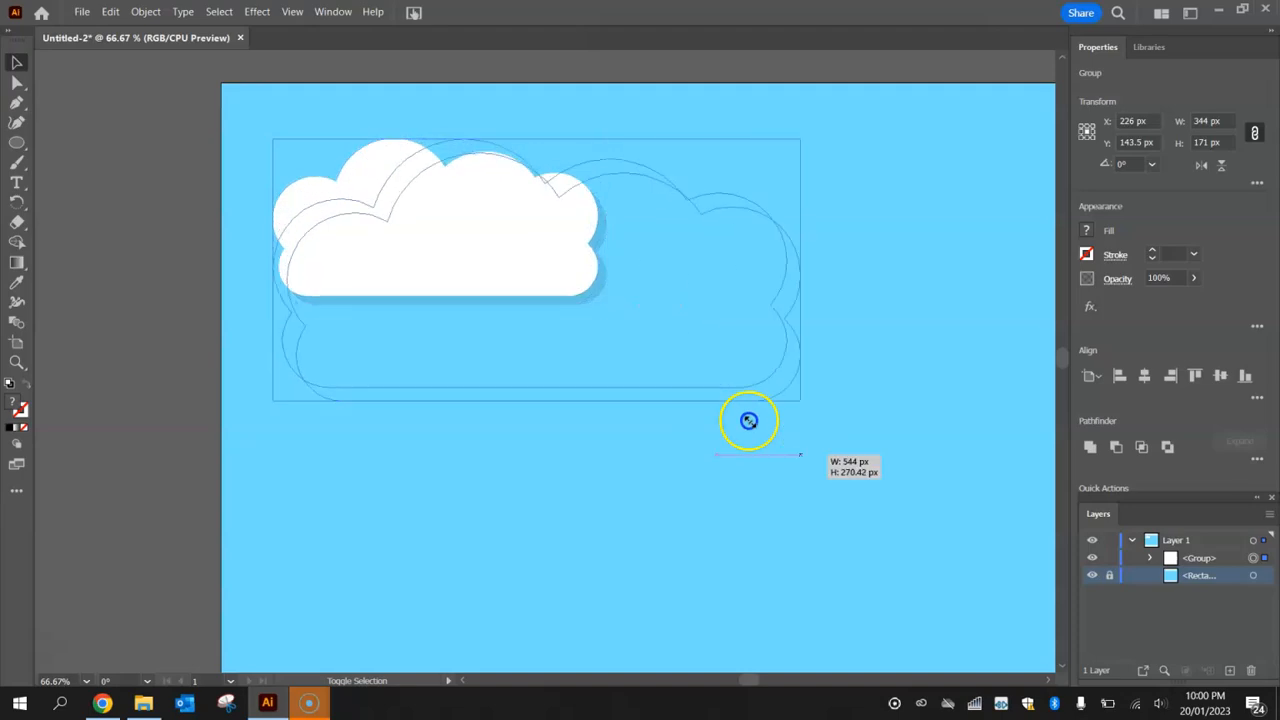
pyautogui.moveTo(749, 420); pyautogui.dragTo(770, 392)
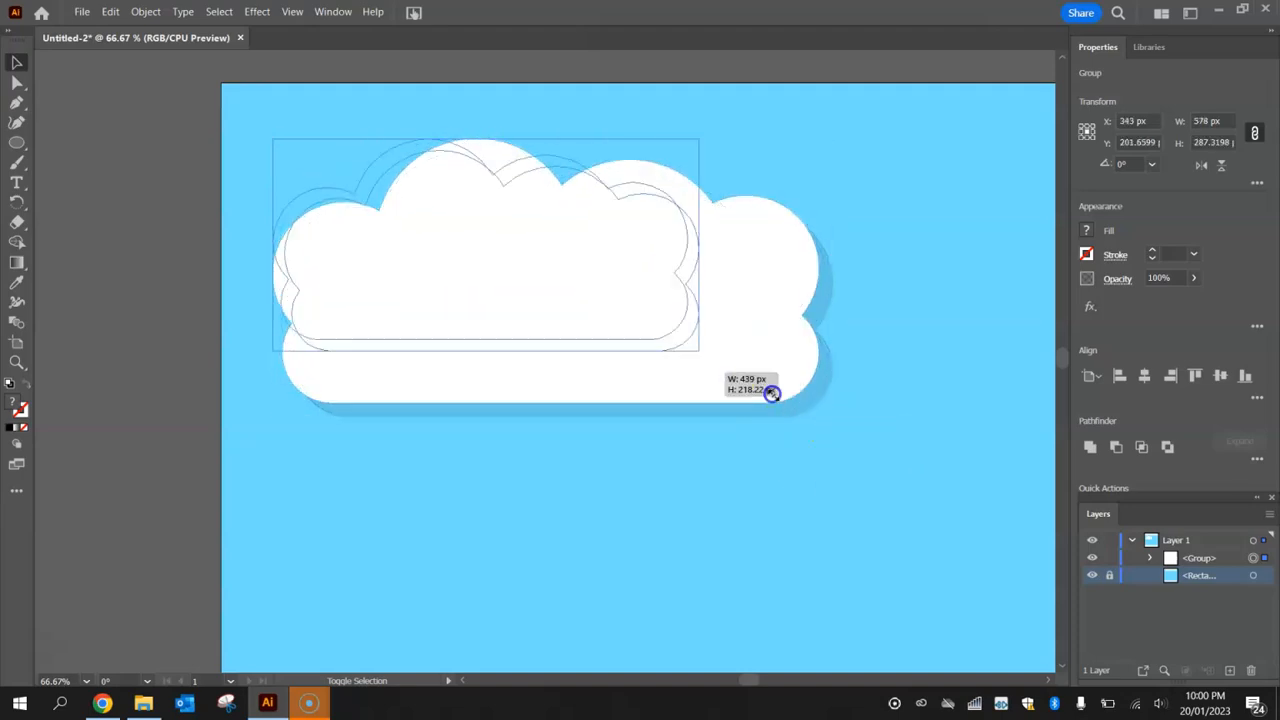
pyautogui.moveTo(770, 393); pyautogui.dragTo(525, 263)
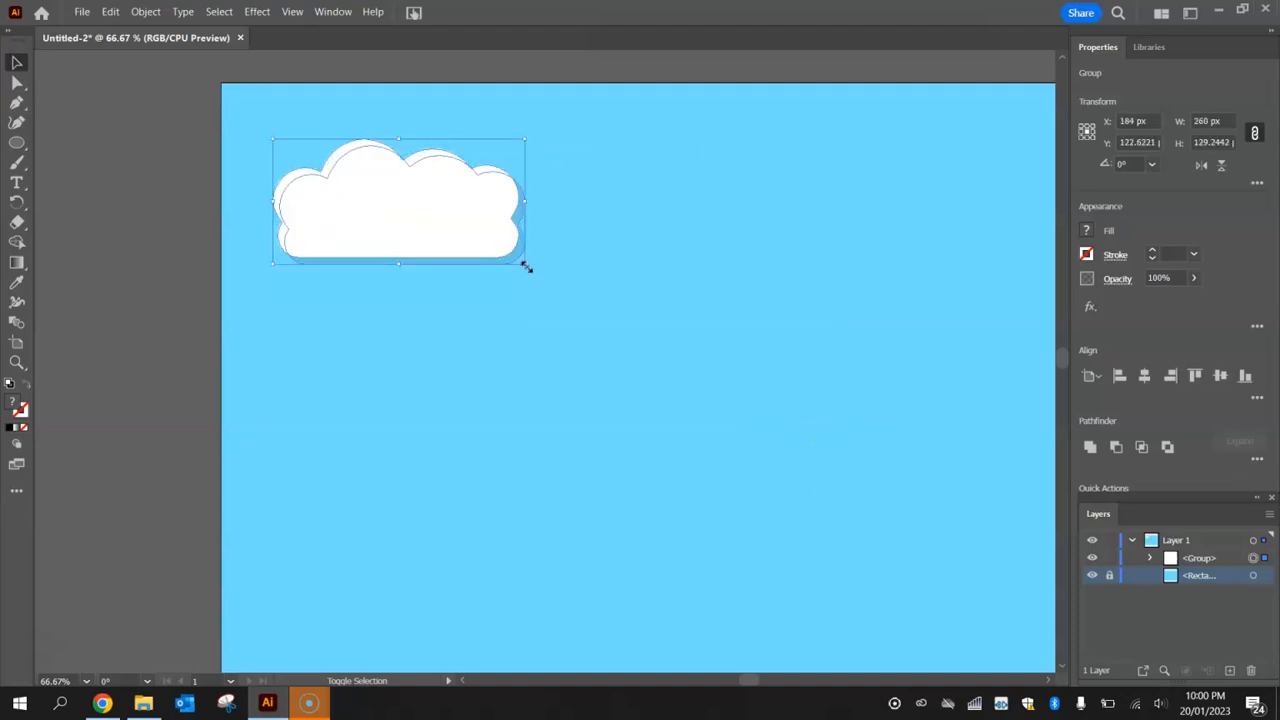
pyautogui.moveTo(527, 267); pyautogui.dragTo(597, 300)
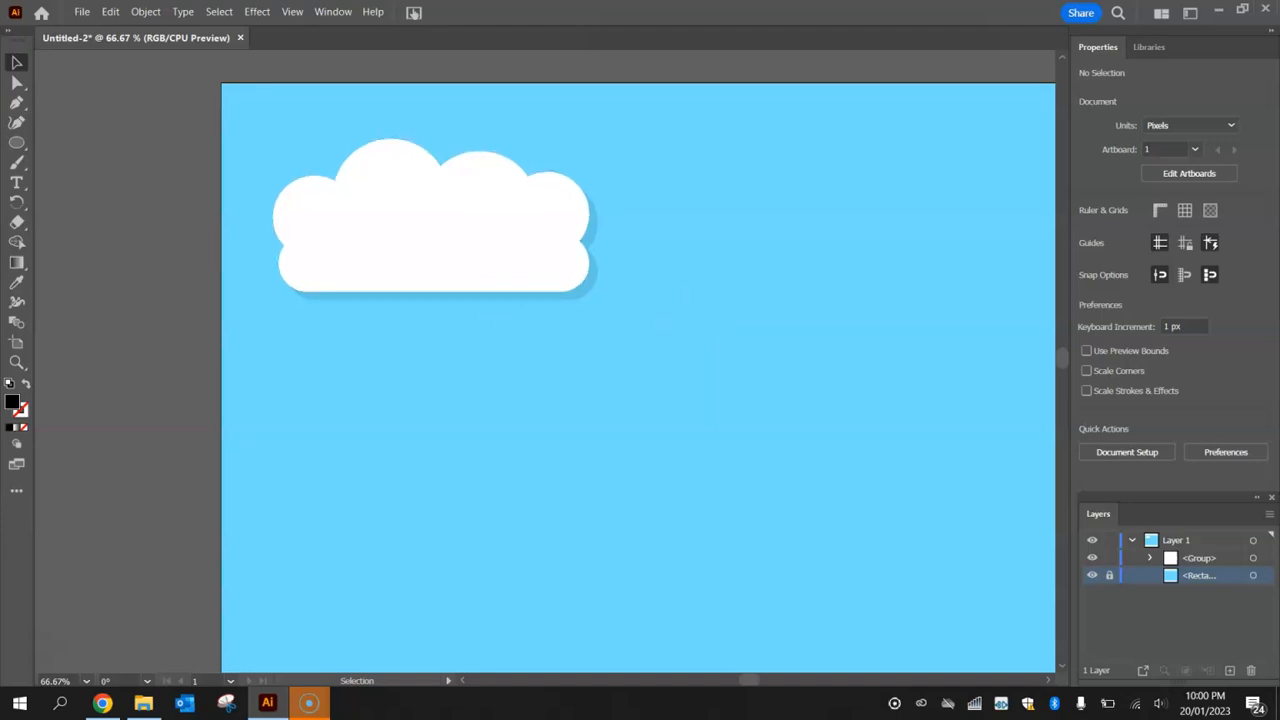
# Draw white circles with the Ellipse tool and overlap them into a second cloud outline.
pyautogui.click(17, 142)
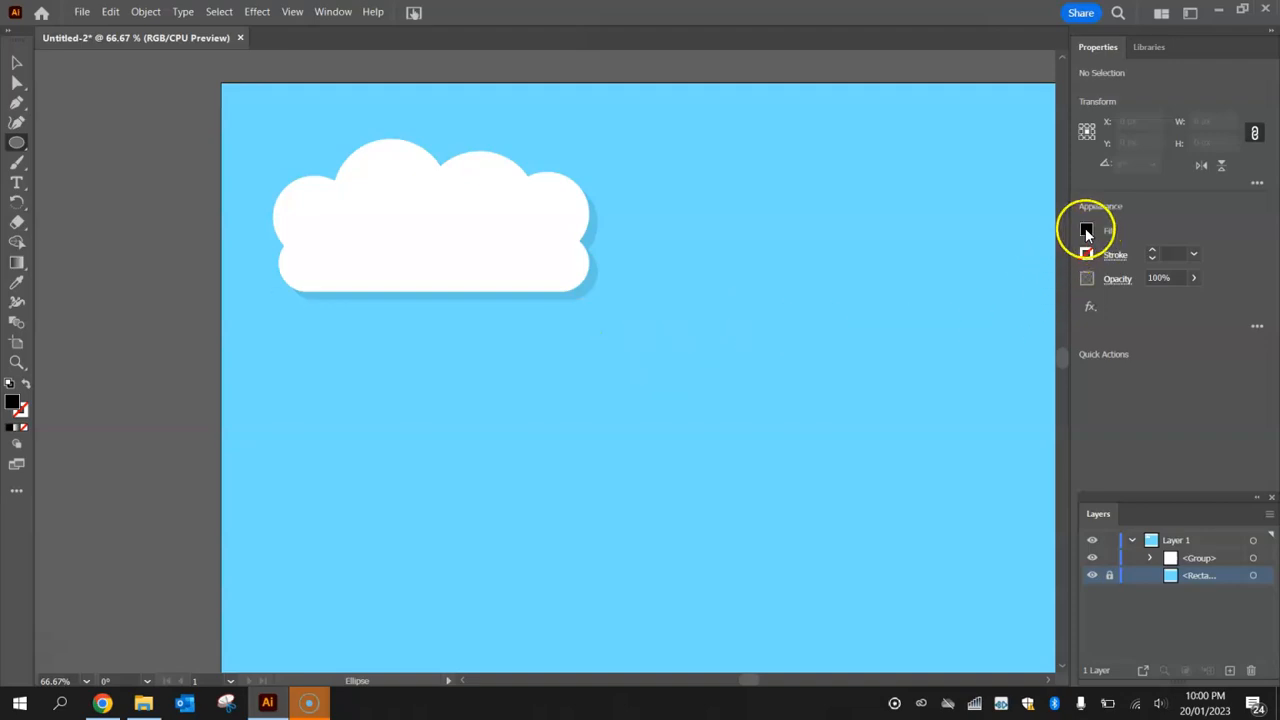
pyautogui.click(1086, 229)
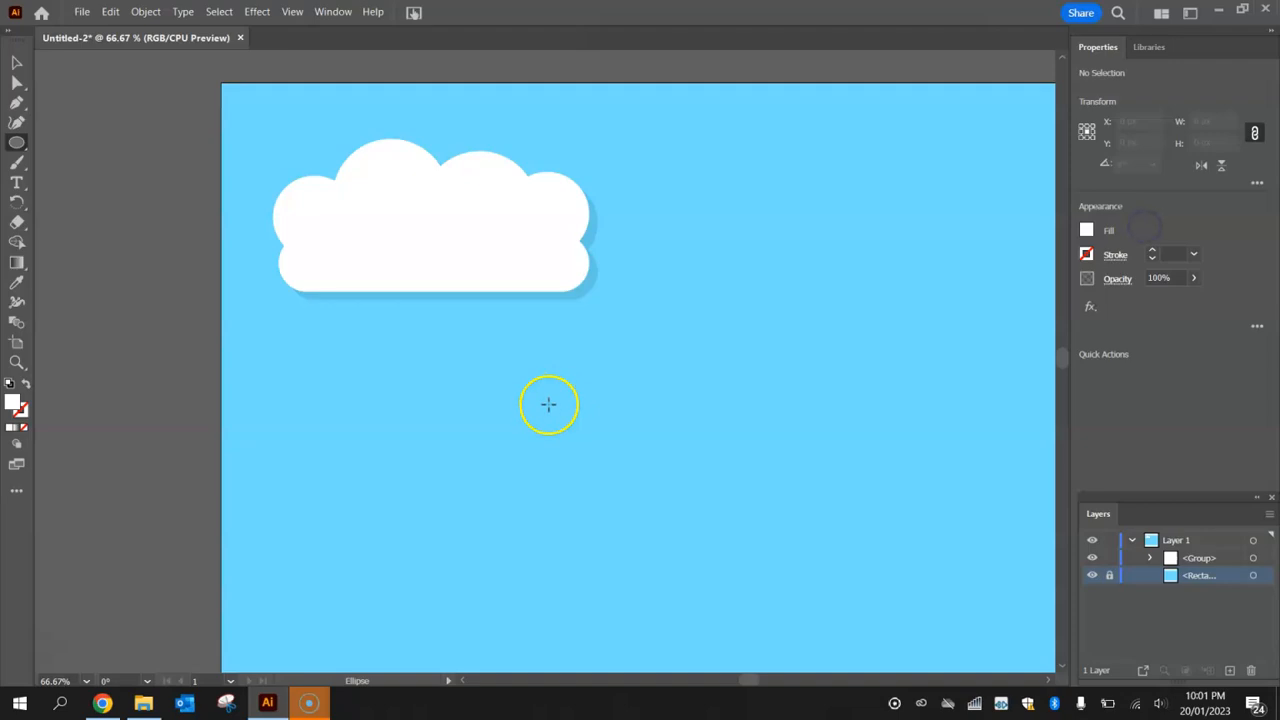
pyautogui.moveTo(548, 404); pyautogui.dragTo(648, 478)
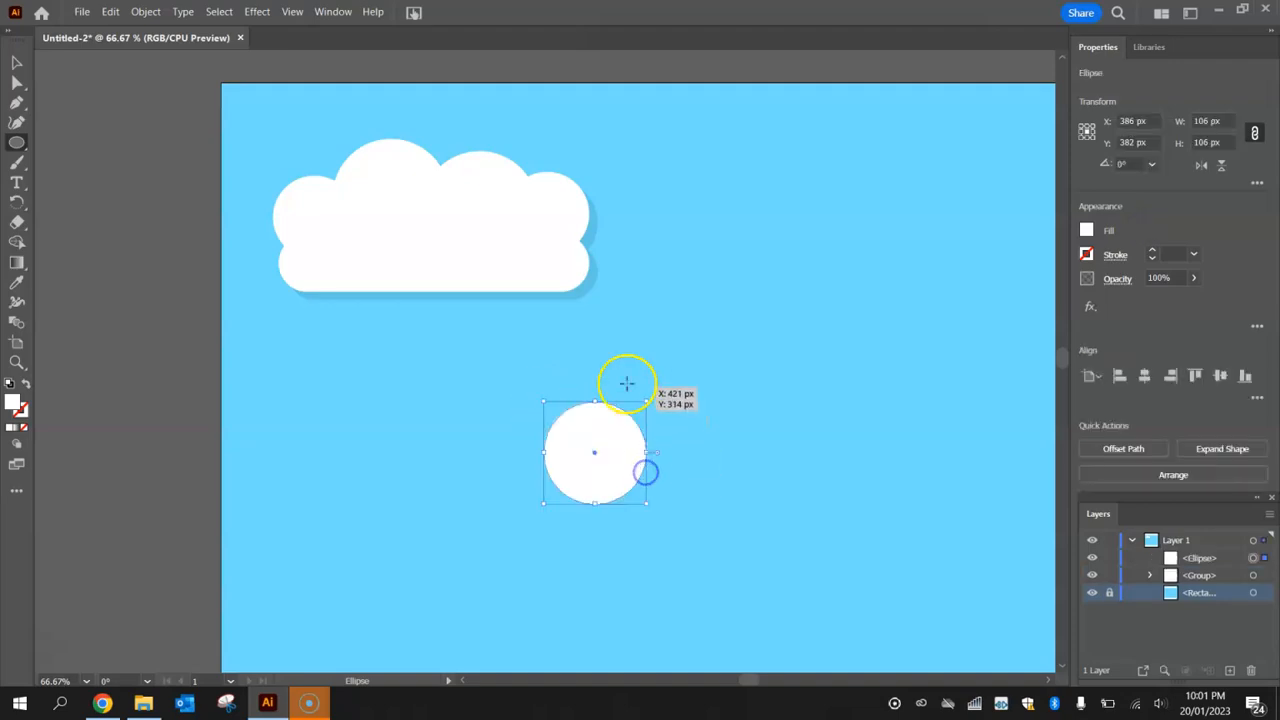
pyautogui.moveTo(625, 383); pyautogui.dragTo(718, 428)
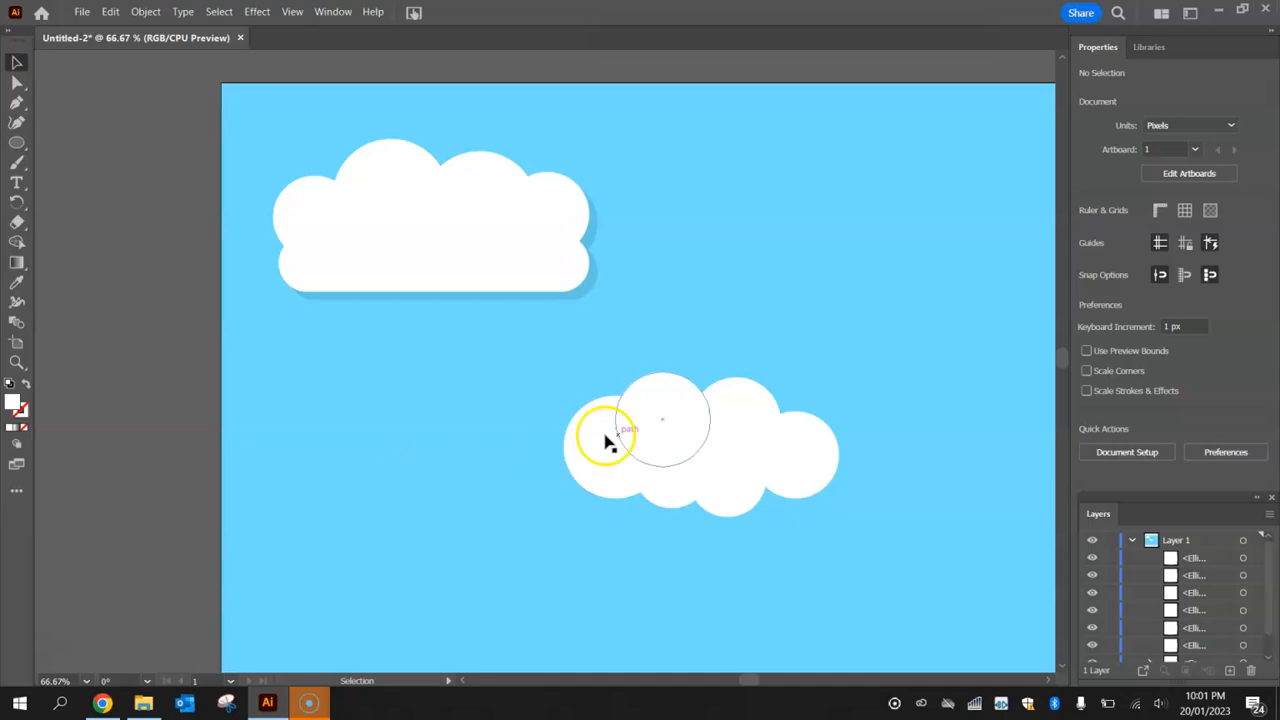
pyautogui.click(610, 450)
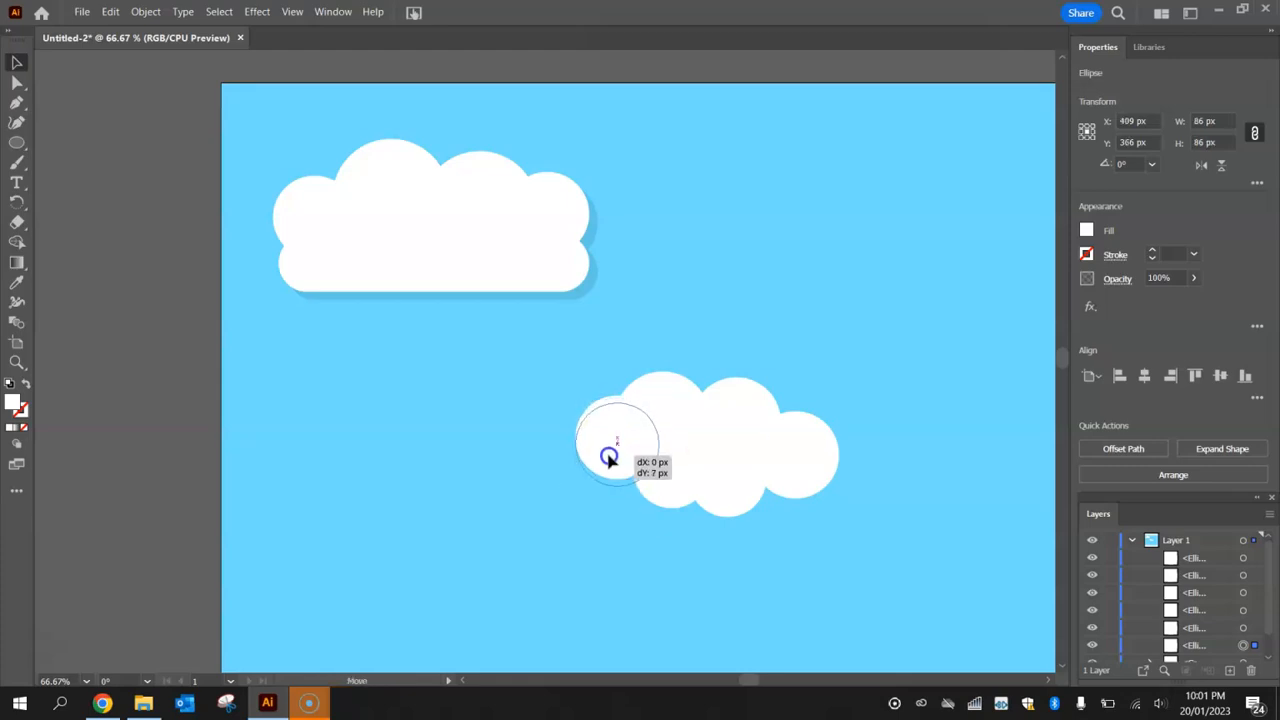
pyautogui.click(476, 537)
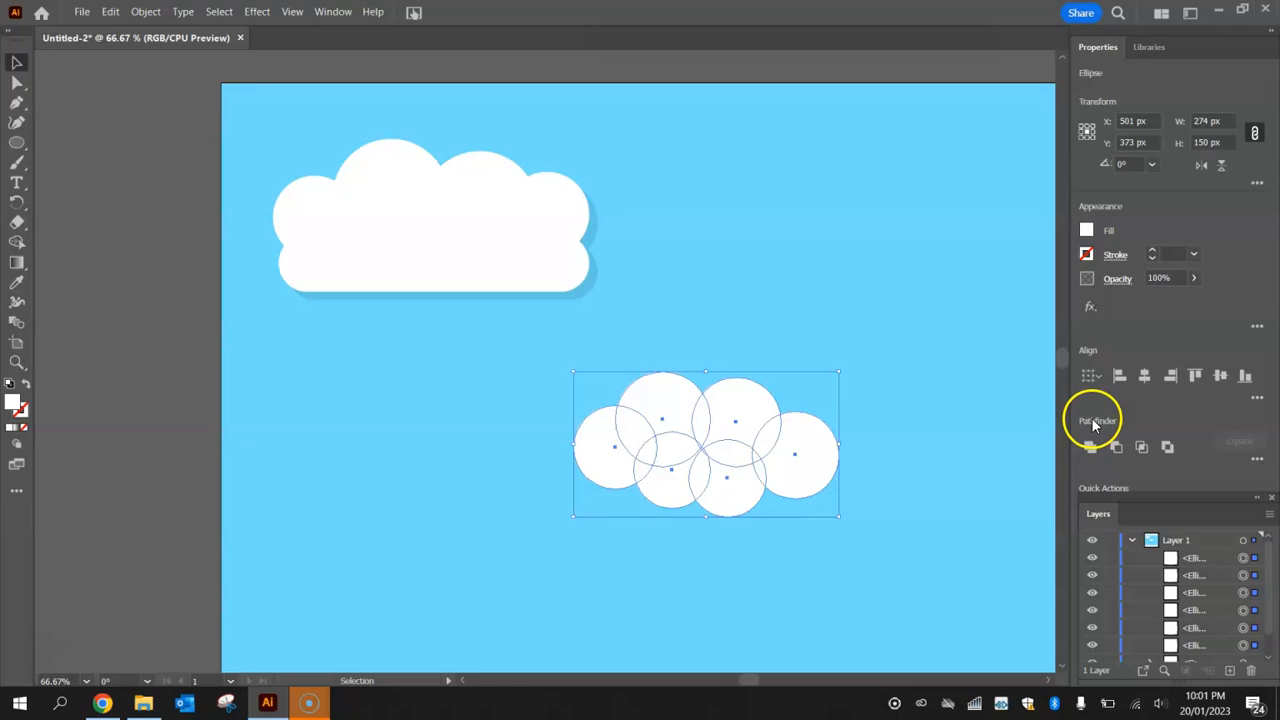
pyautogui.moveTo(1090, 447)
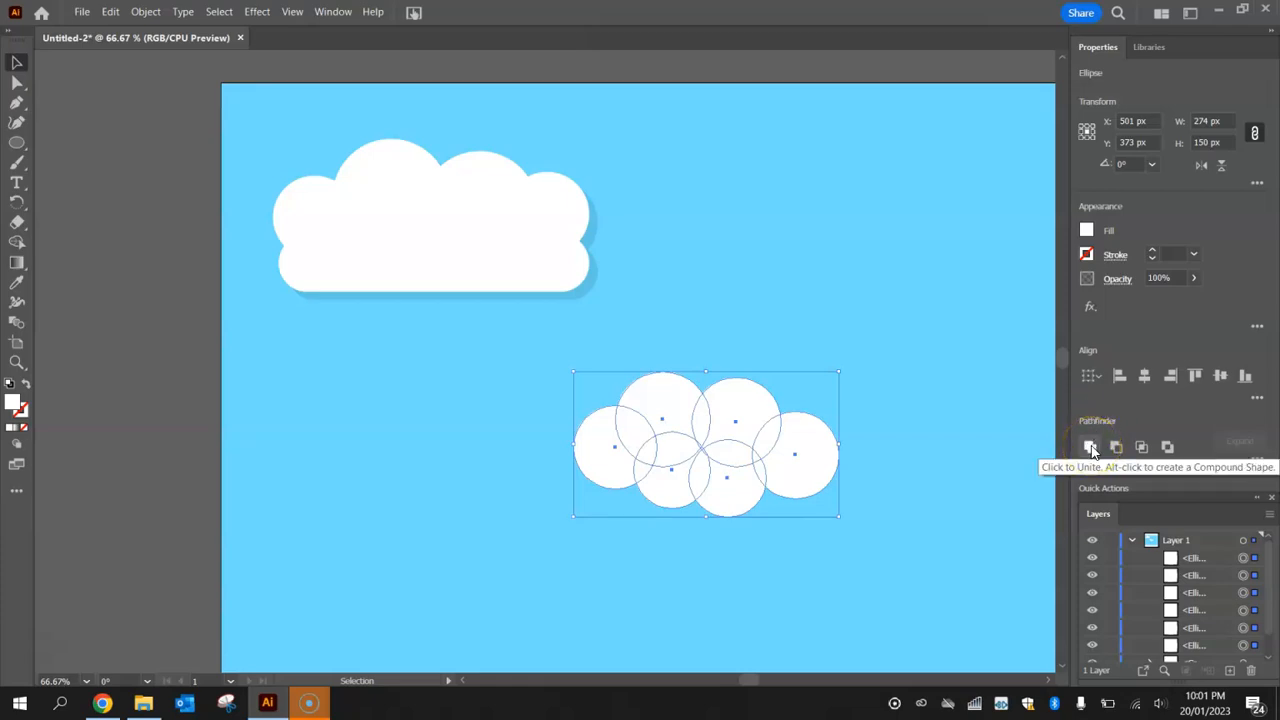
# Unite the six overlapping circles into one white cloud path.
pyautogui.click(1091, 447)
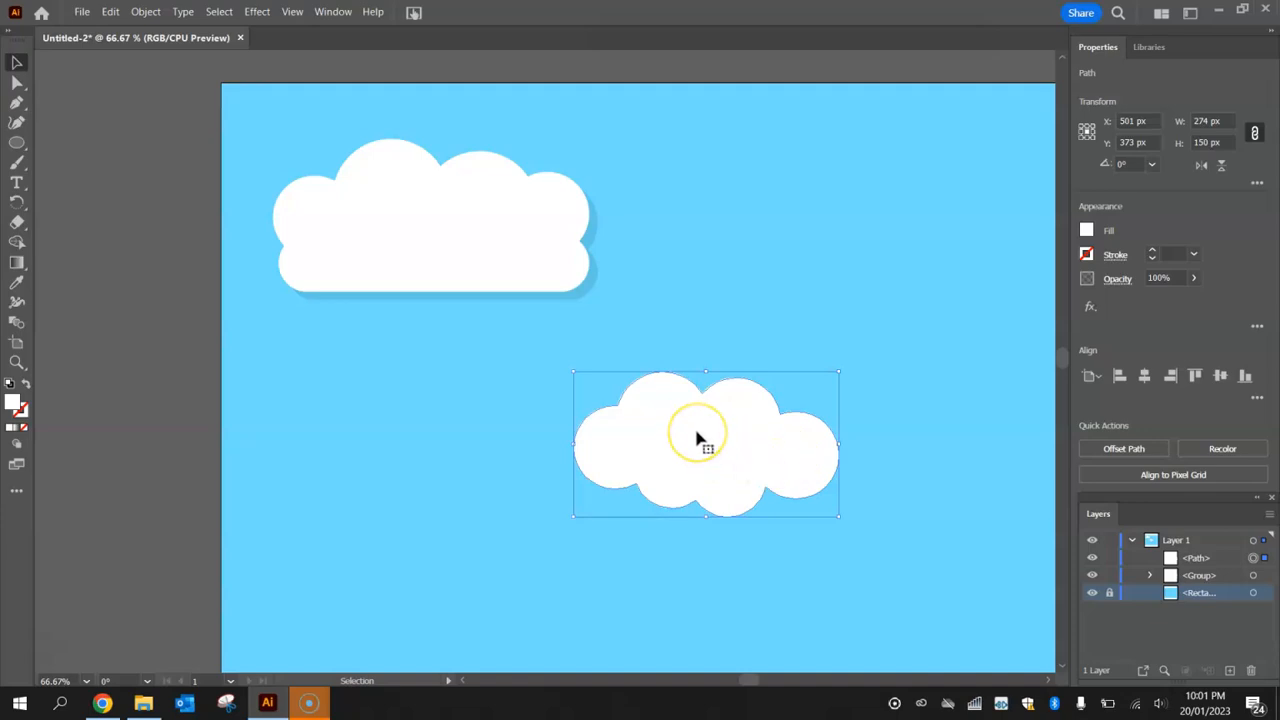
pyautogui.moveTo(688, 433)
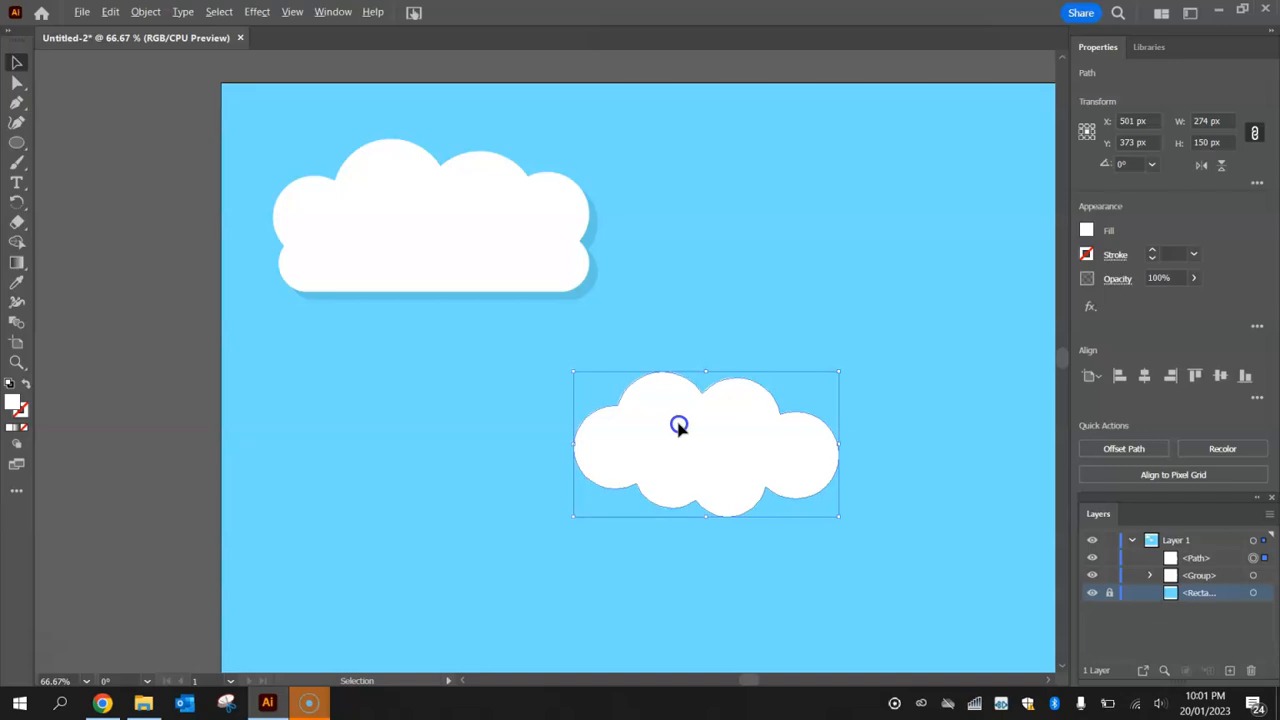
# Duplicate the second cloud slightly down-right and edit the copy's opacity.
pyautogui.moveTo(679, 425); pyautogui.dragTo(690, 434)
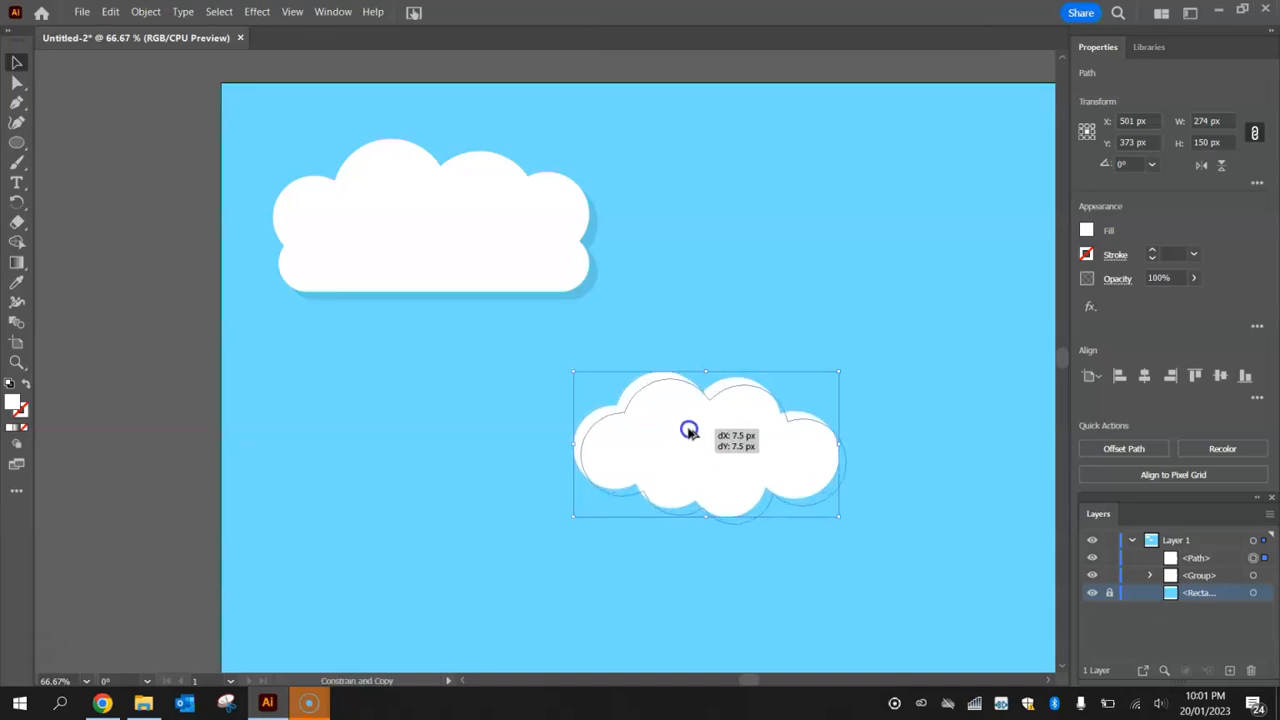
pyautogui.moveTo(690, 430); pyautogui.dragTo(693, 433)
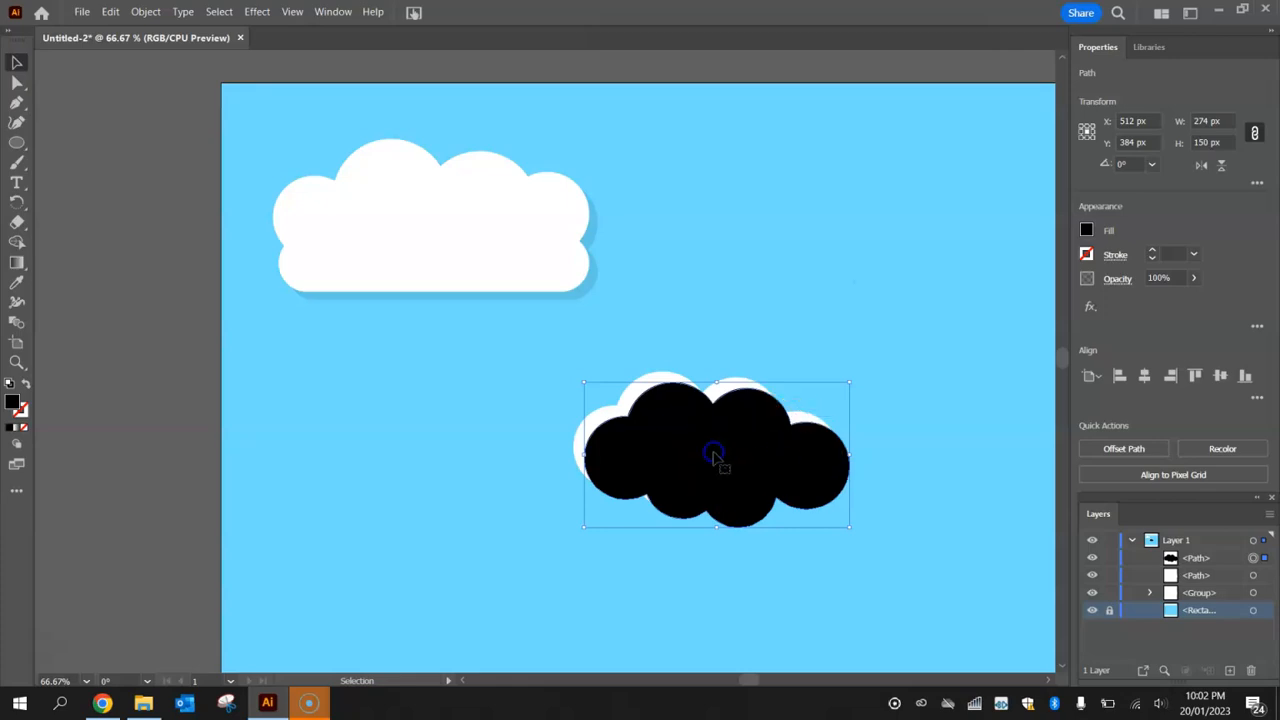
pyautogui.click(1165, 278)
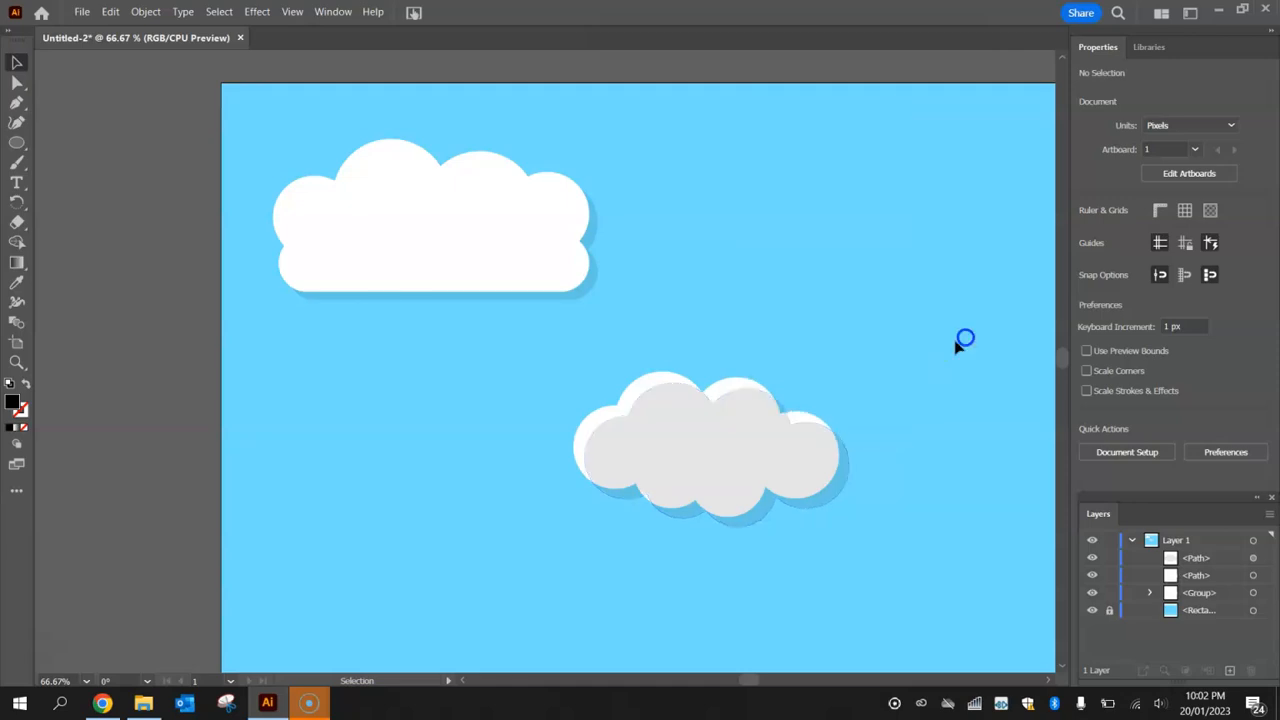
# Send the shadow copy backward behind the white cloud and deselect.
pyautogui.rightClick(710, 450)
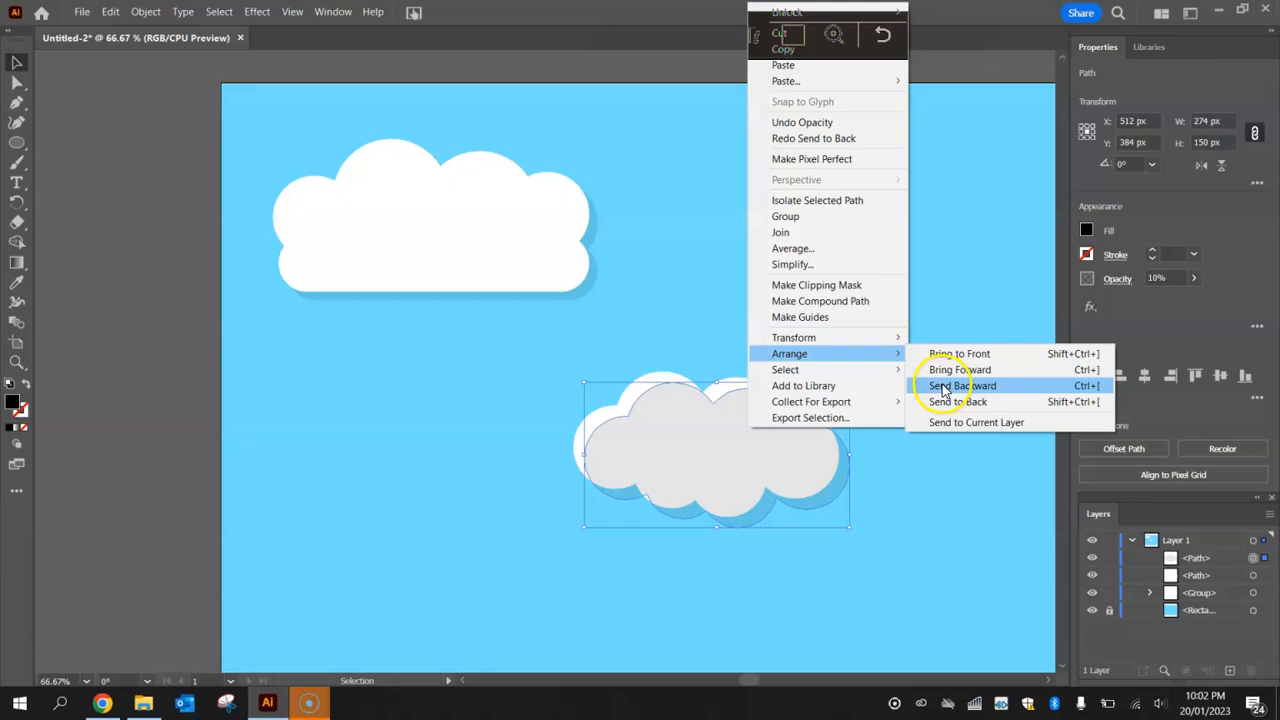
pyautogui.click(961, 385)
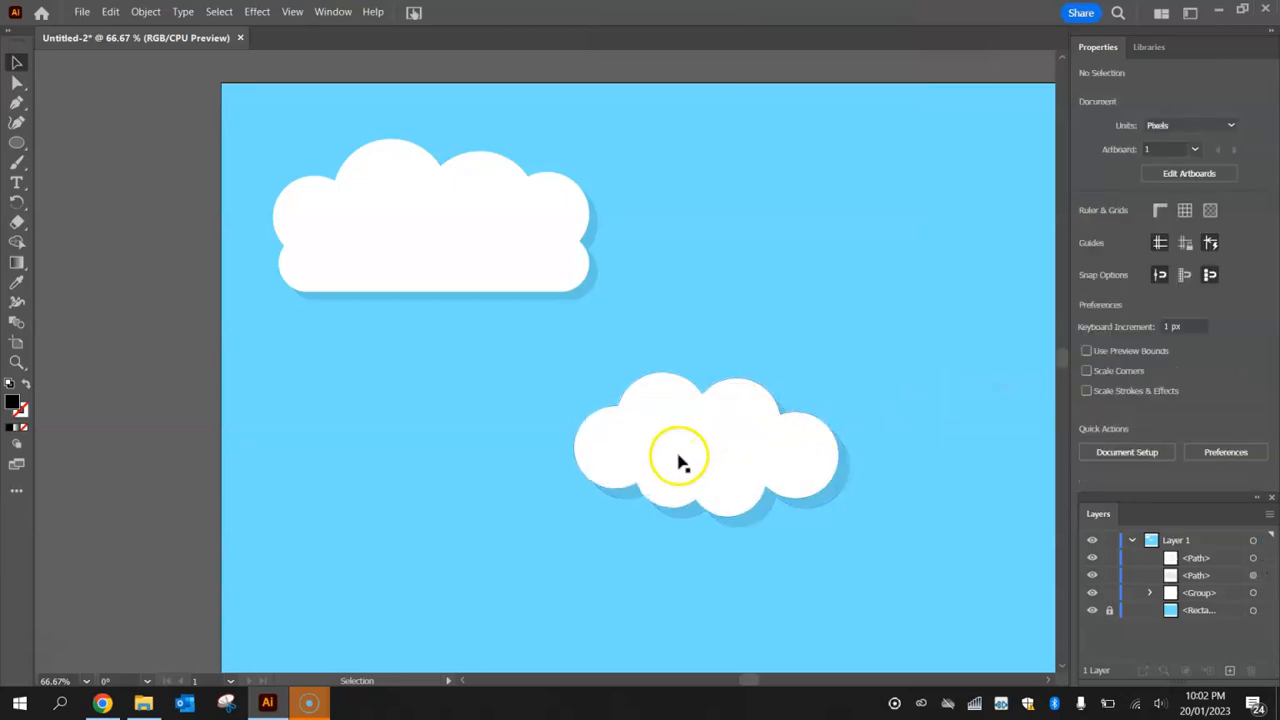
pyautogui.click(680, 455)
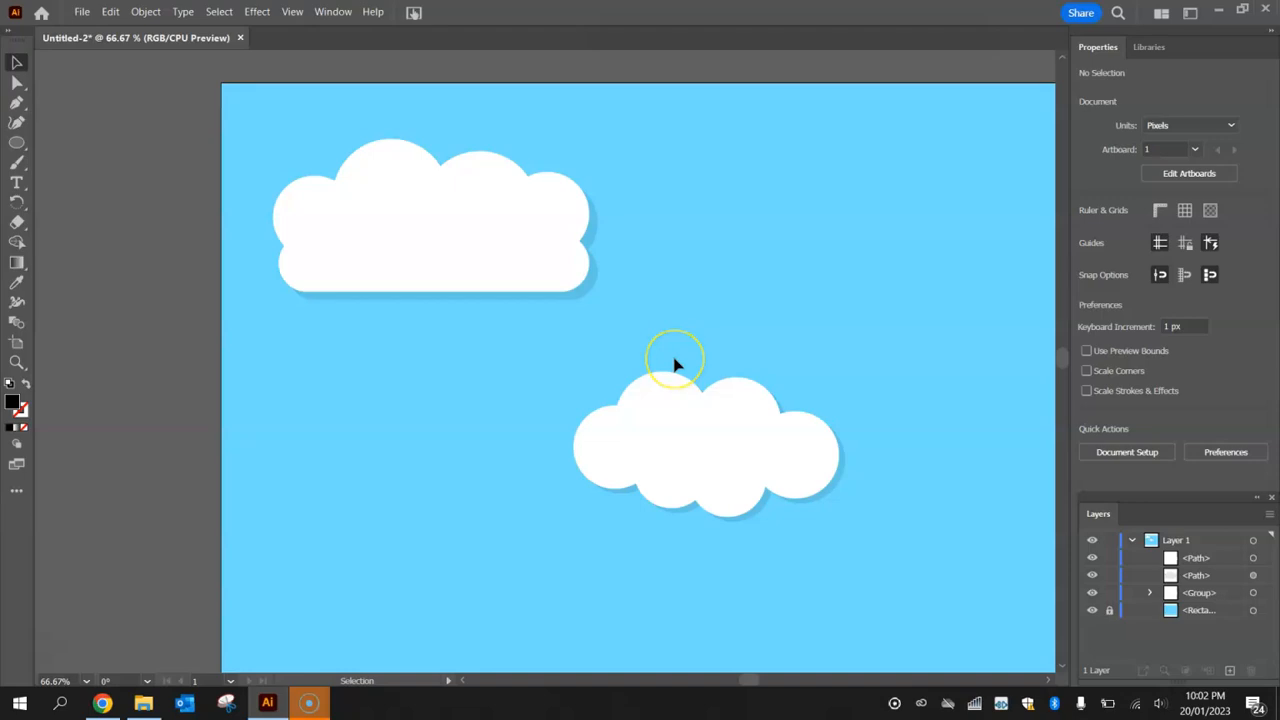
# Marquee-select the second cloud and its shadow, group them, and deselect.
pyautogui.moveTo(675, 360); pyautogui.dragTo(918, 560)
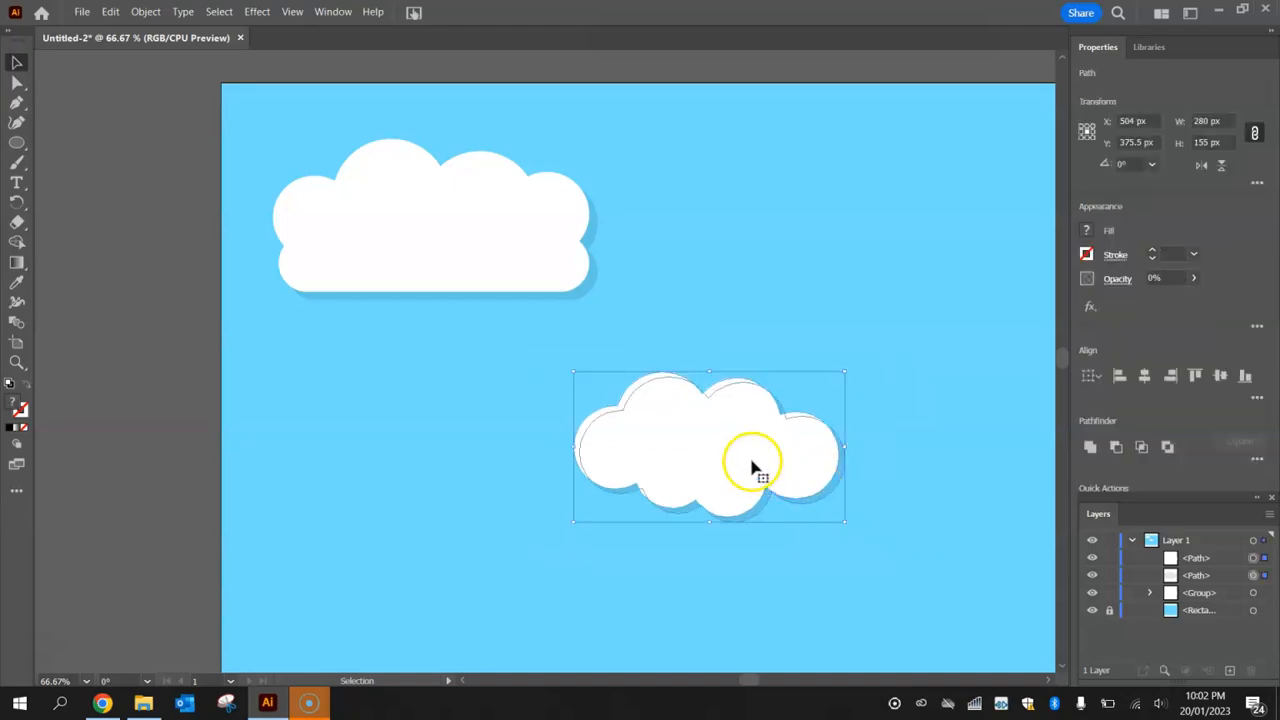
pyautogui.rightClick(755, 467)
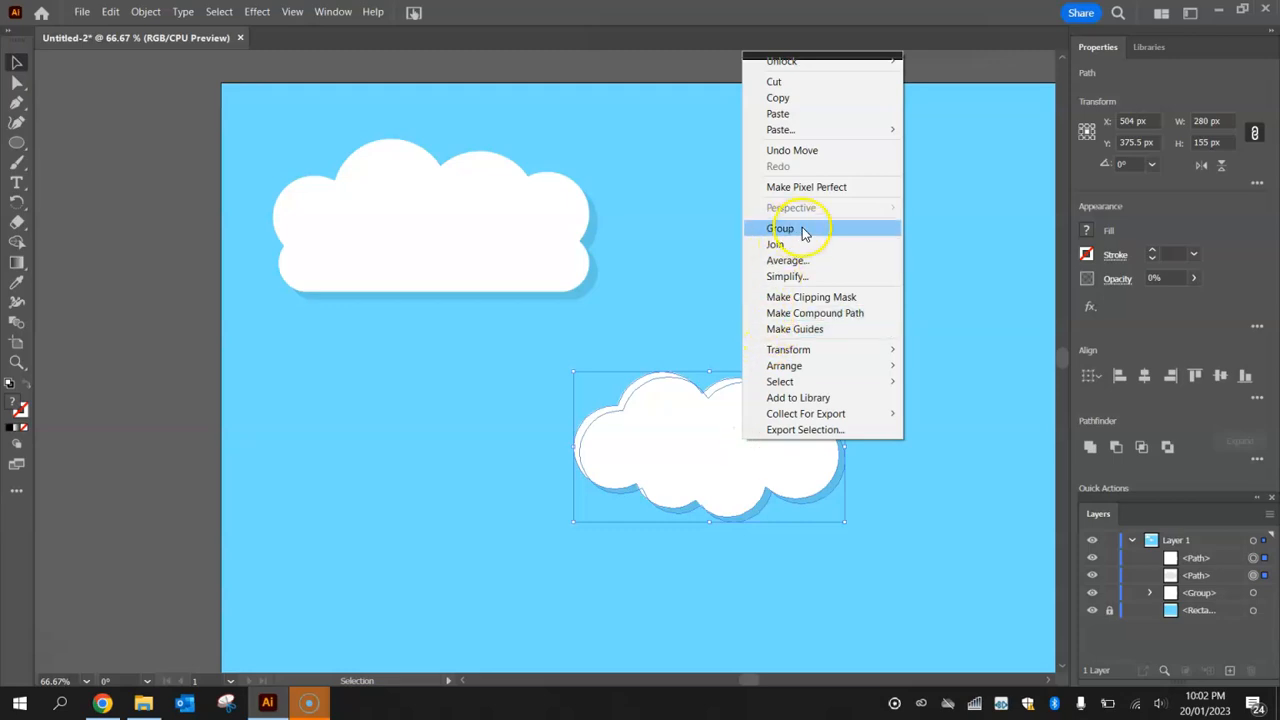
pyautogui.click(779, 228)
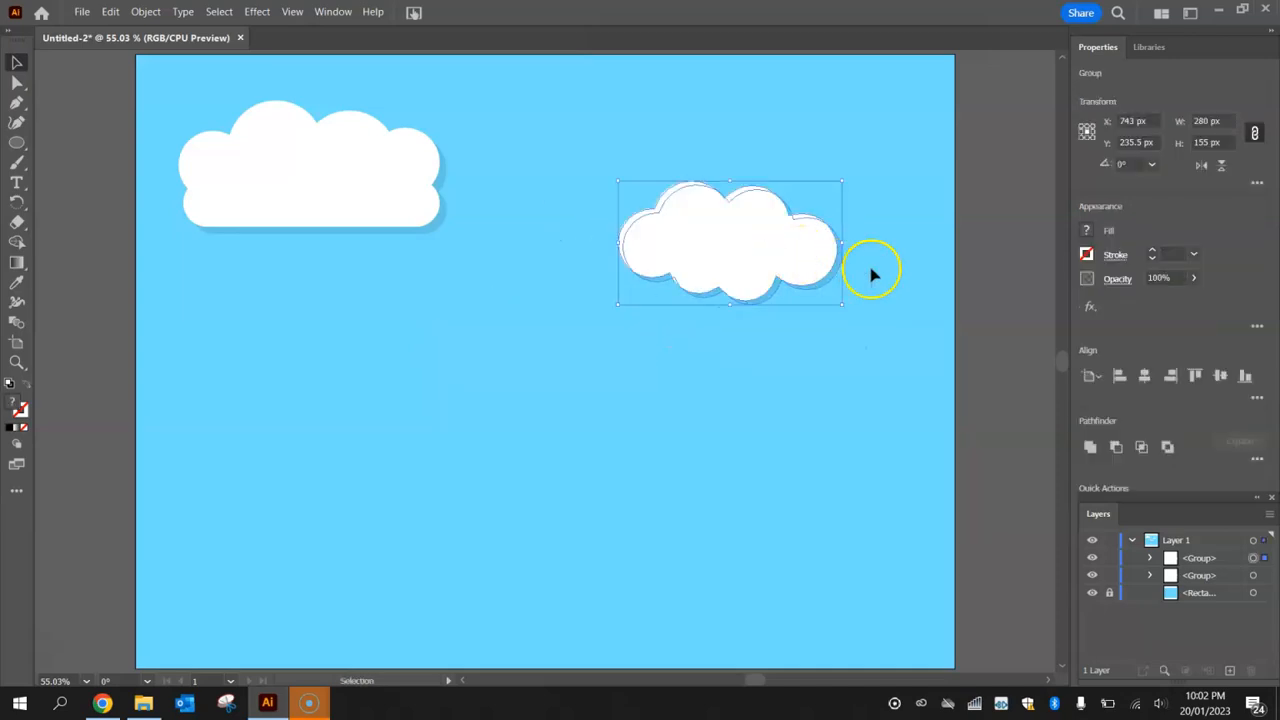
pyautogui.click(910, 268)
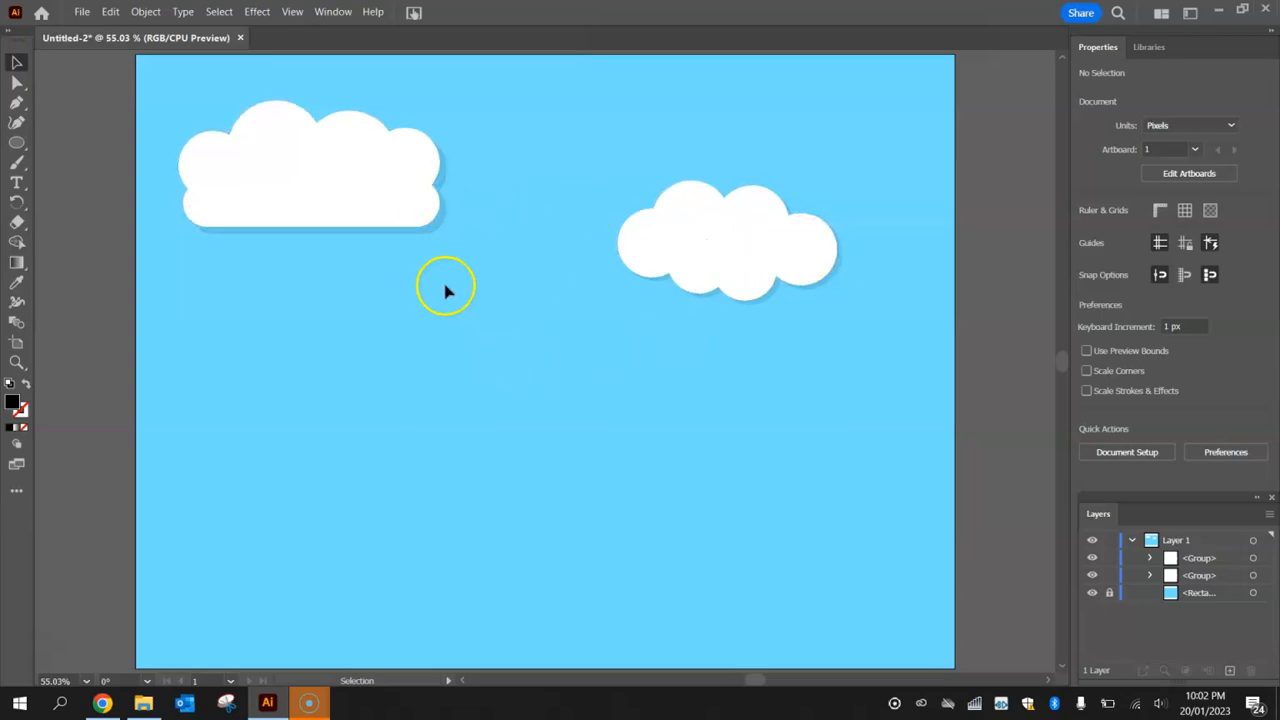
pyautogui.moveTo(522, 363)
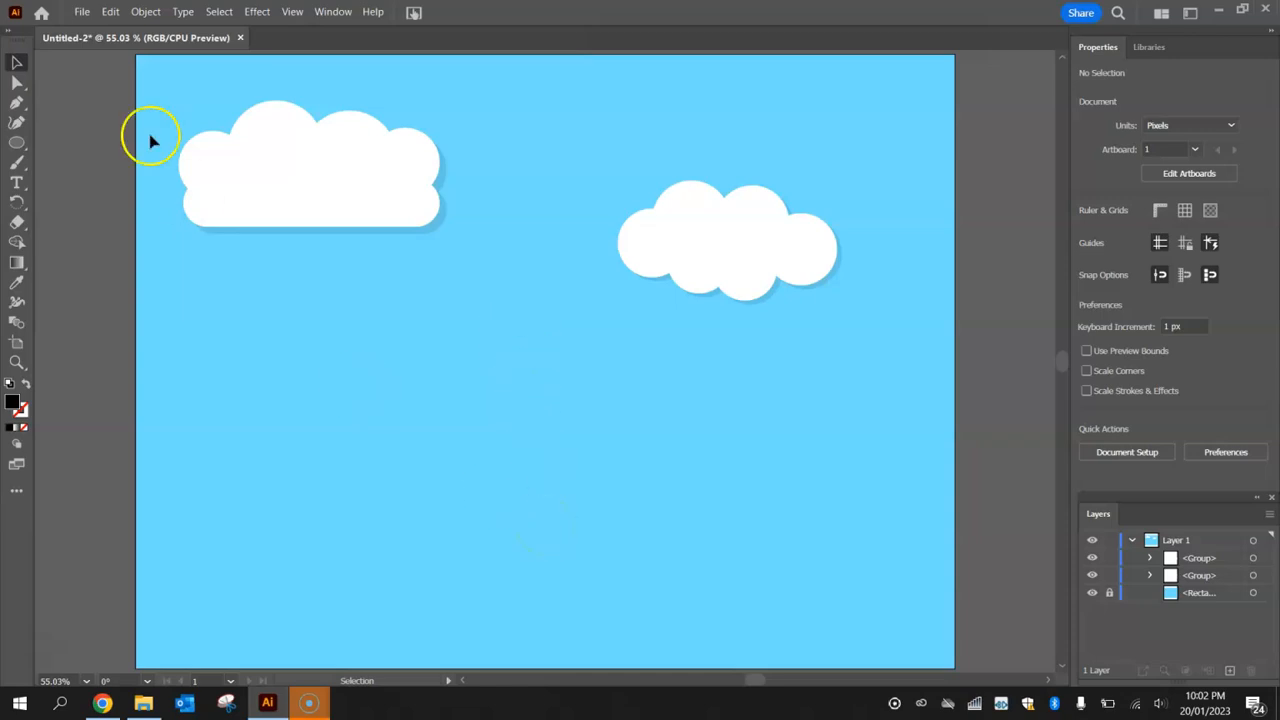
# Save the sky drawing as Untitled-2.ai in the Term 1 - Graphic Design folder.
pyautogui.click(82, 11)
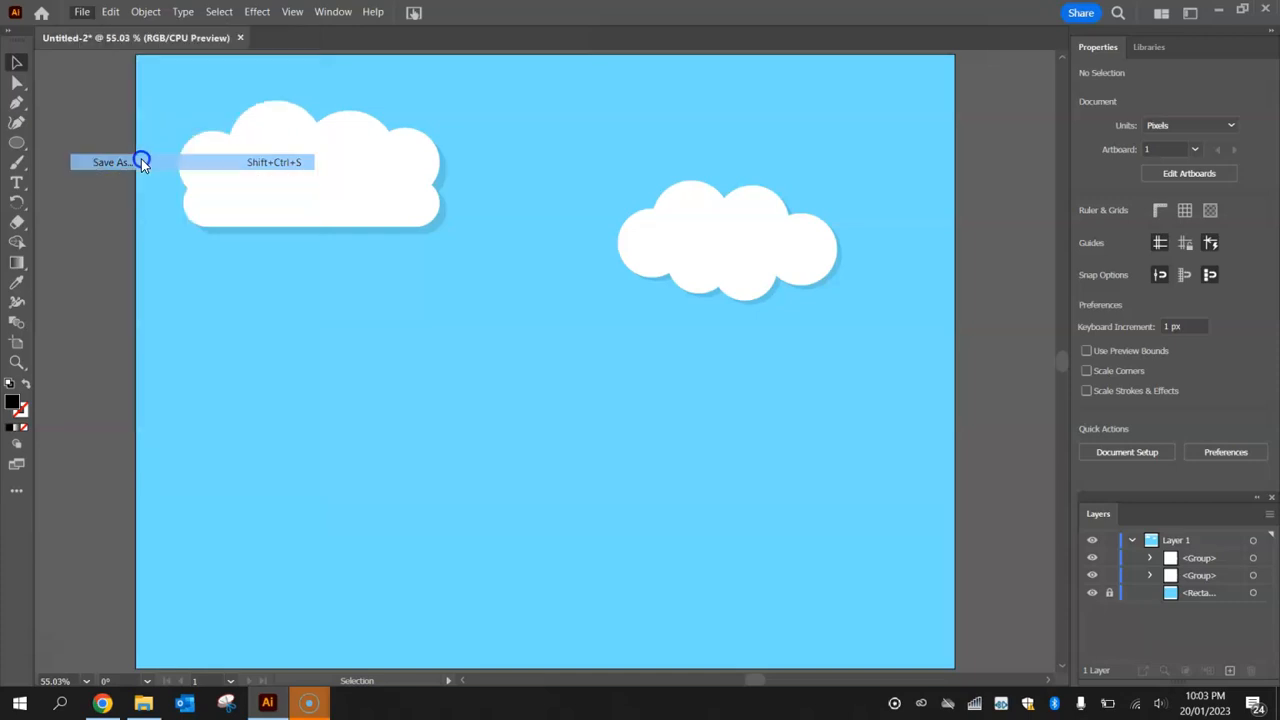
pyautogui.click(112, 162)
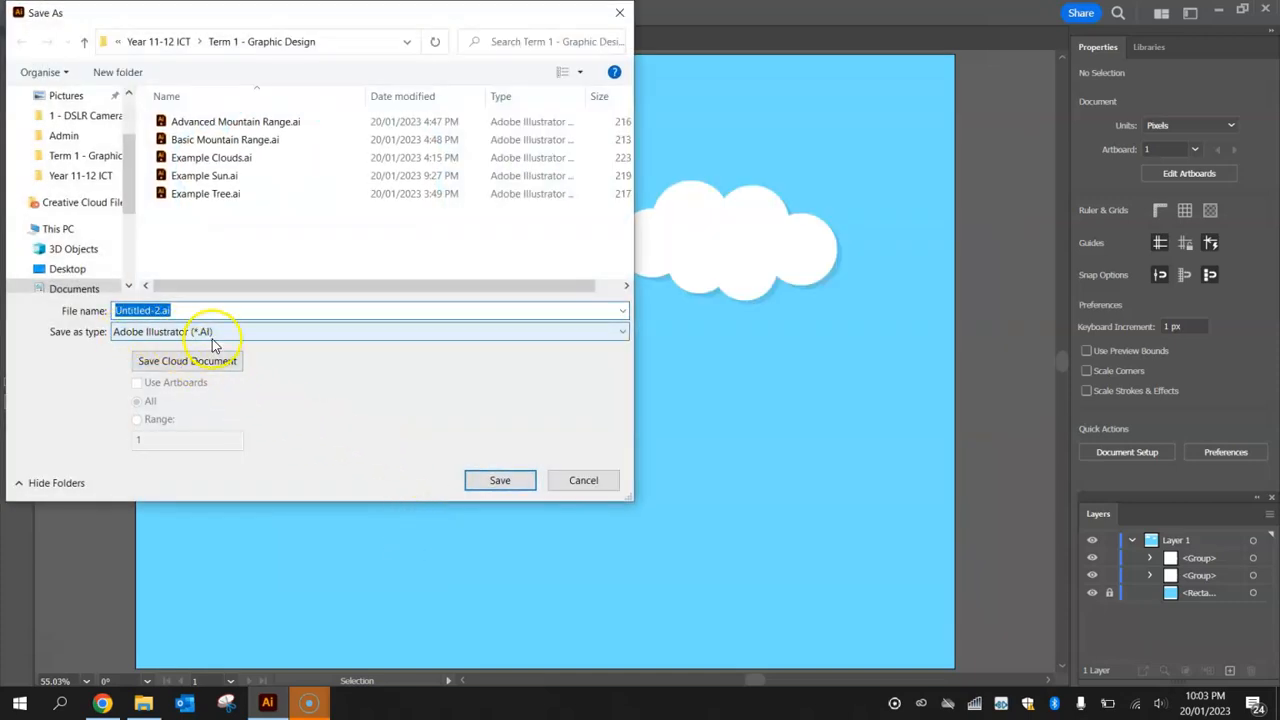
pyautogui.moveTo(500, 480)
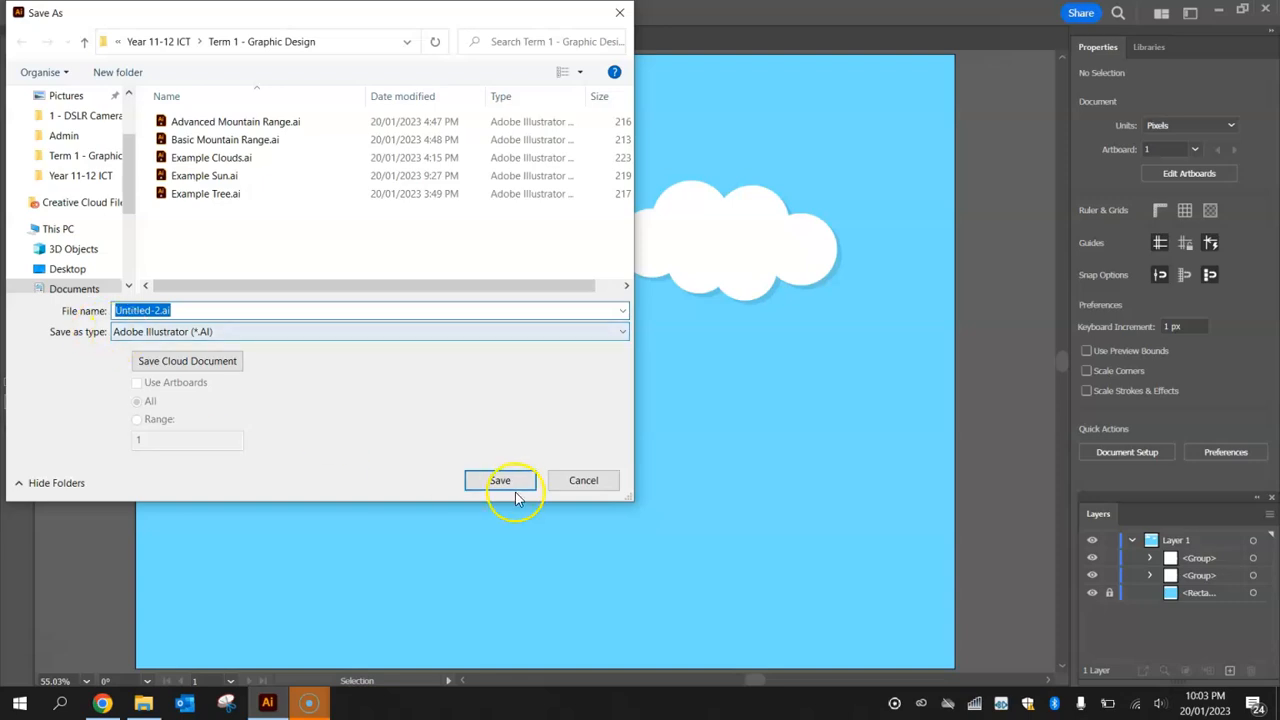
pyautogui.click(500, 480)
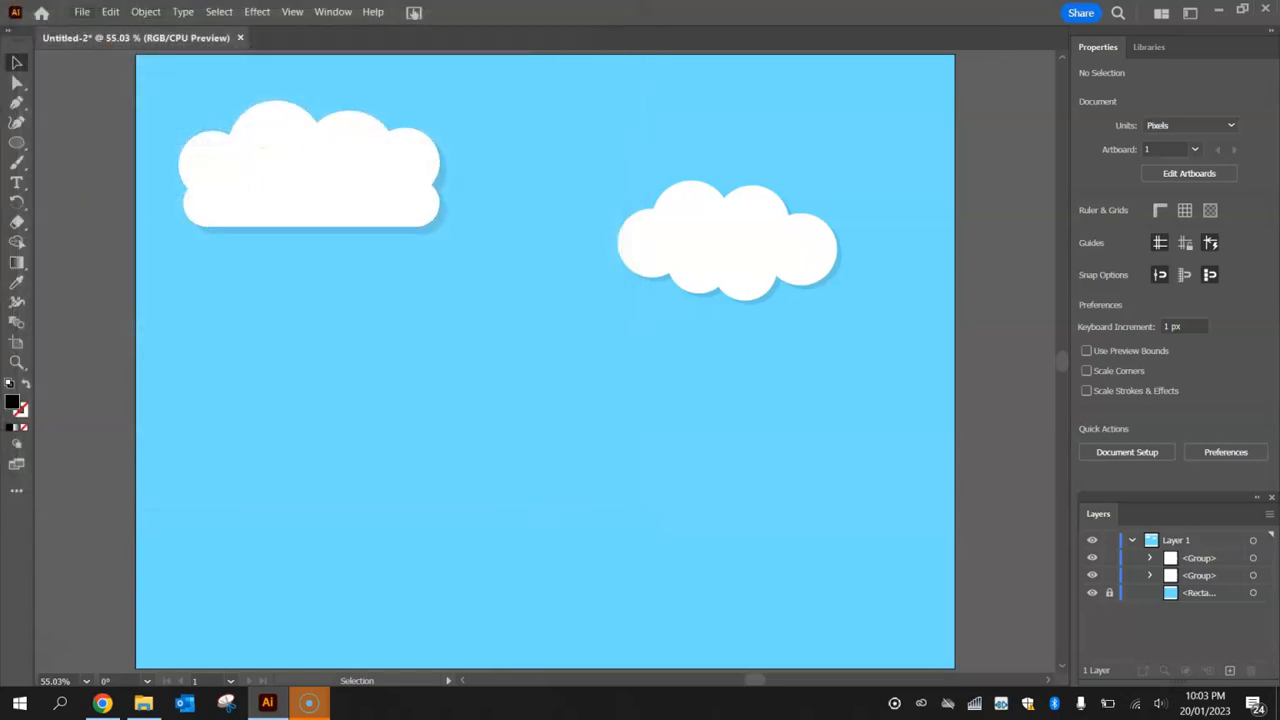
# Open Export As for Untitled-2 and show the file format list to pick PNG.
pyautogui.click(82, 12)
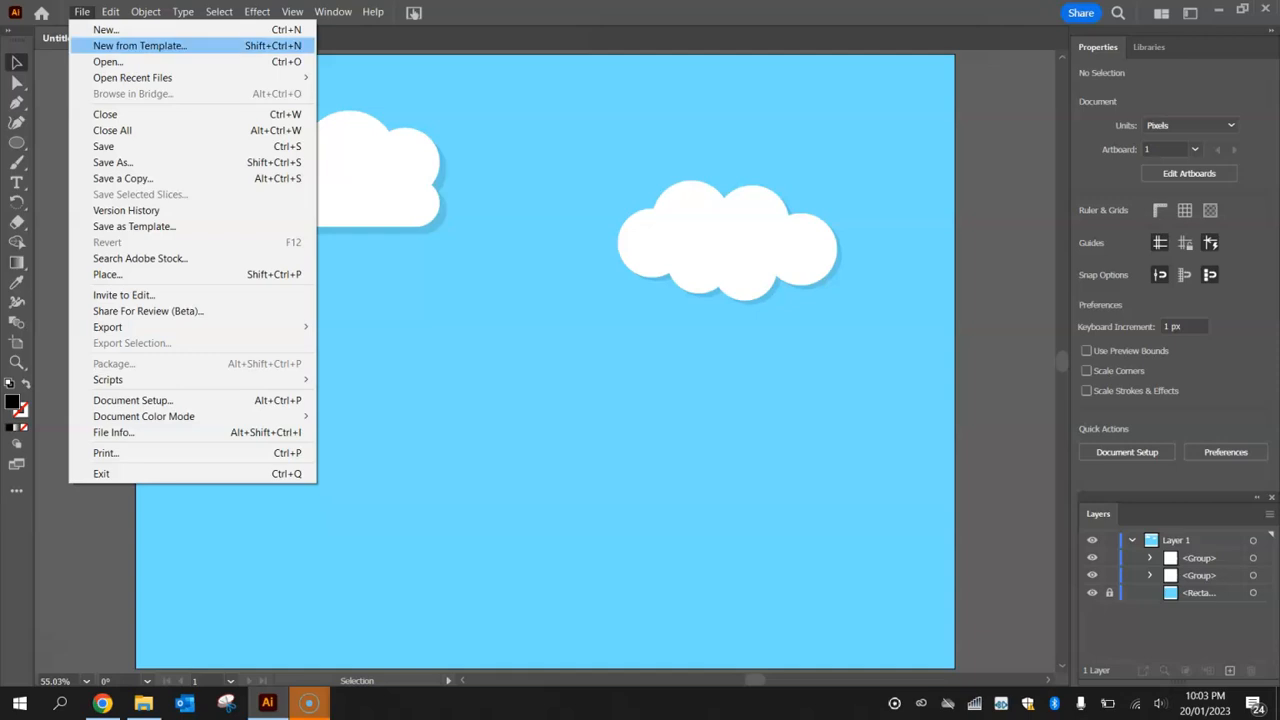
pyautogui.moveTo(107, 327)
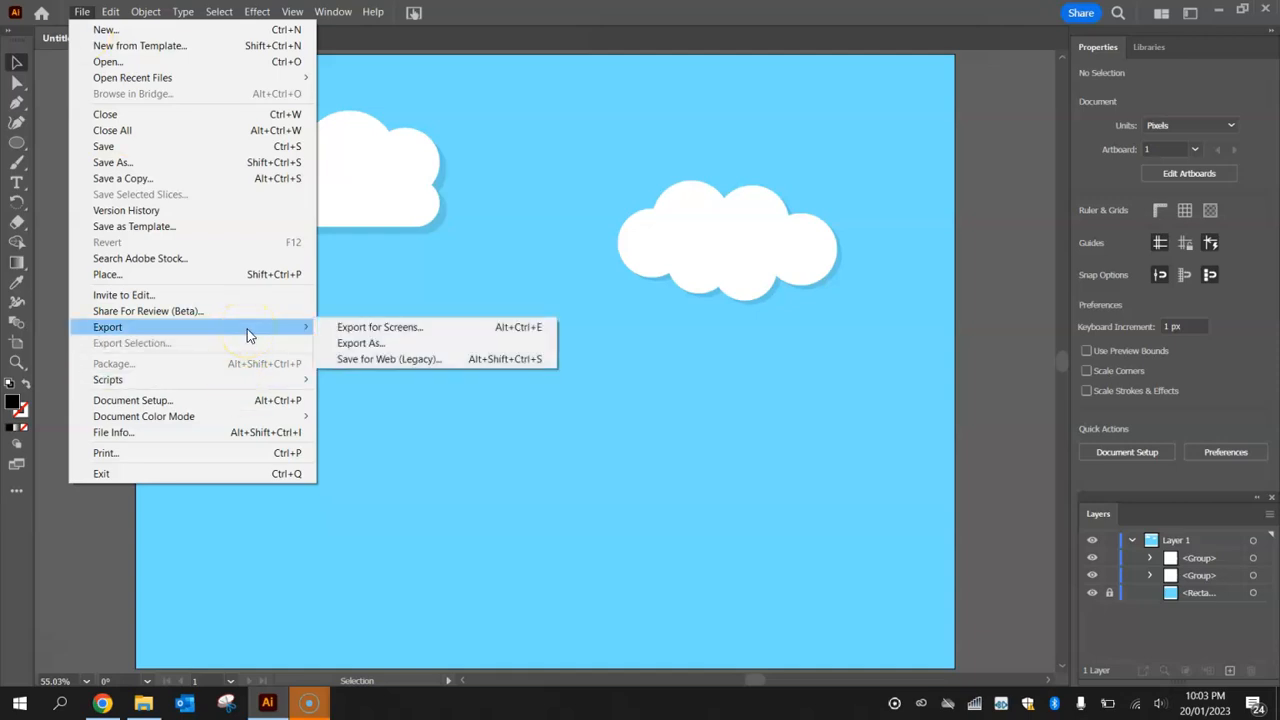
pyautogui.moveTo(417, 330)
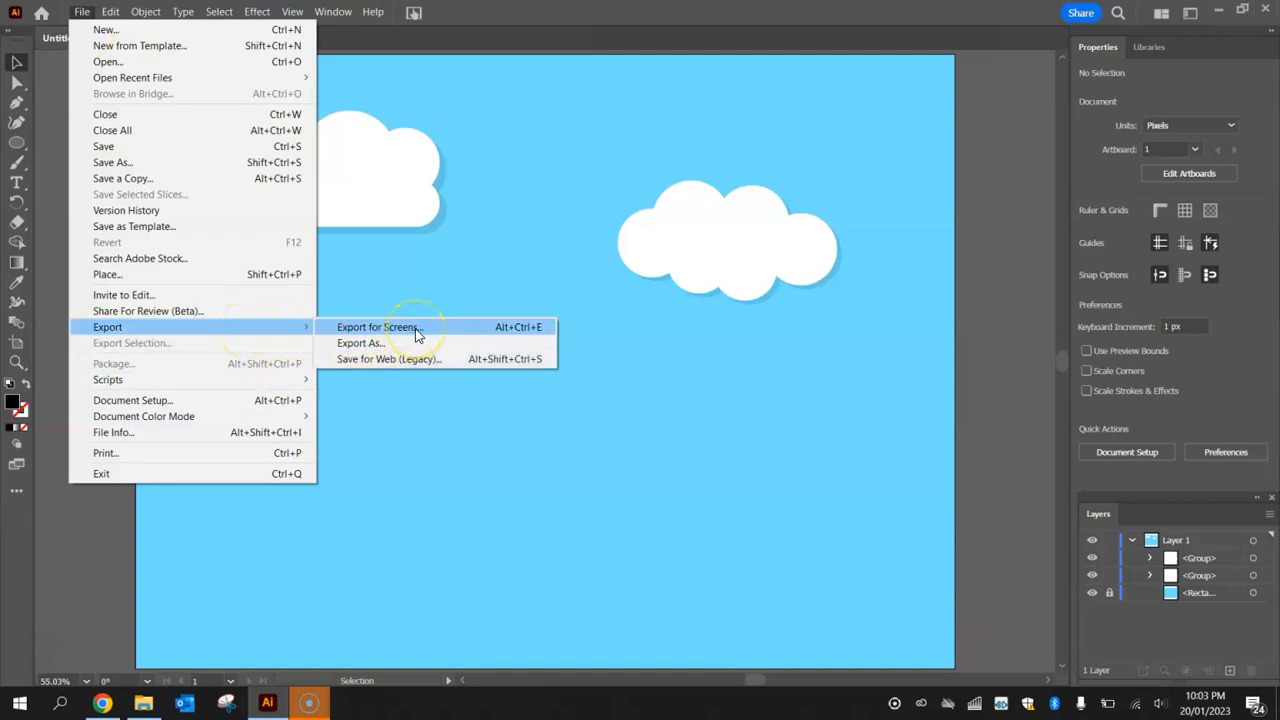
pyautogui.click(360, 343)
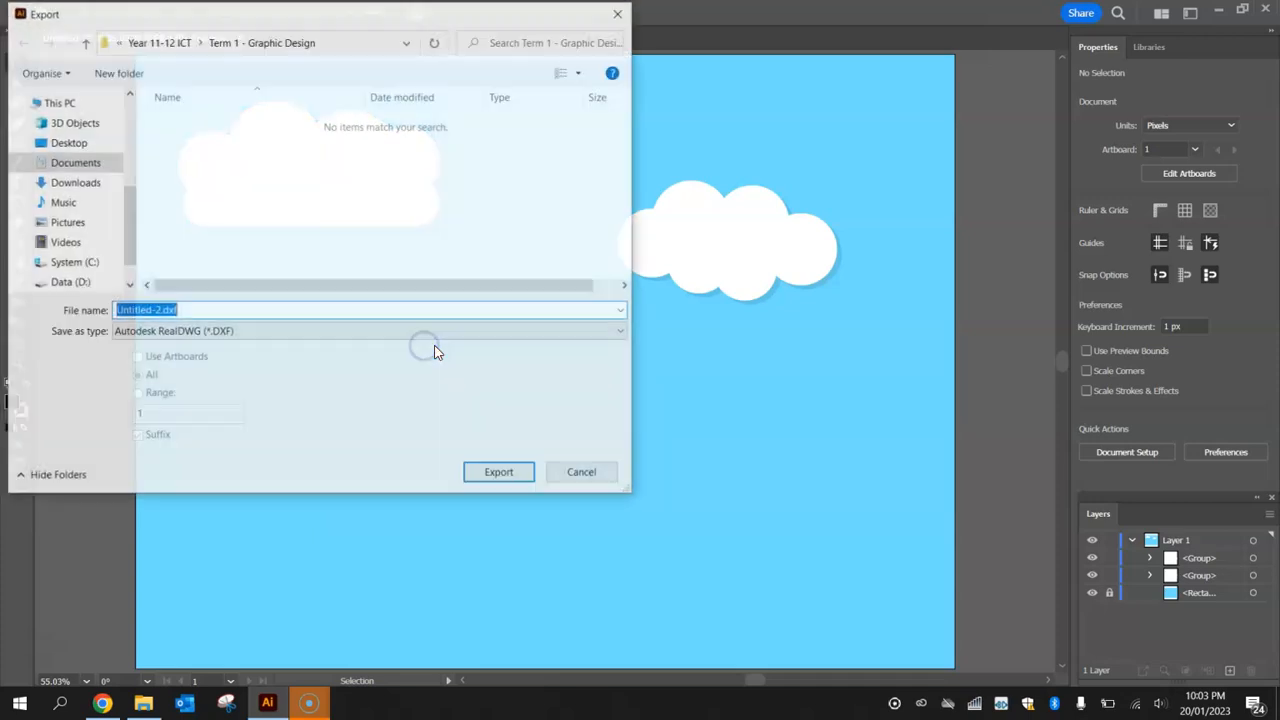
pyautogui.click(370, 331)
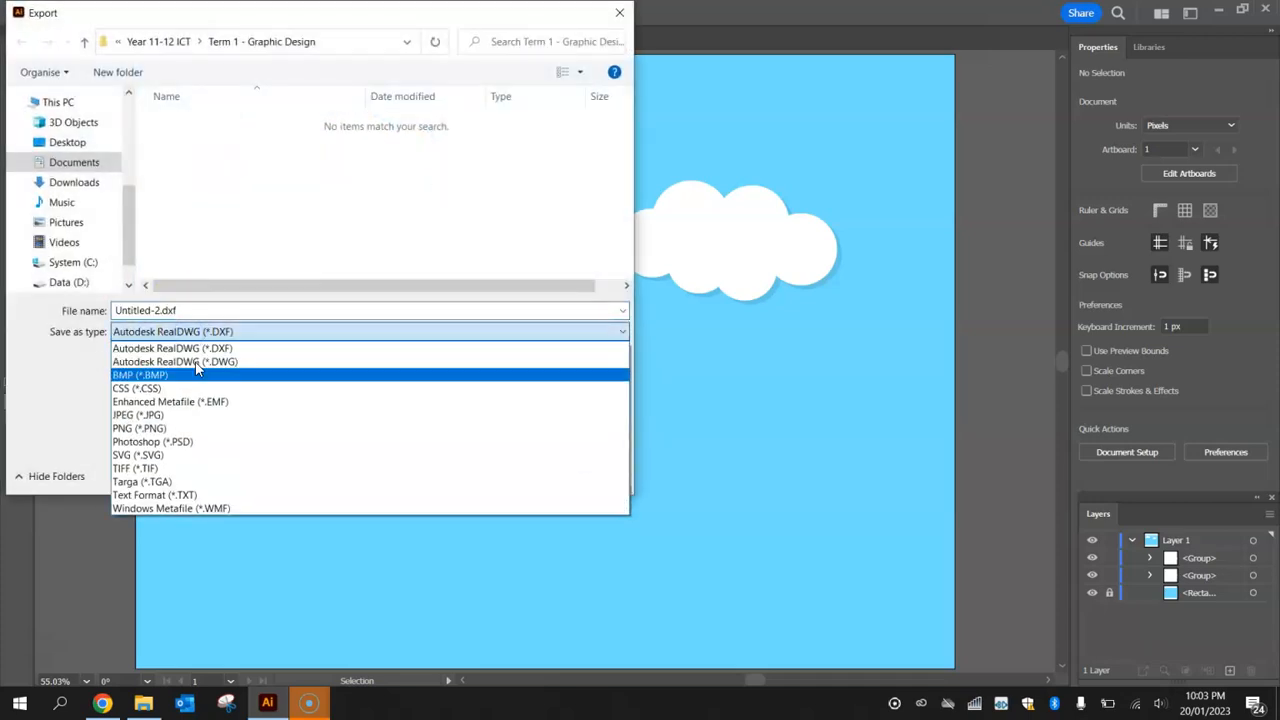
pyautogui.moveTo(139, 428)
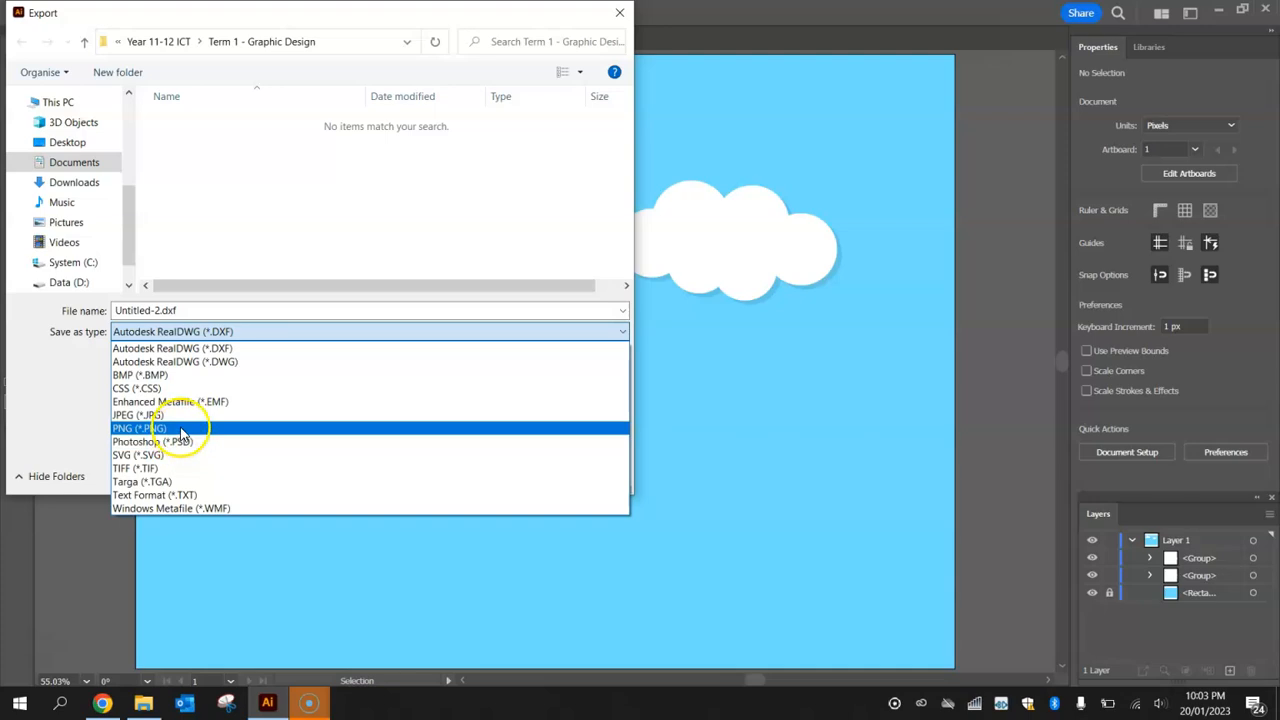